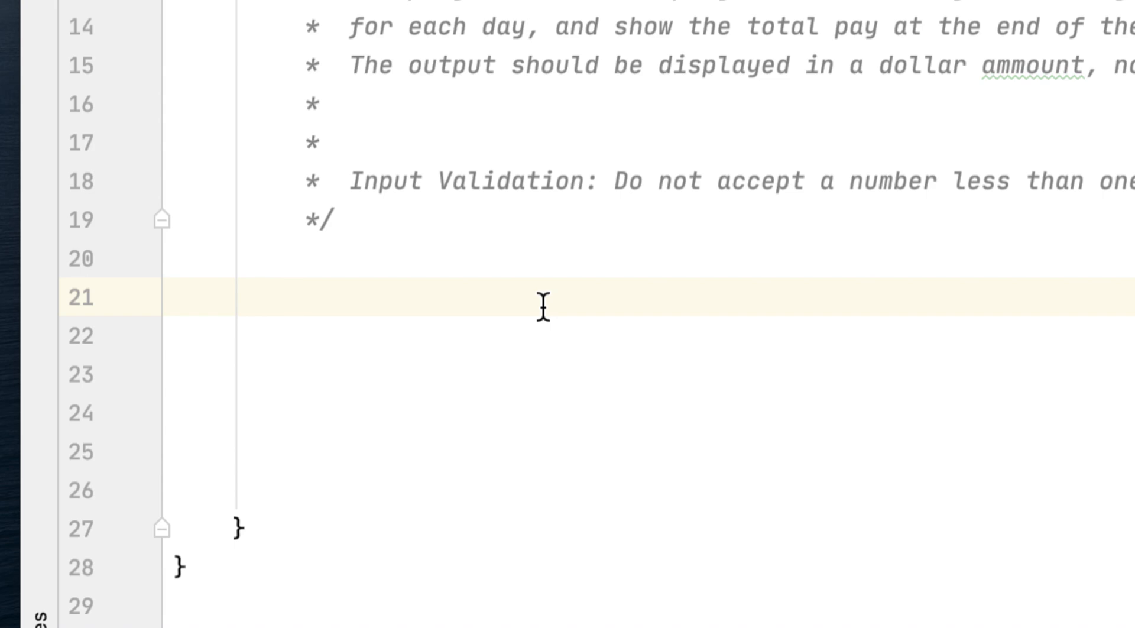
mouse_move(541, 283)
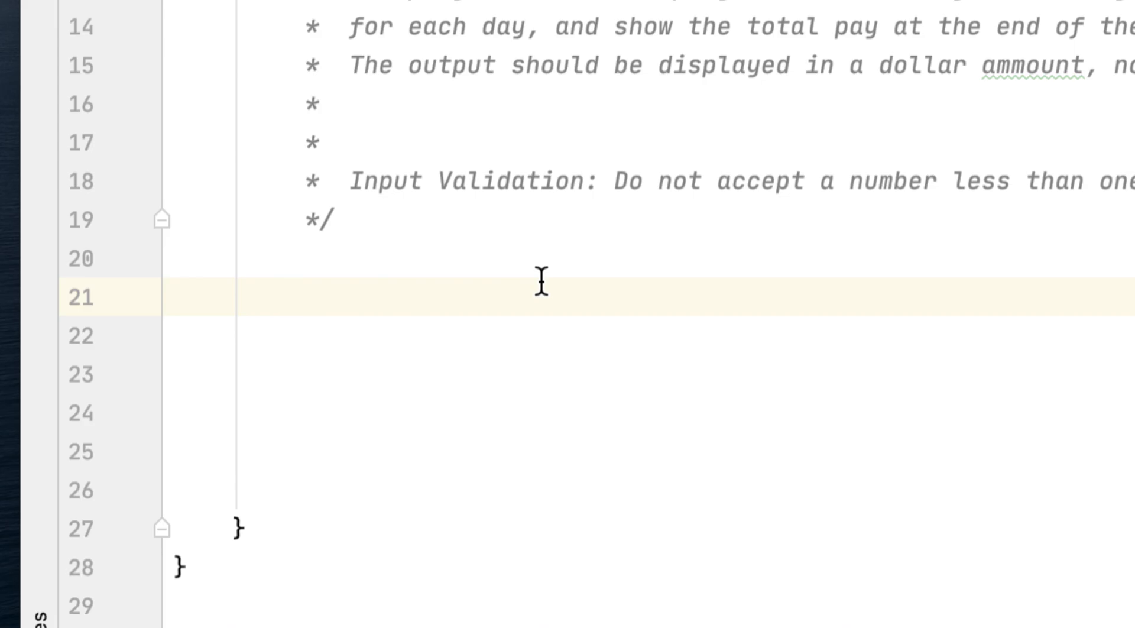
Declare DecimalFormat df = new DecimalFormat("#,###,###.00") using the DecimalFormat suggestion
type("DecimalFormat")
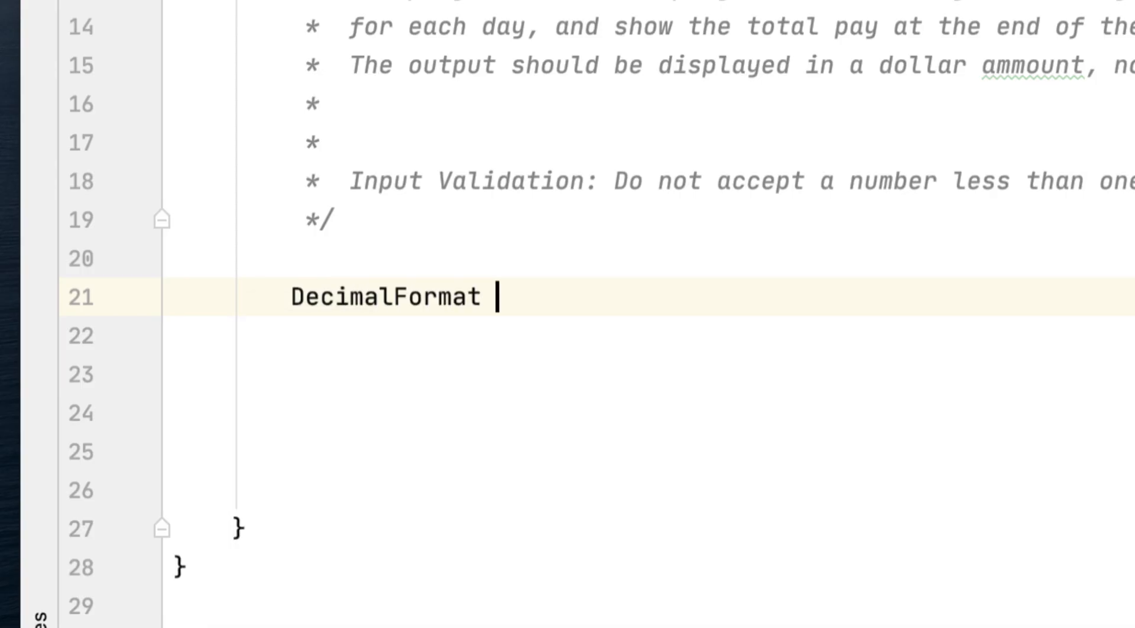
type("df -")
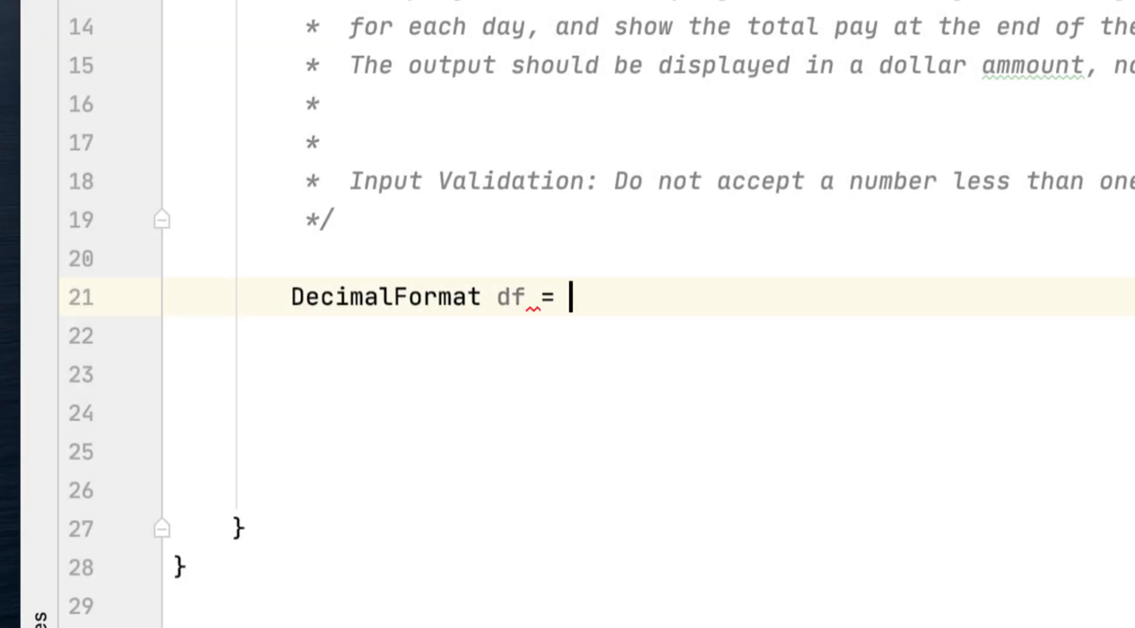
type("new")
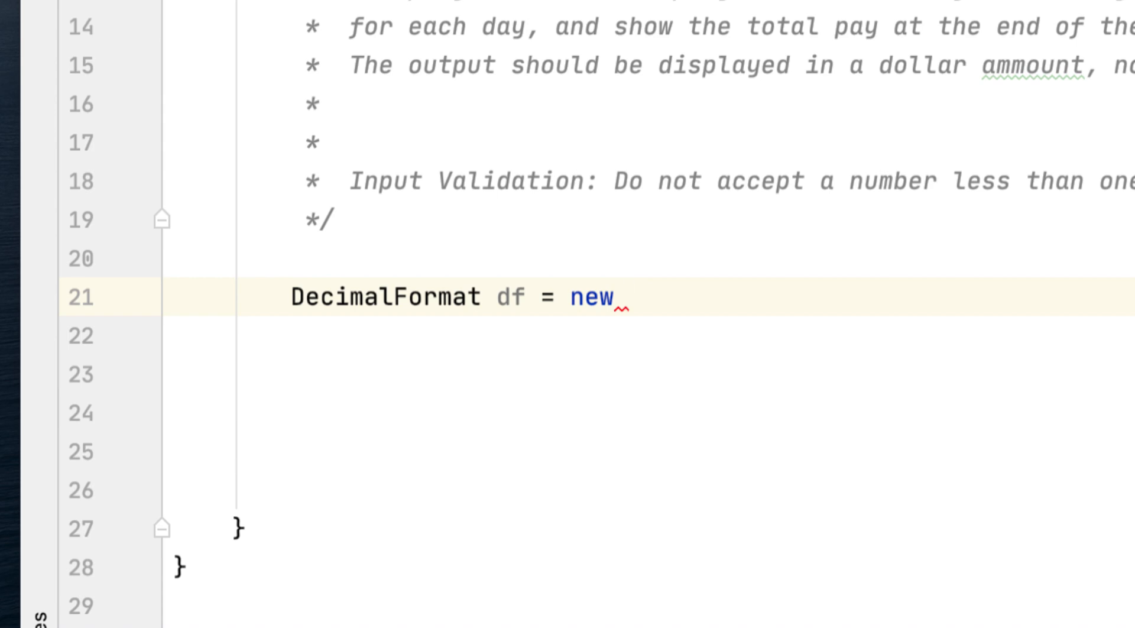
type("Decim")
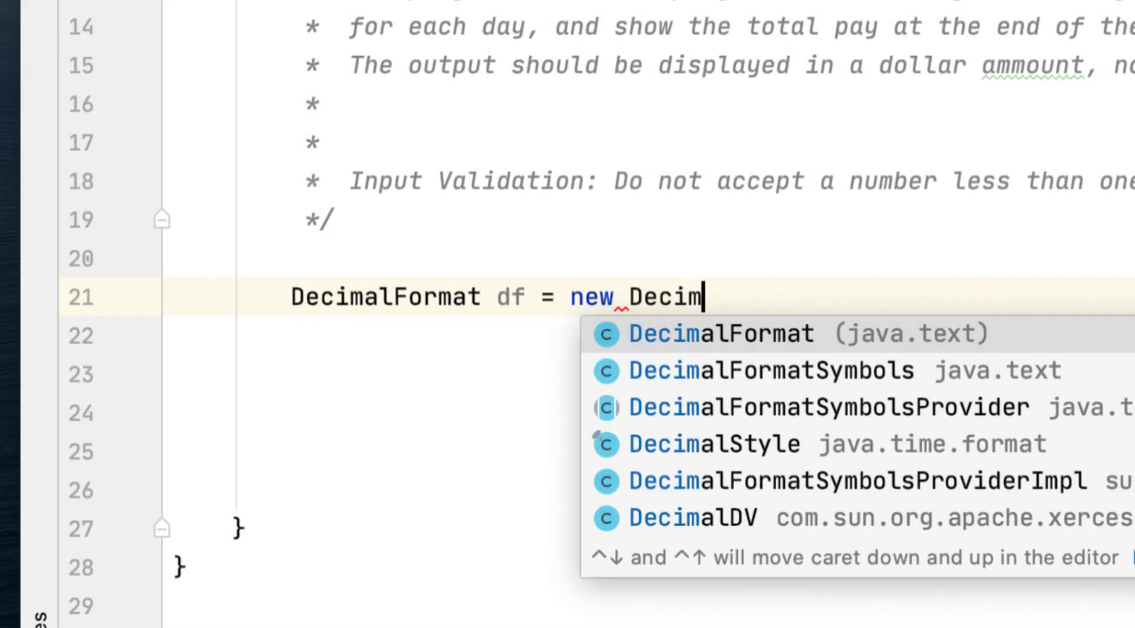
left_click(731, 334)
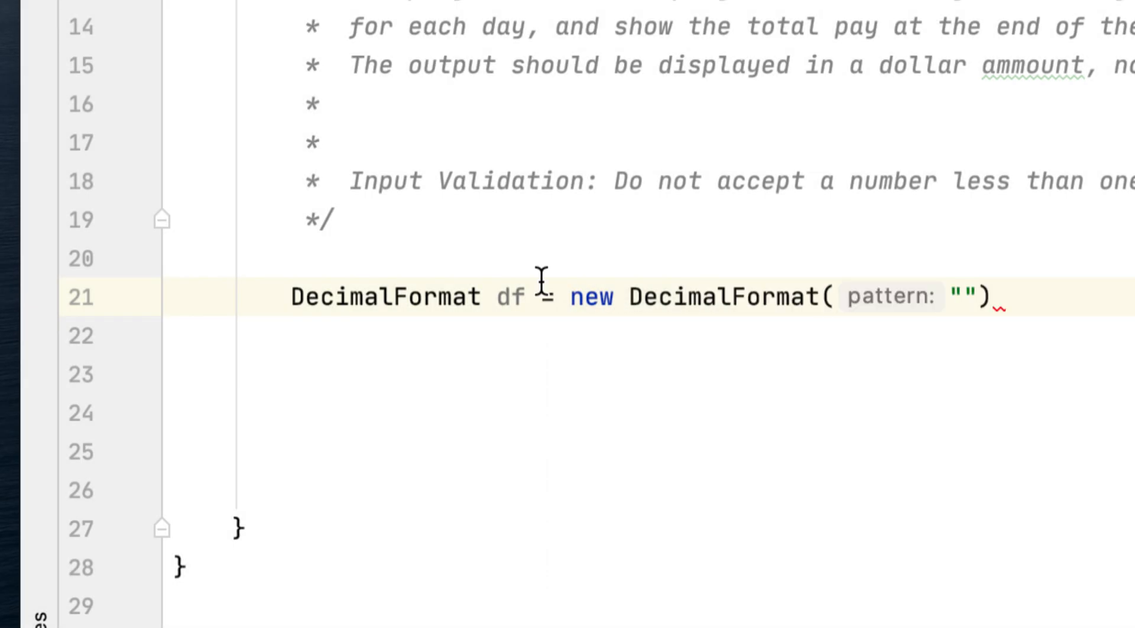
type("#")
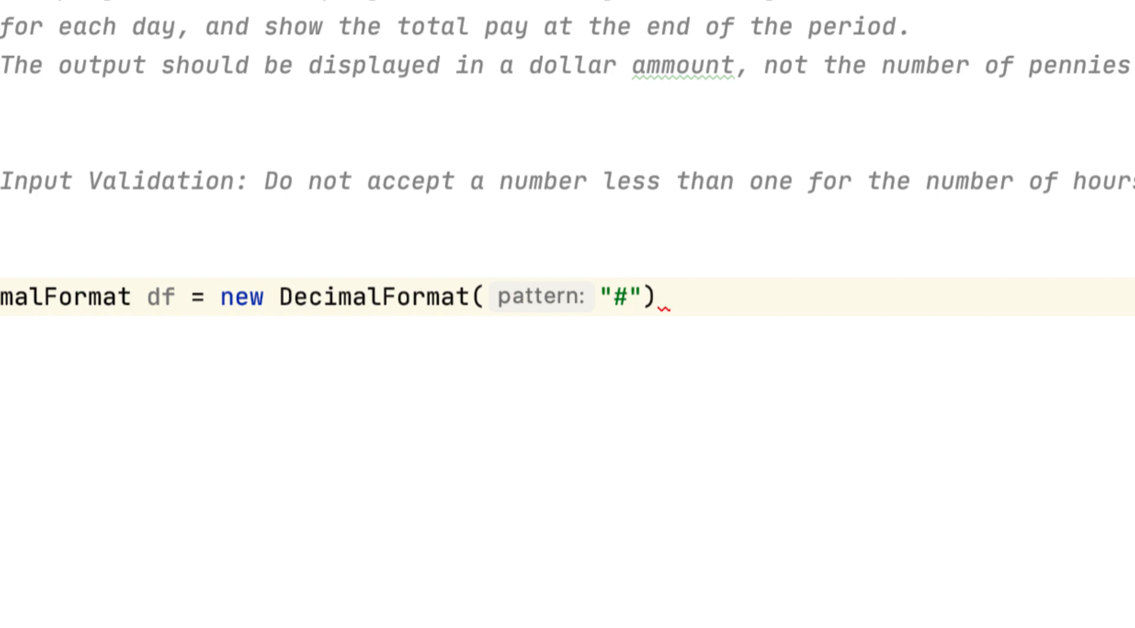
type(",##")
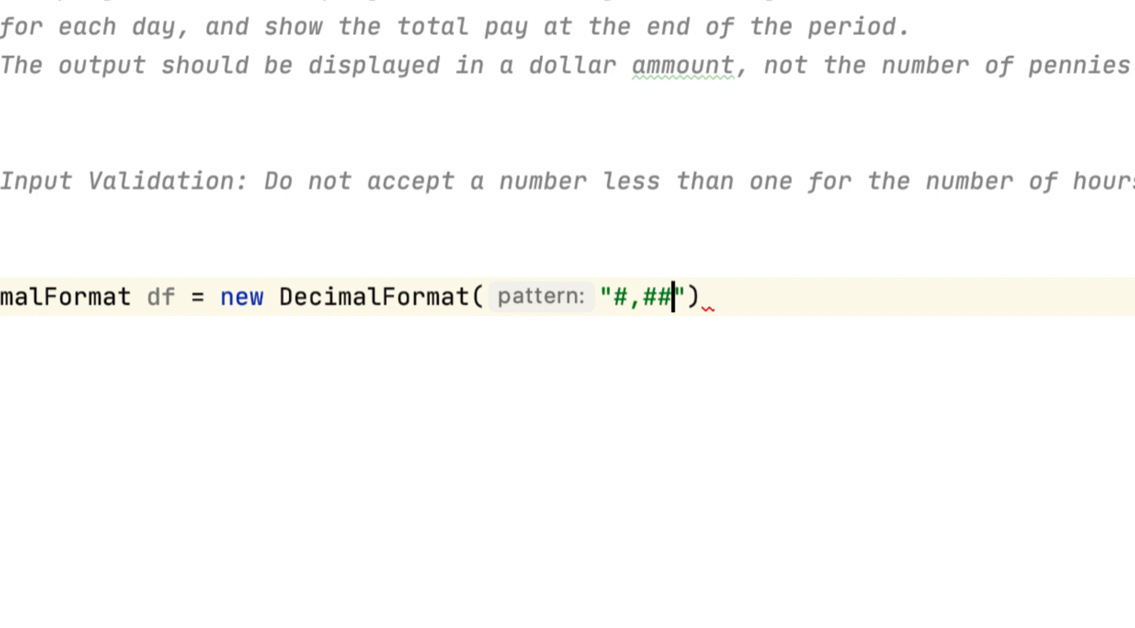
type("#,###")
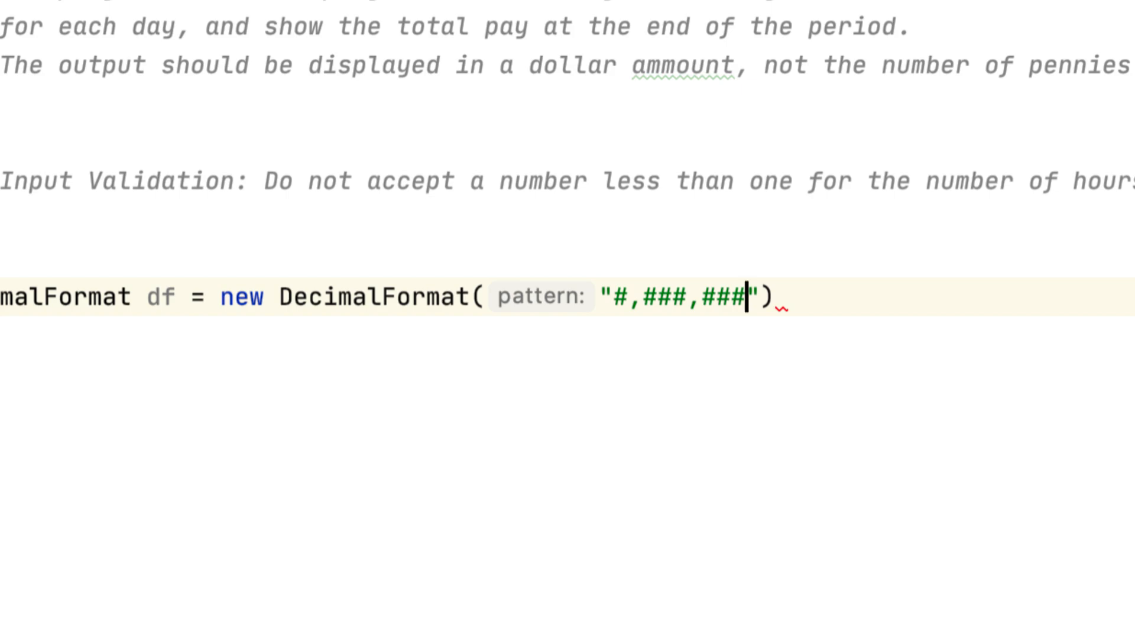
type(".")
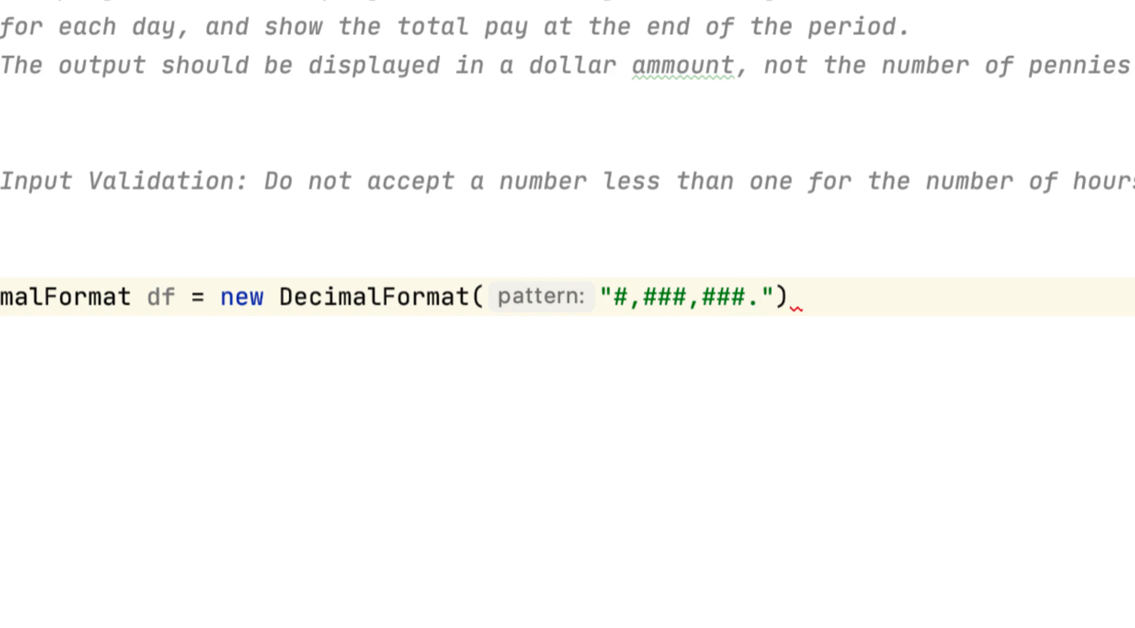
type("00")
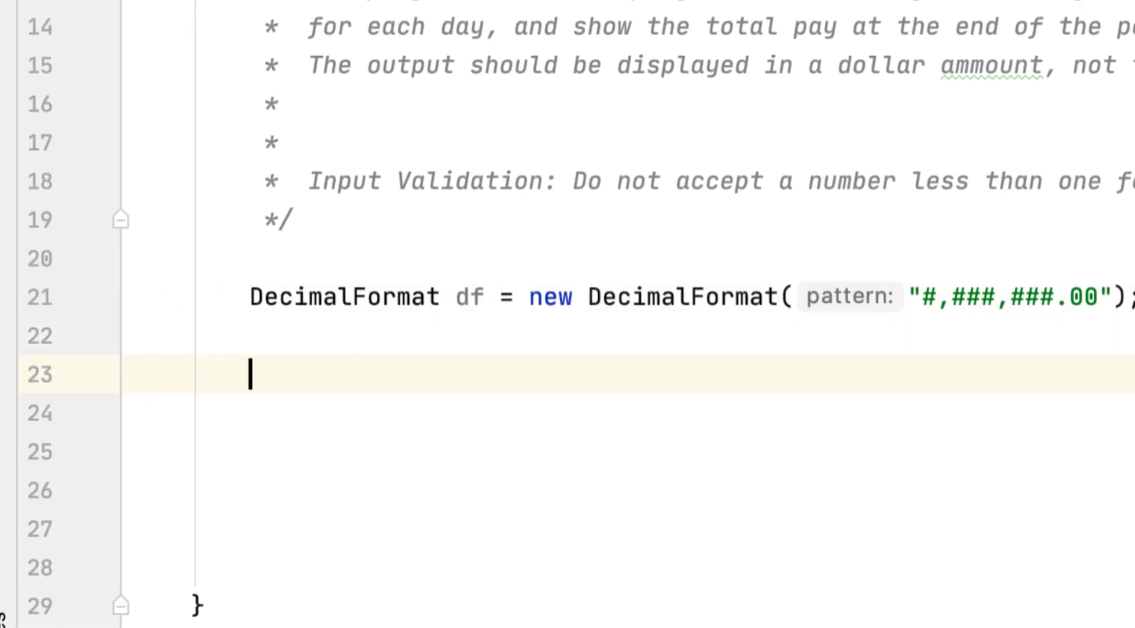
Declare a Scanner named scanner reading from System.in
type("Scanner i")
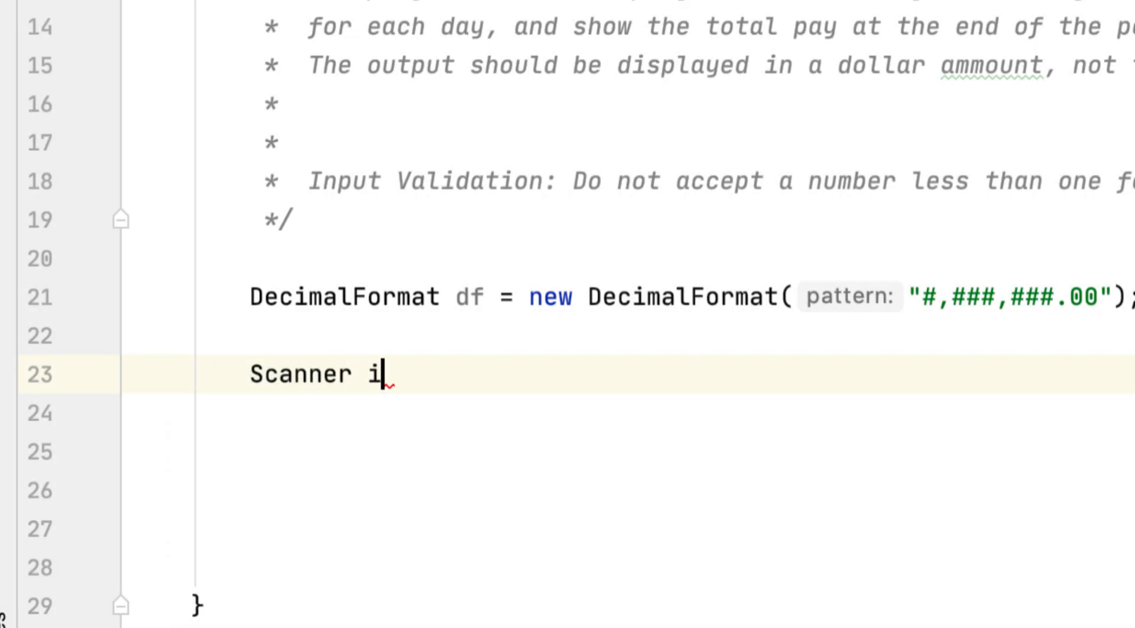
type("s")
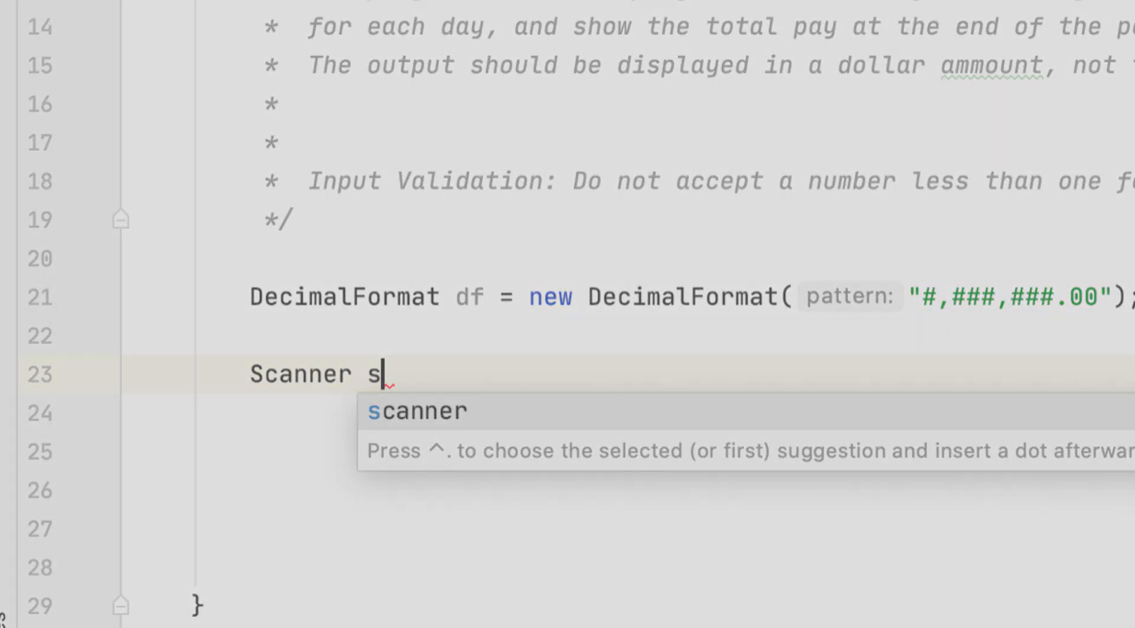
type("canner =n")
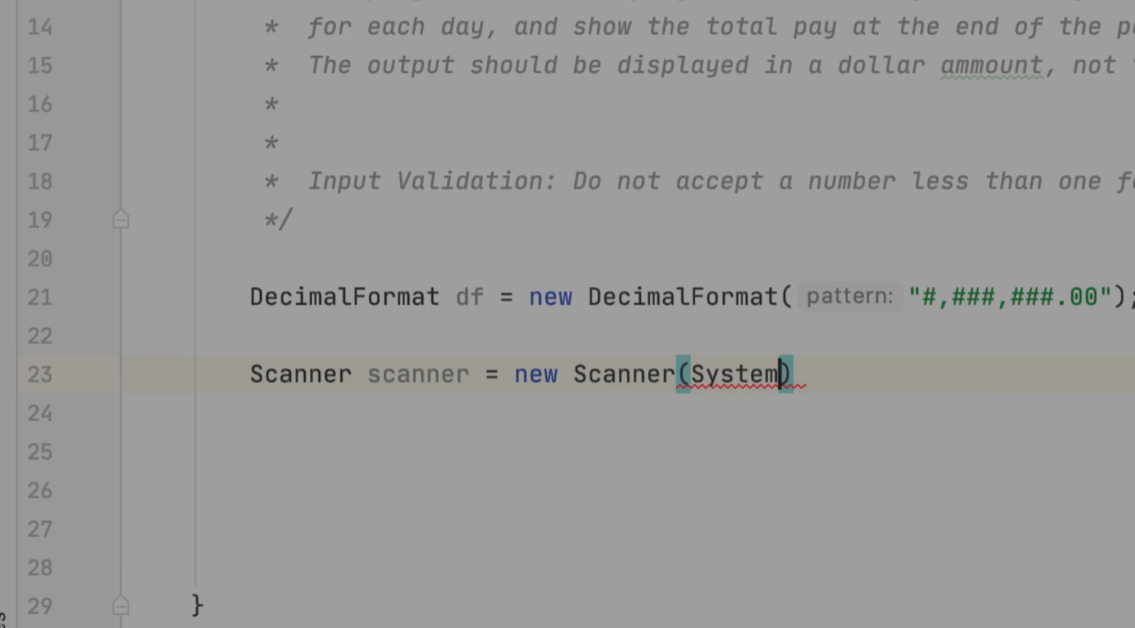
type(".in);")
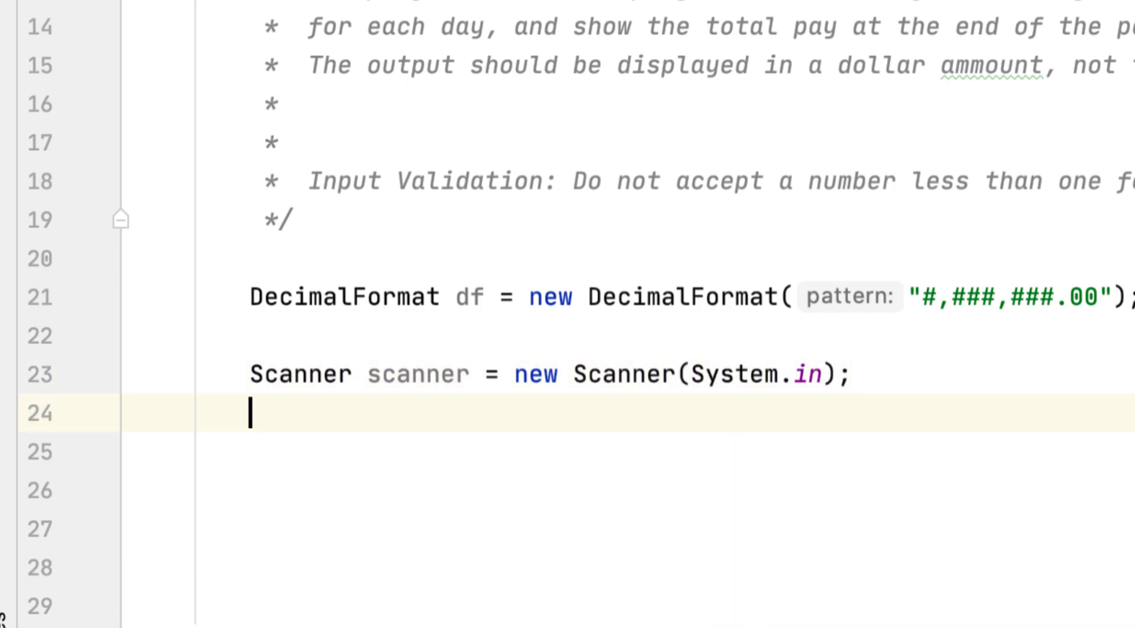
Print the prompt 'ENter a number of days worked: ' and read int days from the scanner
type("System.out.println(\"ENter\");")
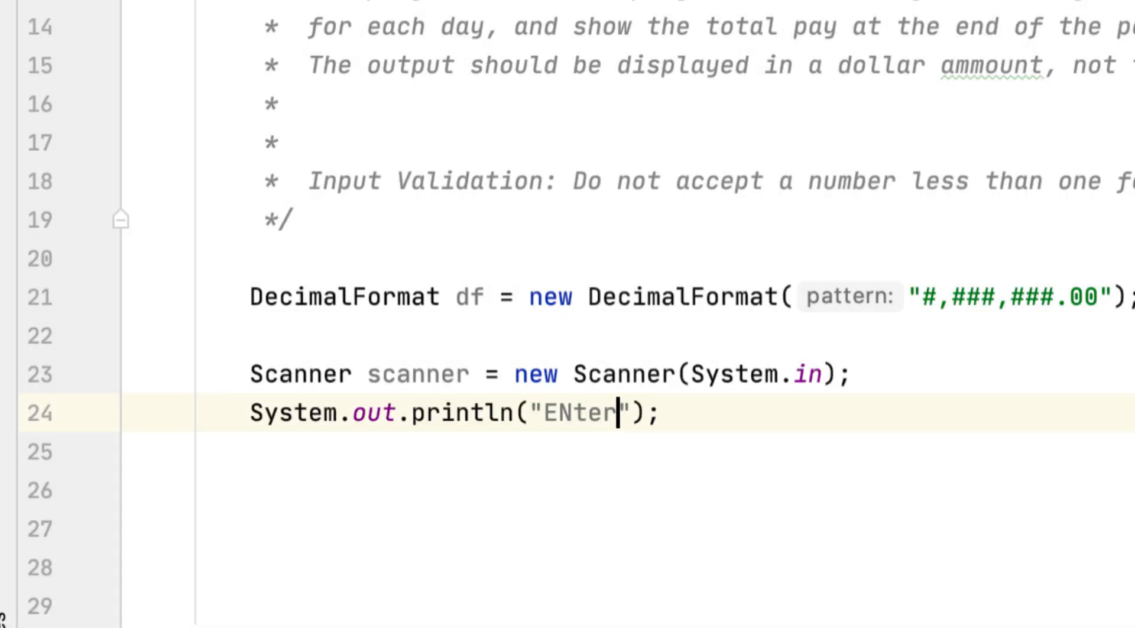
type("a")
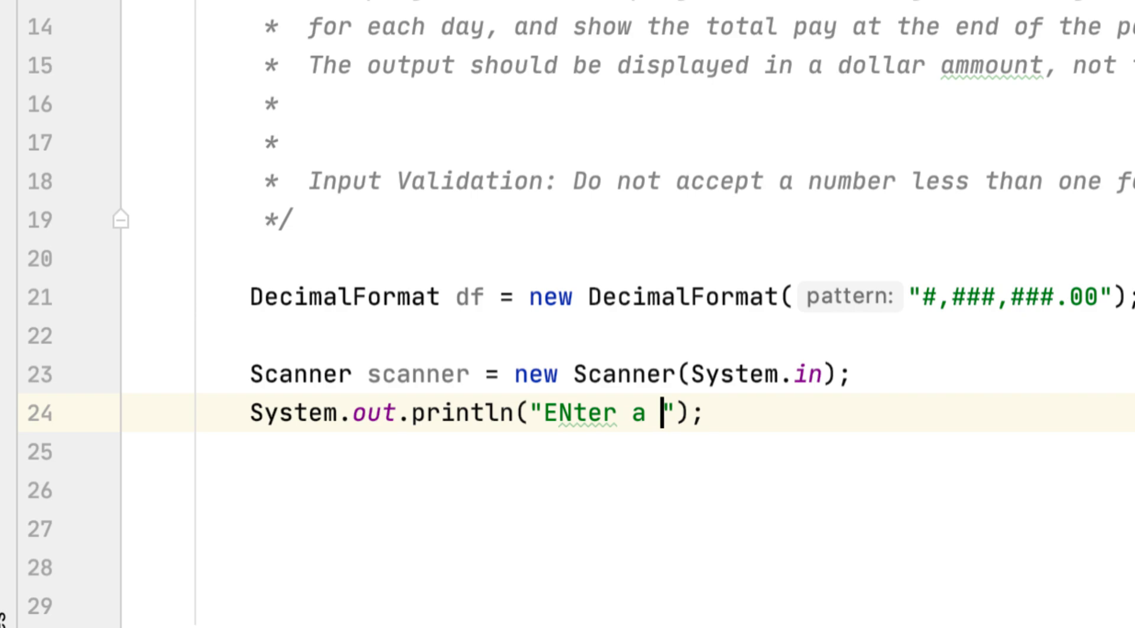
type("number of days")
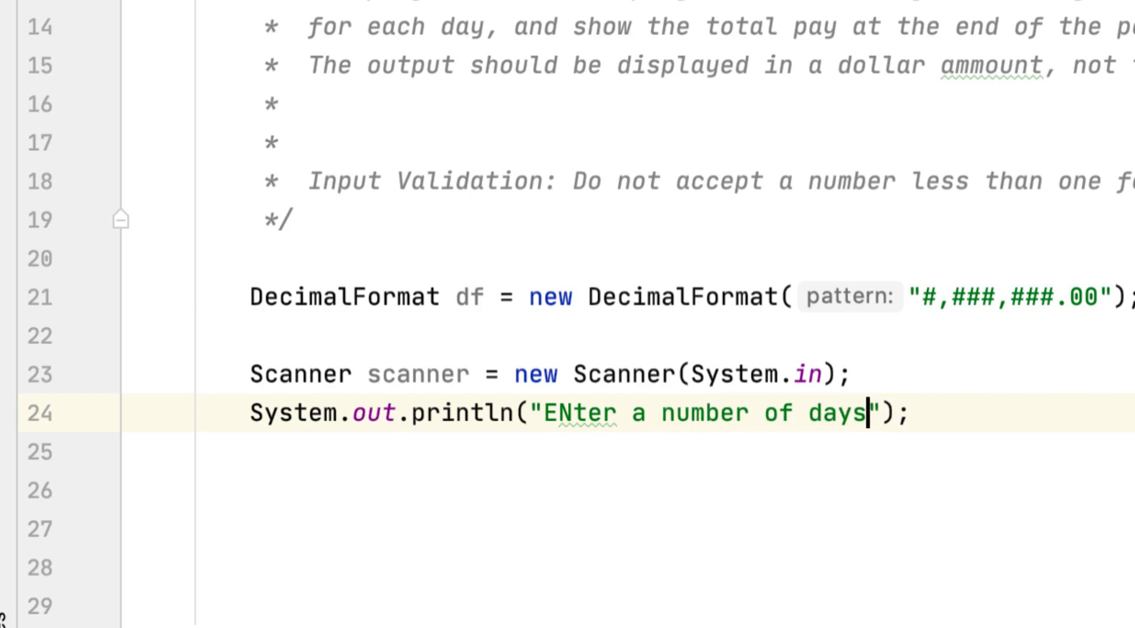
type("worked:")
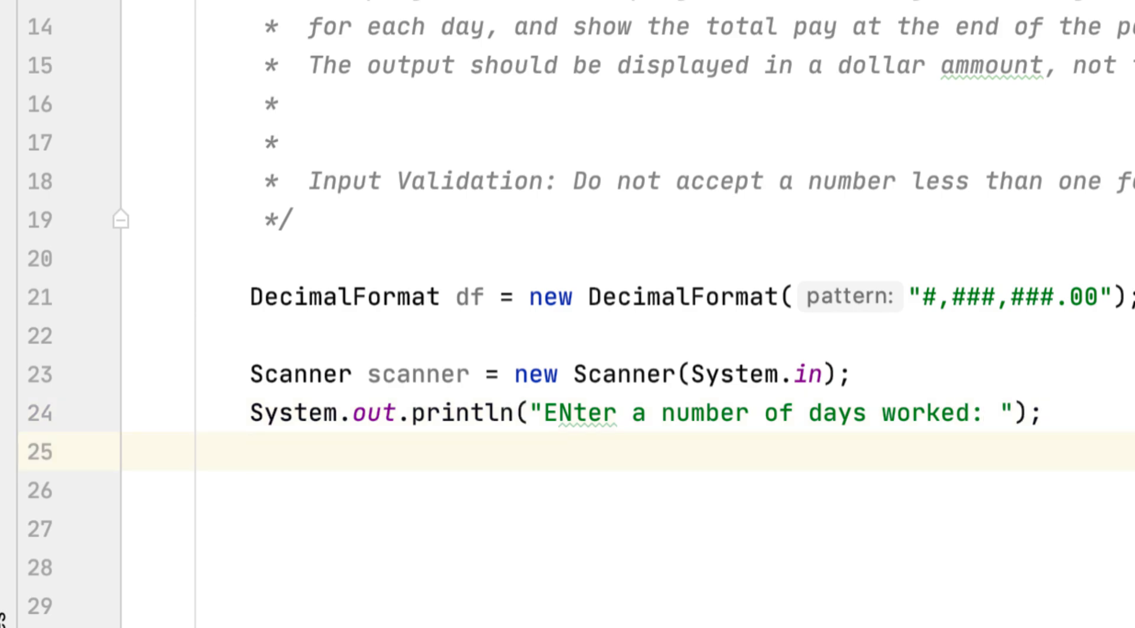
type("int")
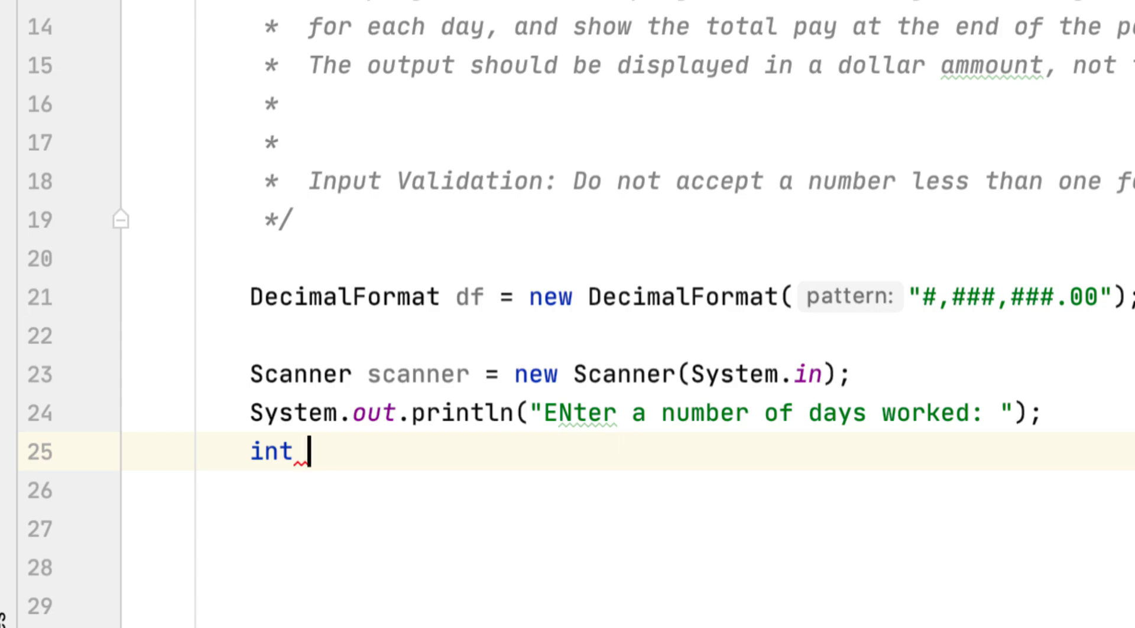
type("days = scanner.nextInt();")
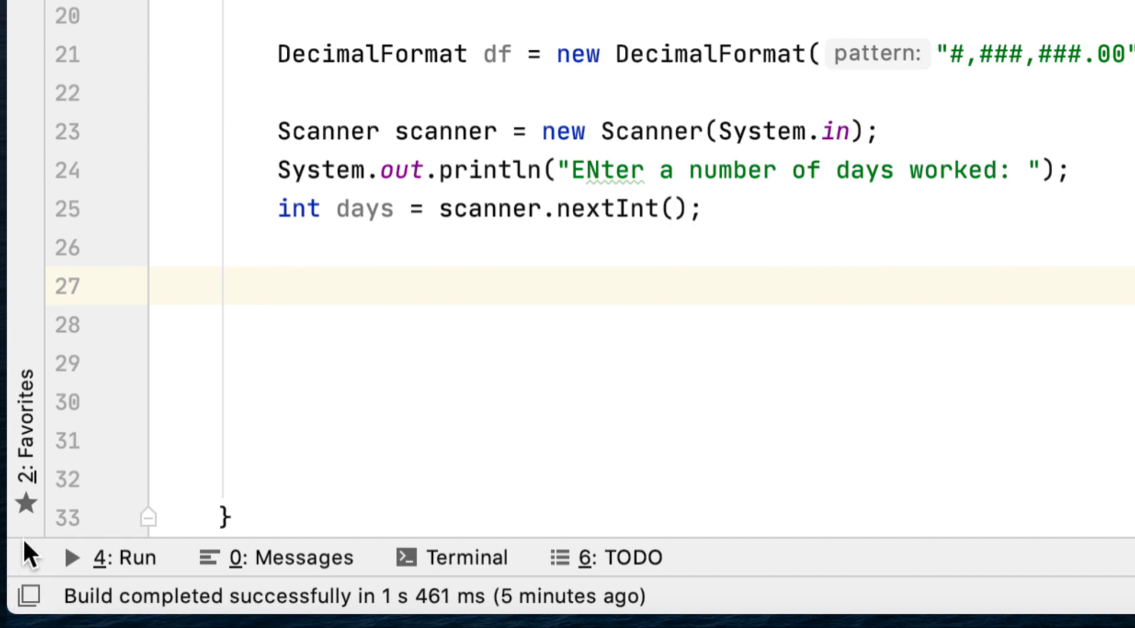
mouse_move(94, 474)
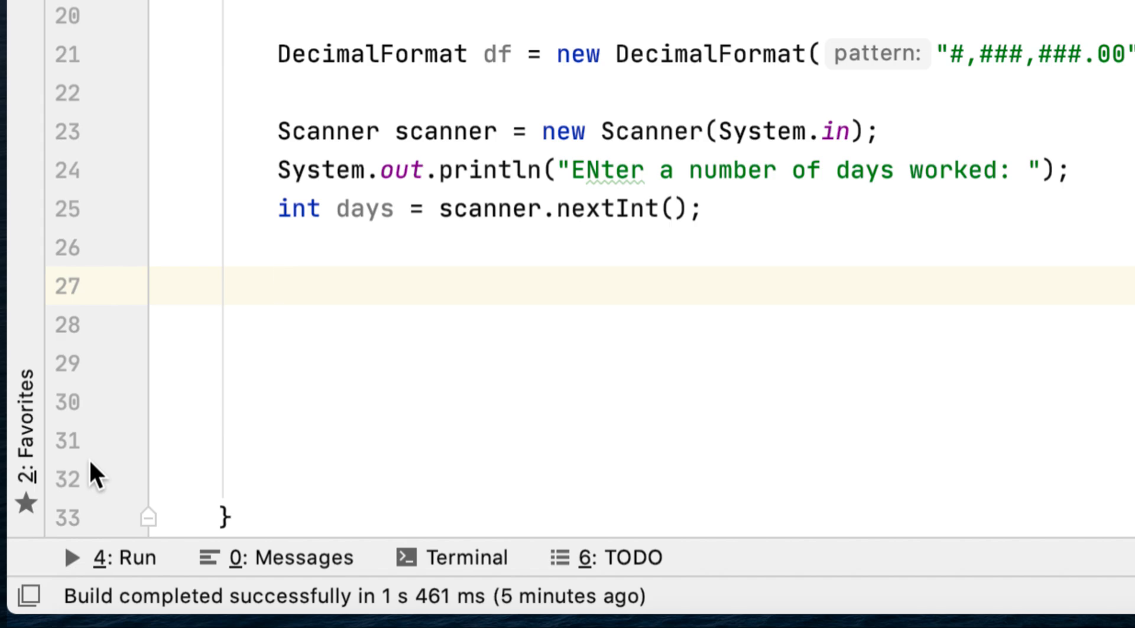
Write a while loop on days that prints the error prompt 'Enter the number of days worked:'
type("while (")
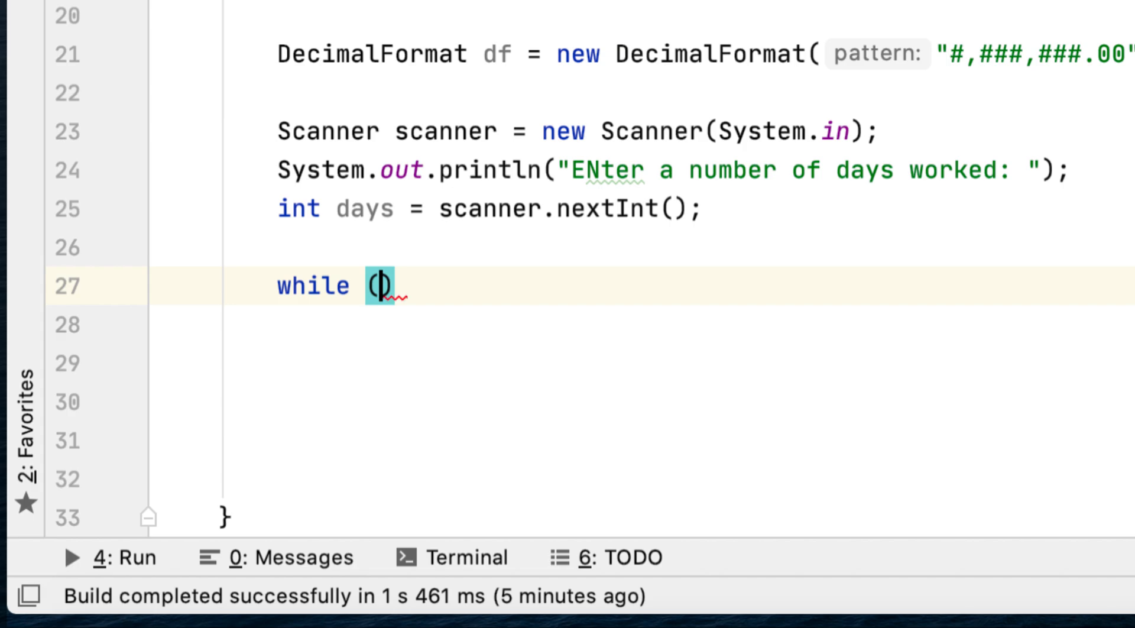
type("days <=")
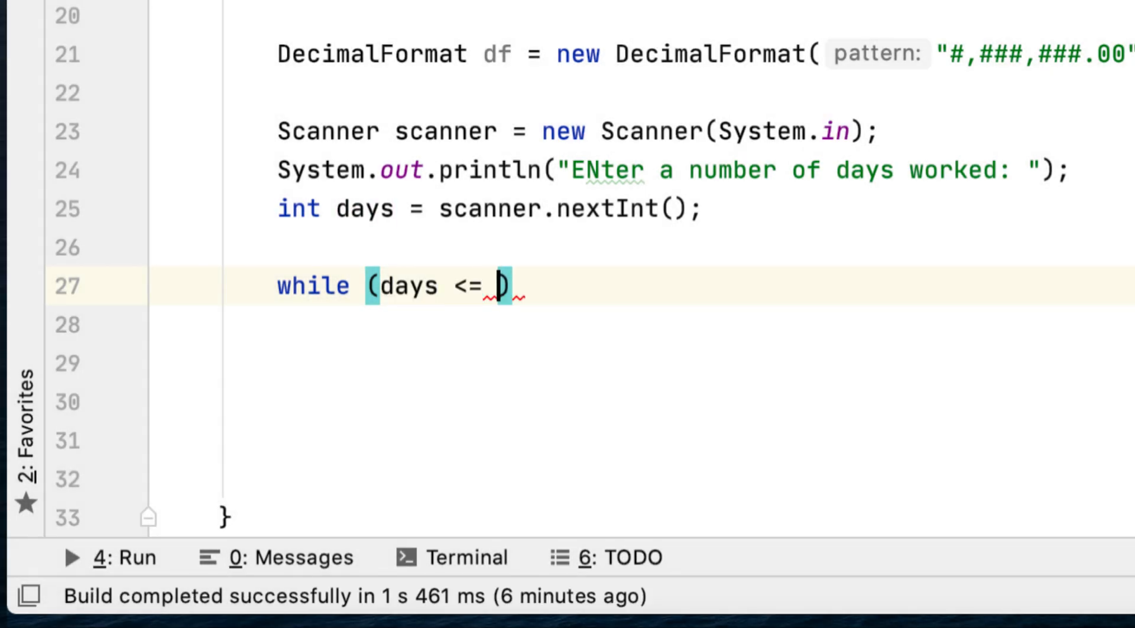
type("days){")
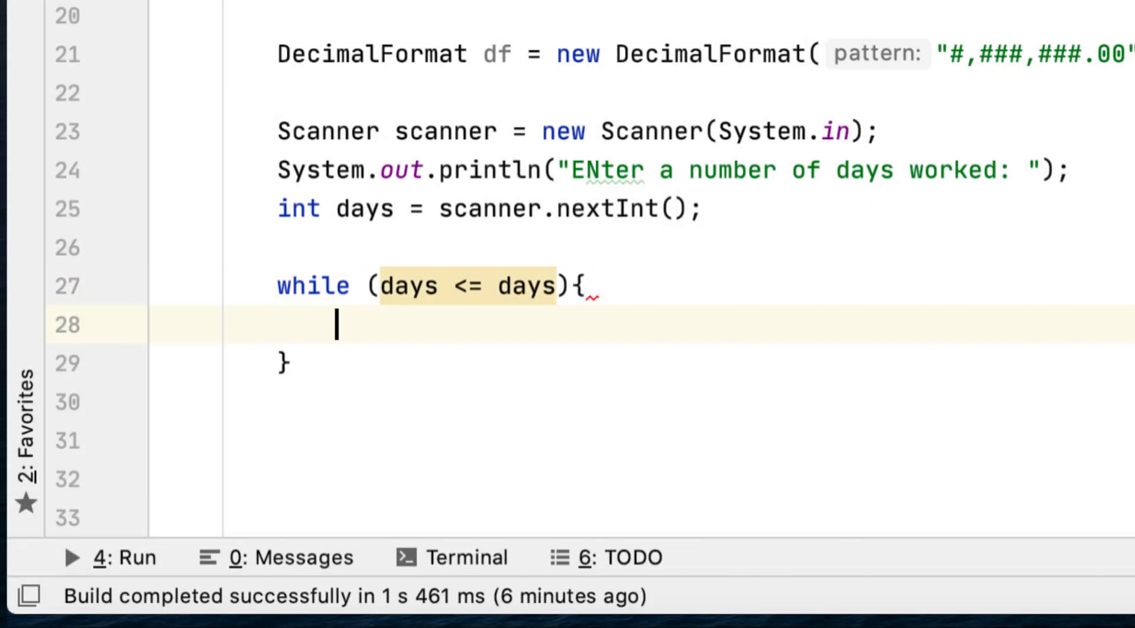
type("System.out.println(\"\");")
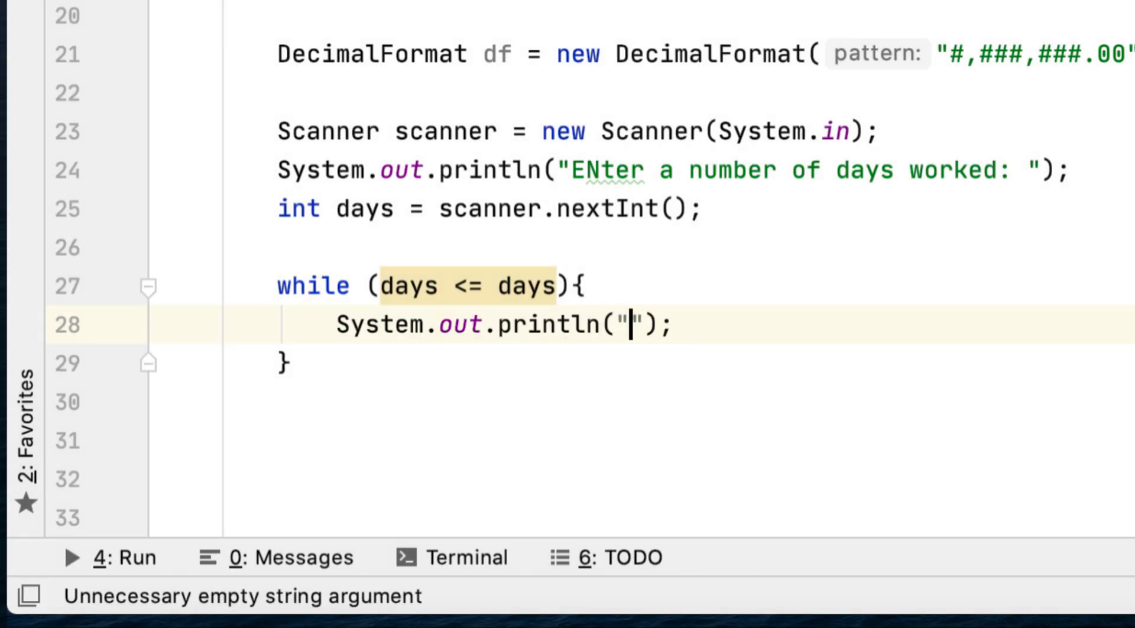
type("En")
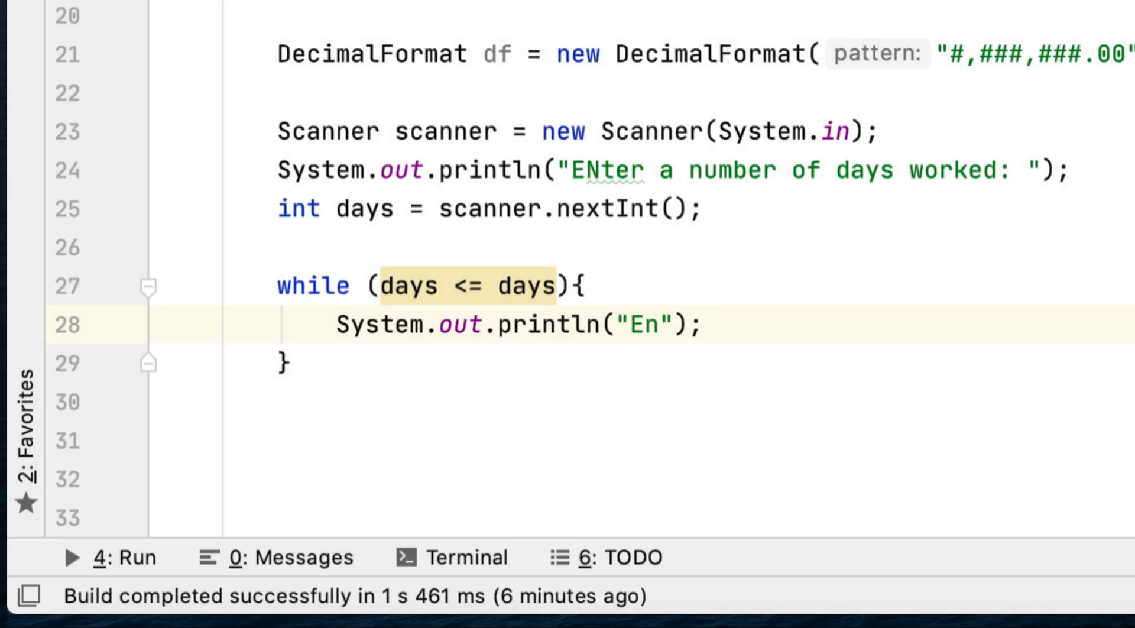
type("ter")
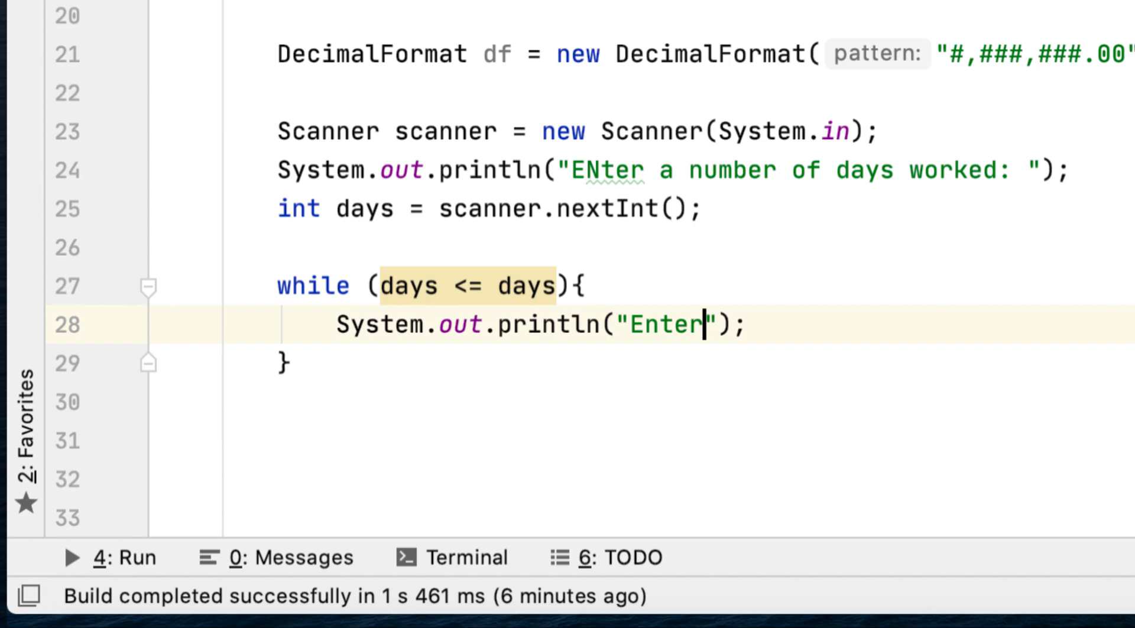
key("Backspace")
type("ror: ")
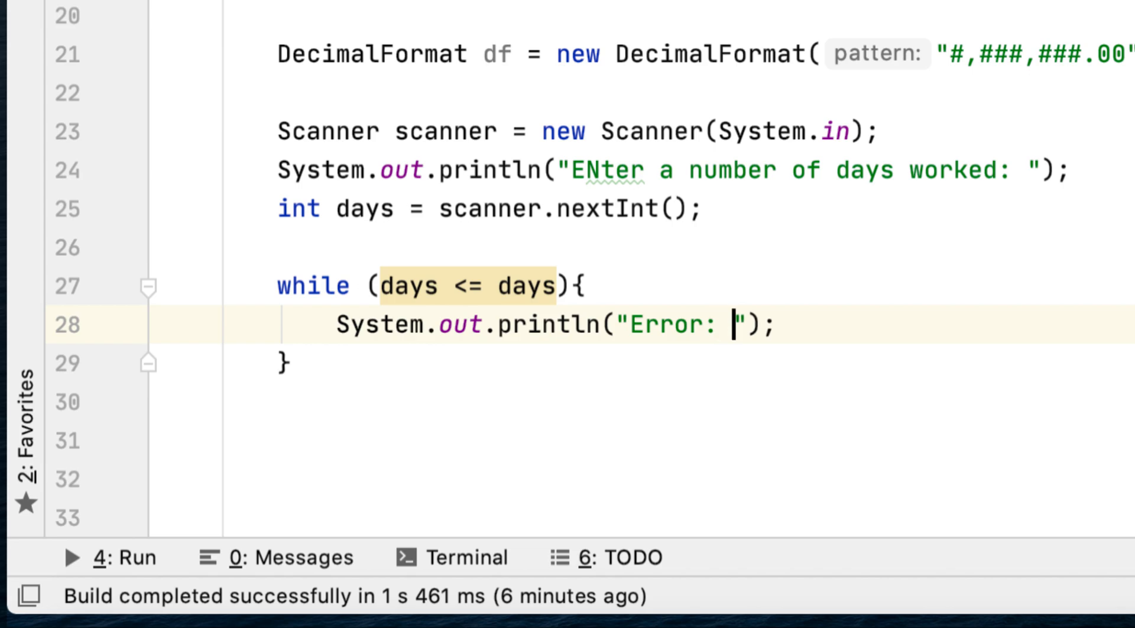
type("E")
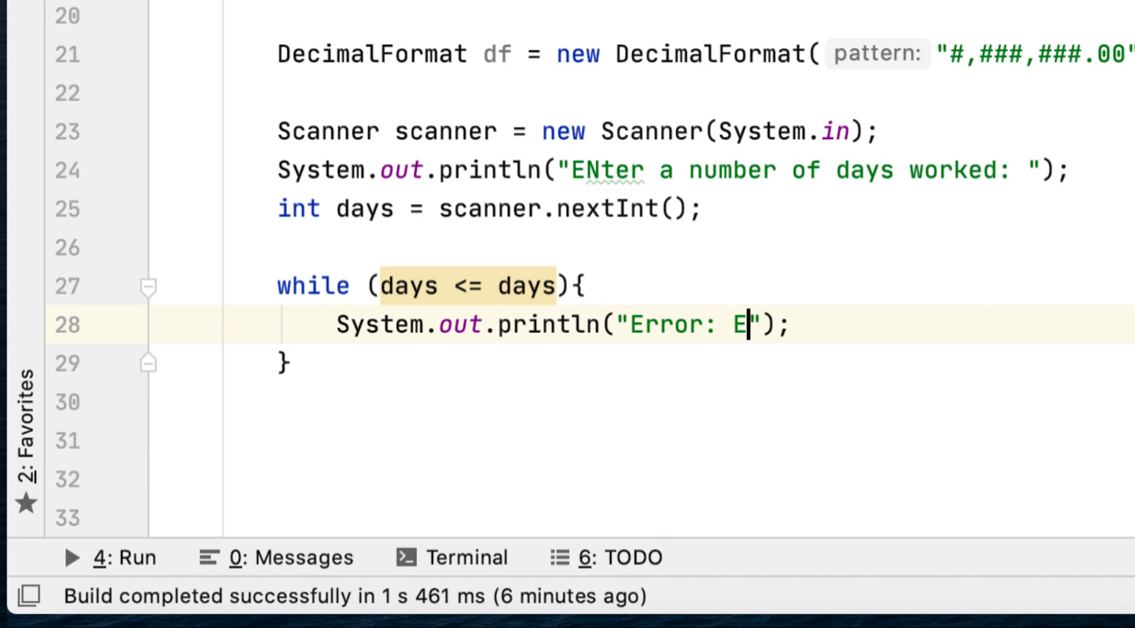
type("nter the")
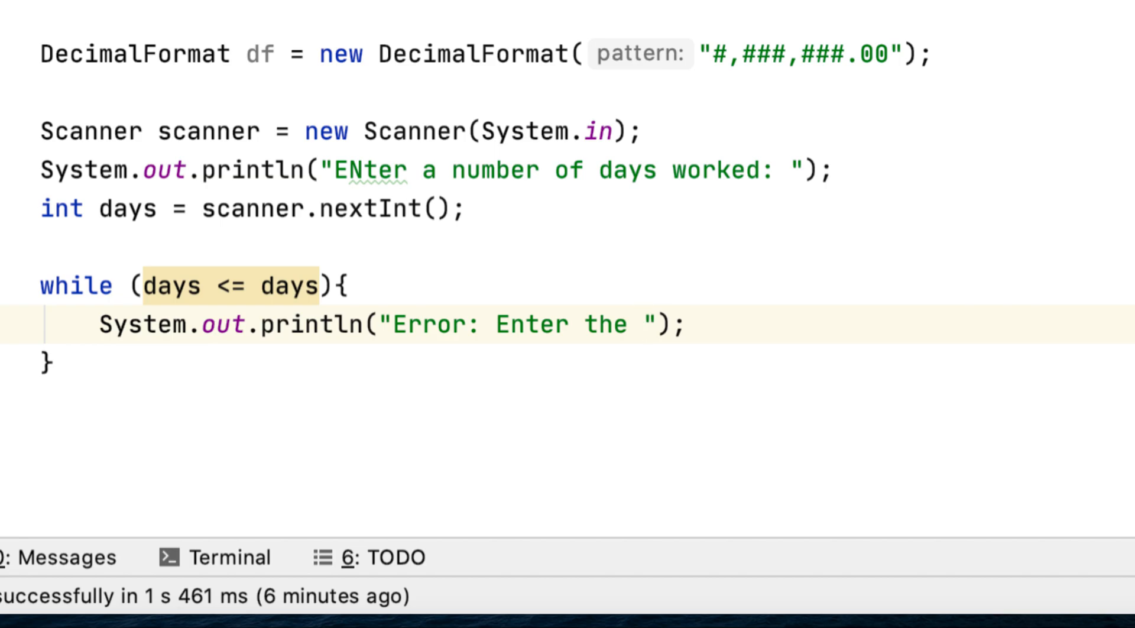
type("number of da")
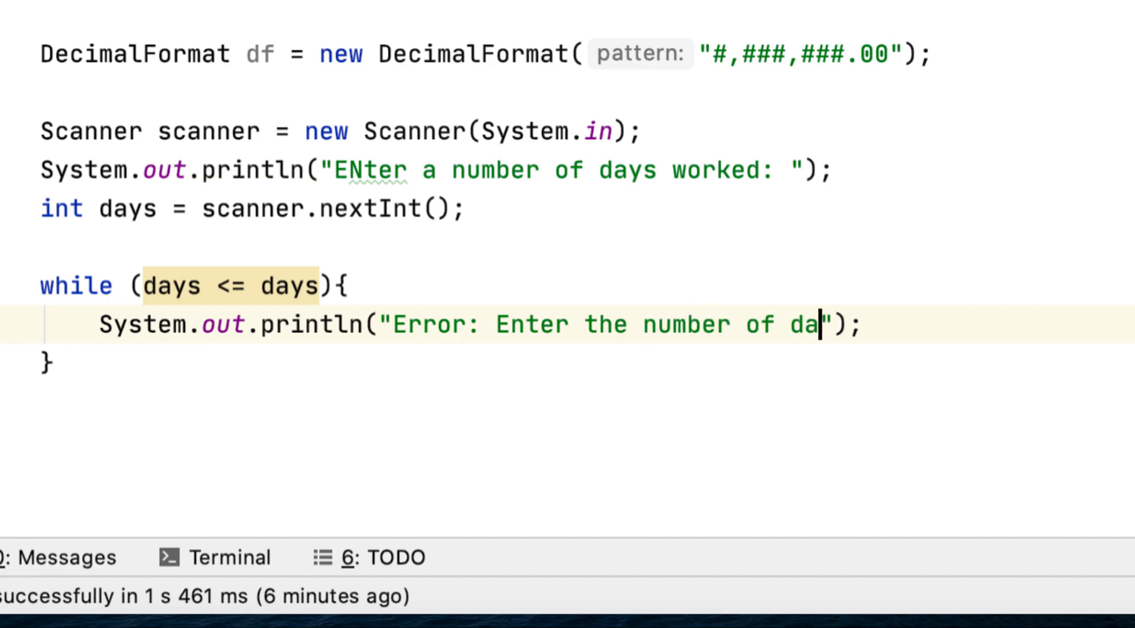
type("ys worked:")
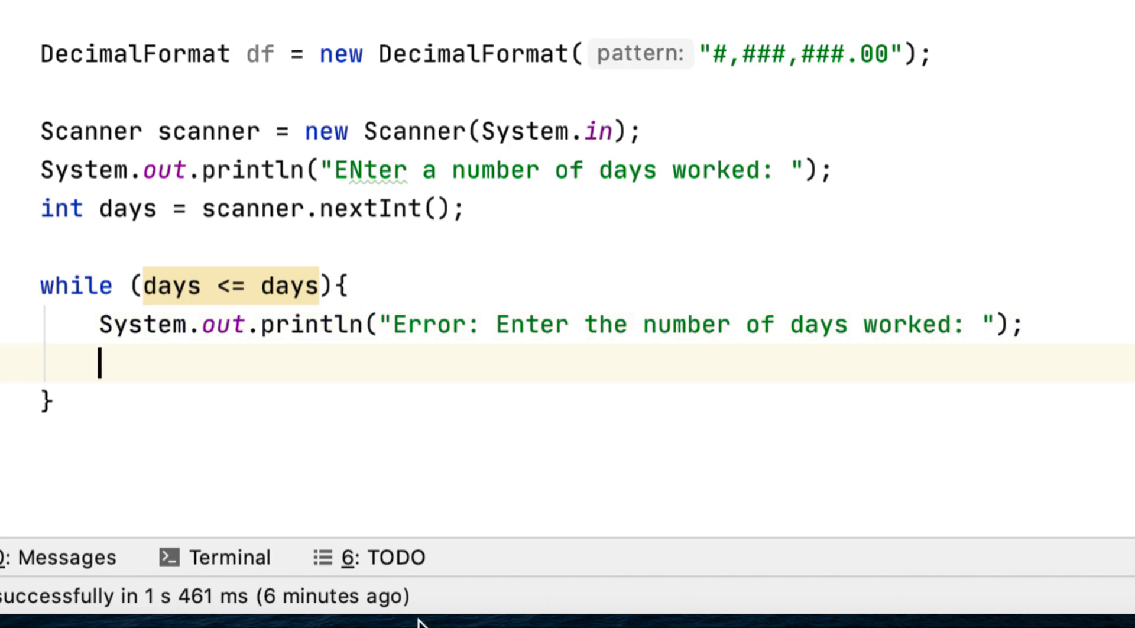
Inside the loop, read a new value with days = scanner.nextInt();
type("days =")
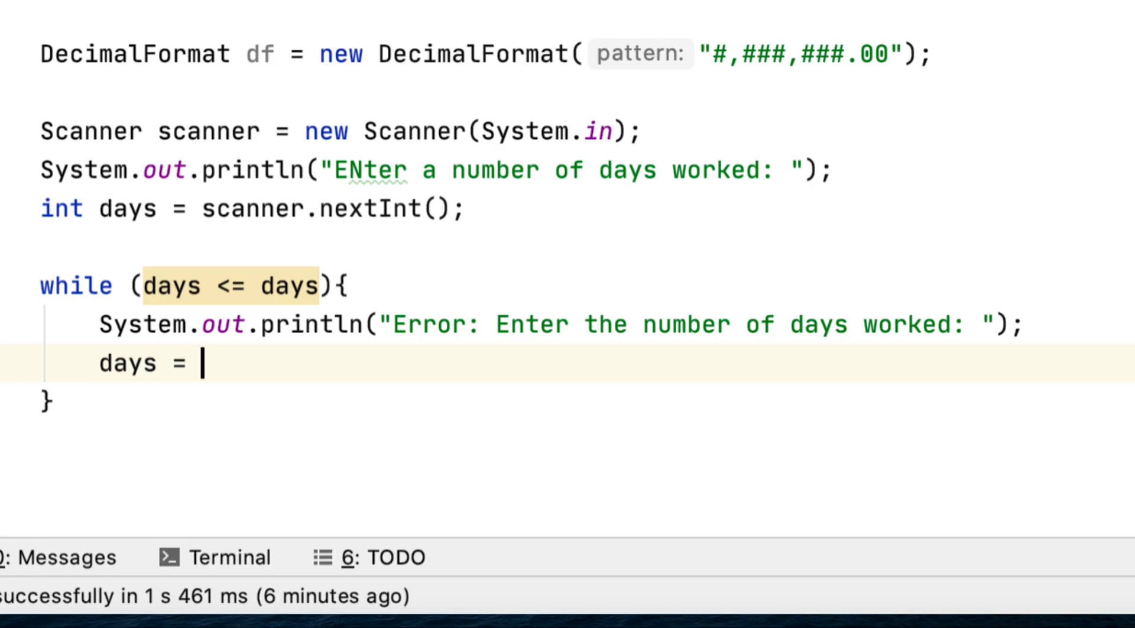
type("scanner.nextInt();")
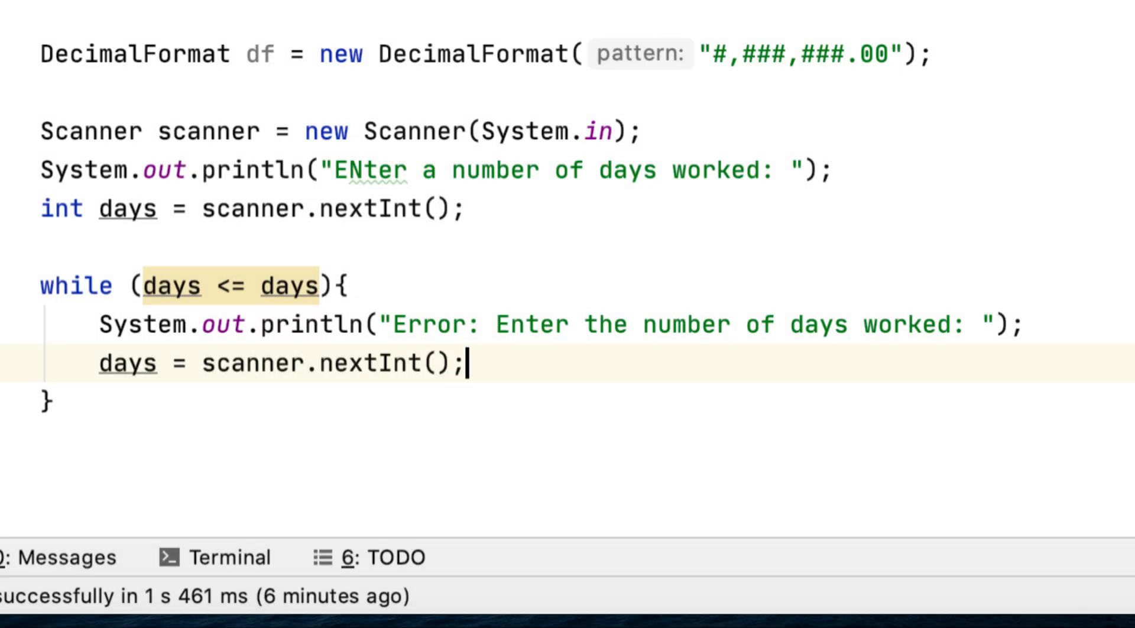
key("Enter")
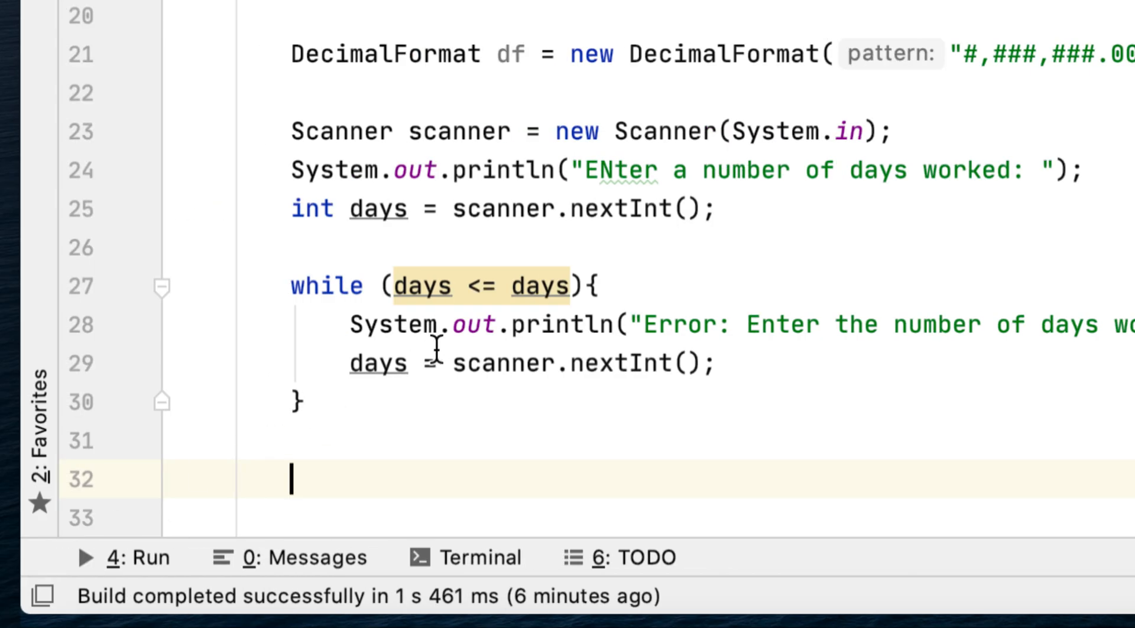
Declare int currentDay = 1, double total_pennies = 0.0 and double penny = 0.01 below the loop
scroll("down", 3)
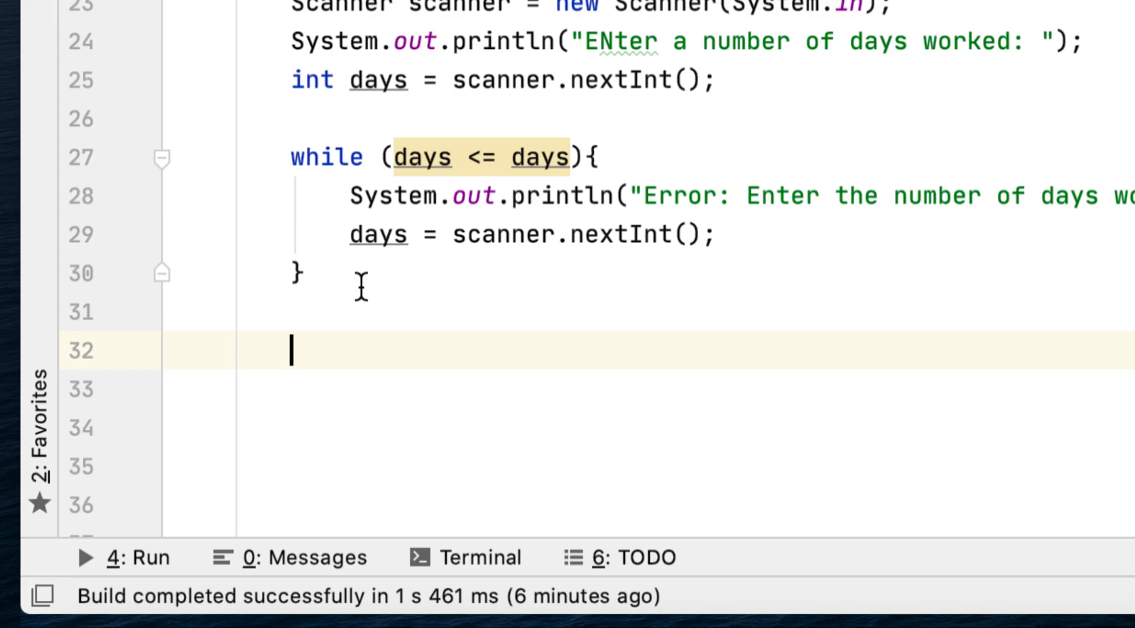
type("int c")
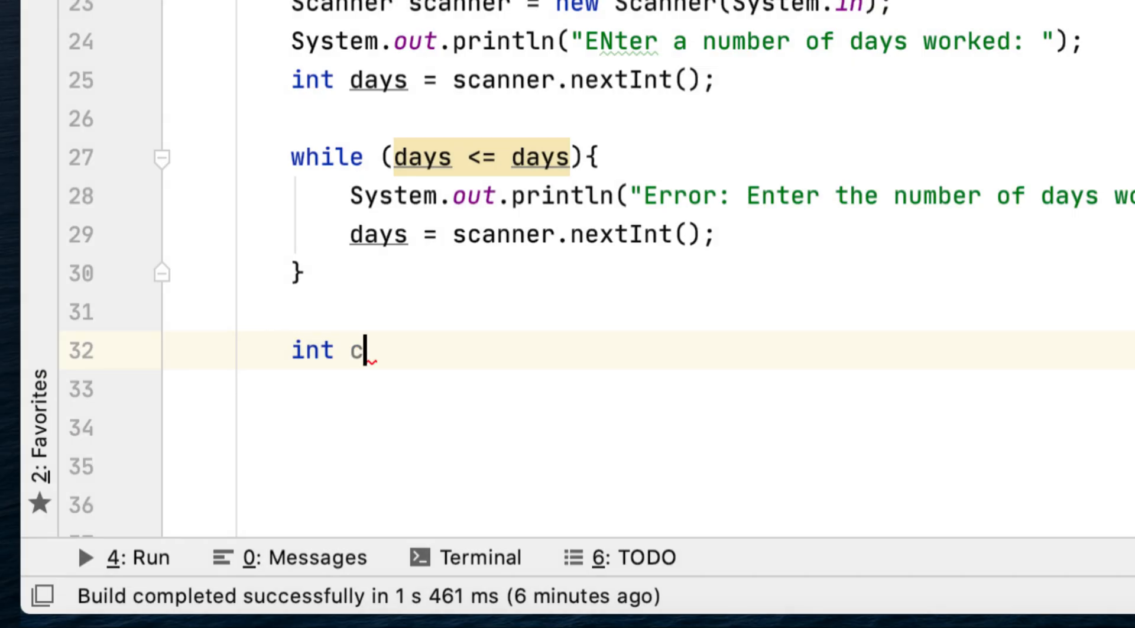
type("urrentDay =")
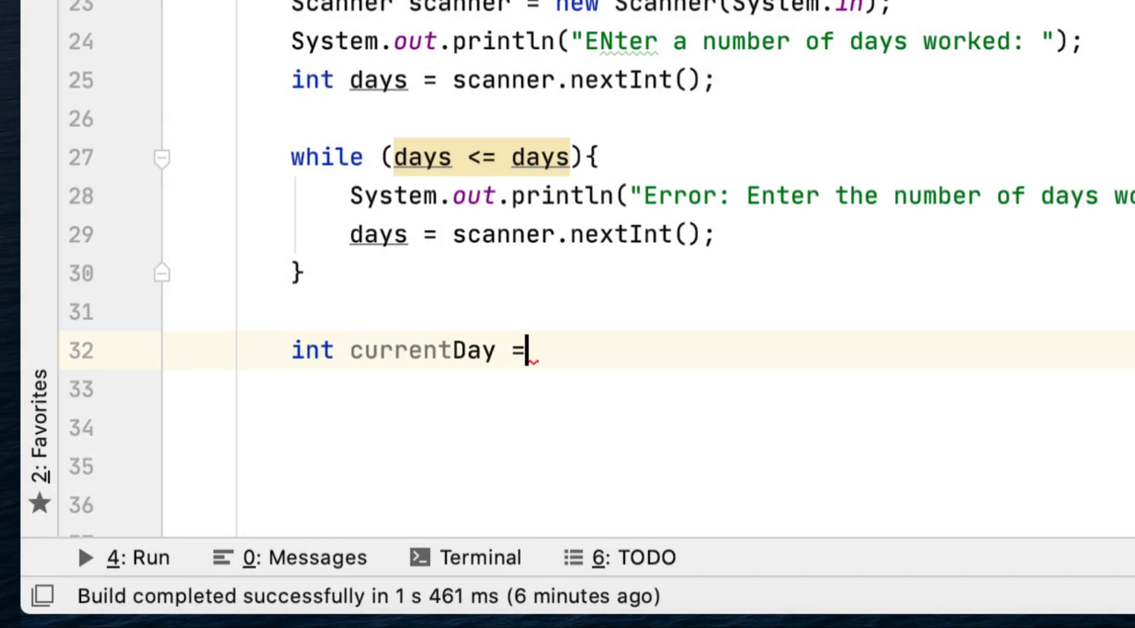
type("1;")
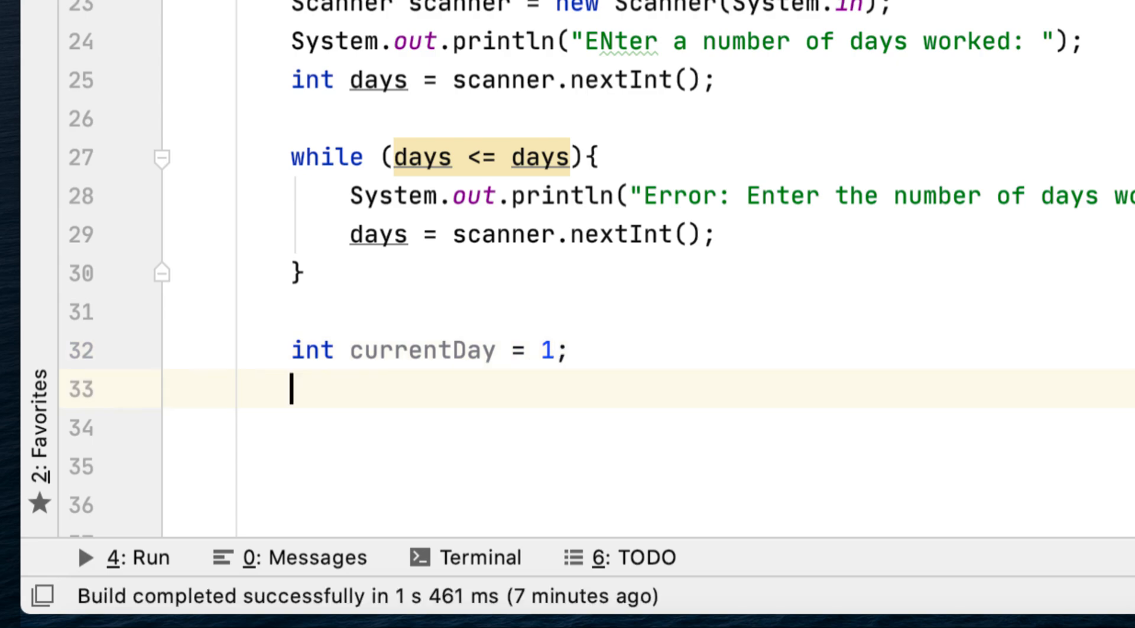
type("double")
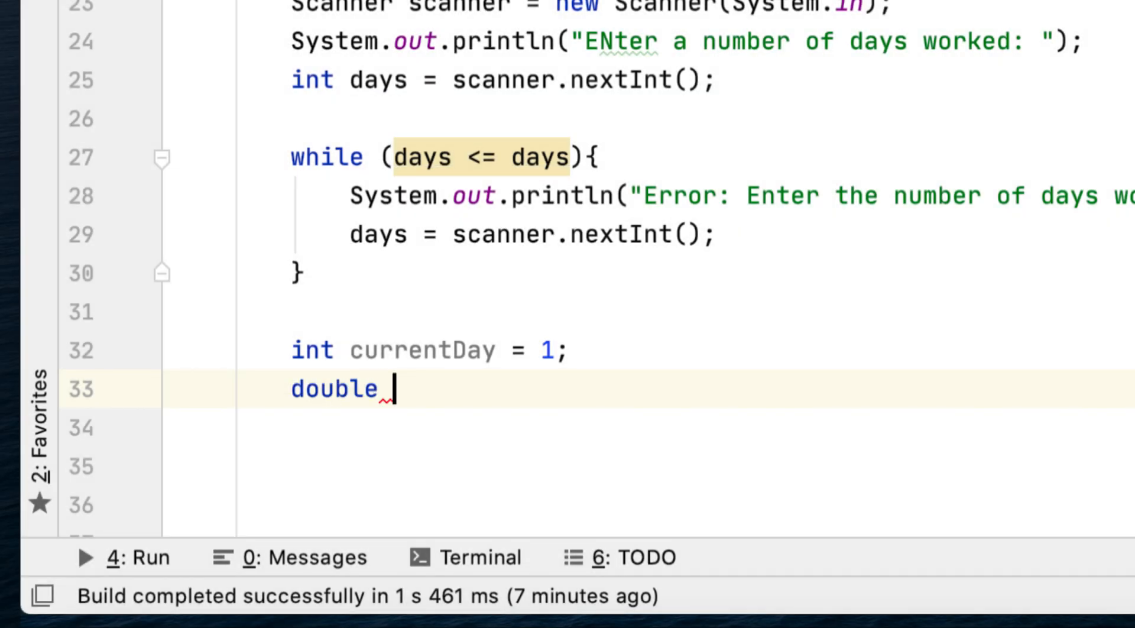
type("total_")
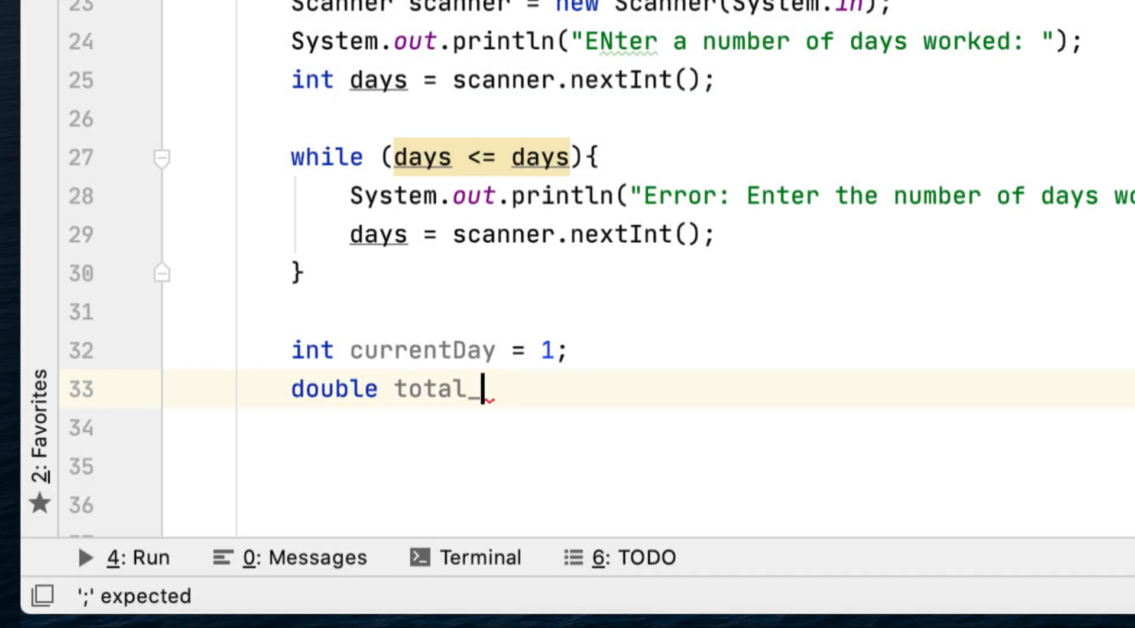
type("pennies = 0")
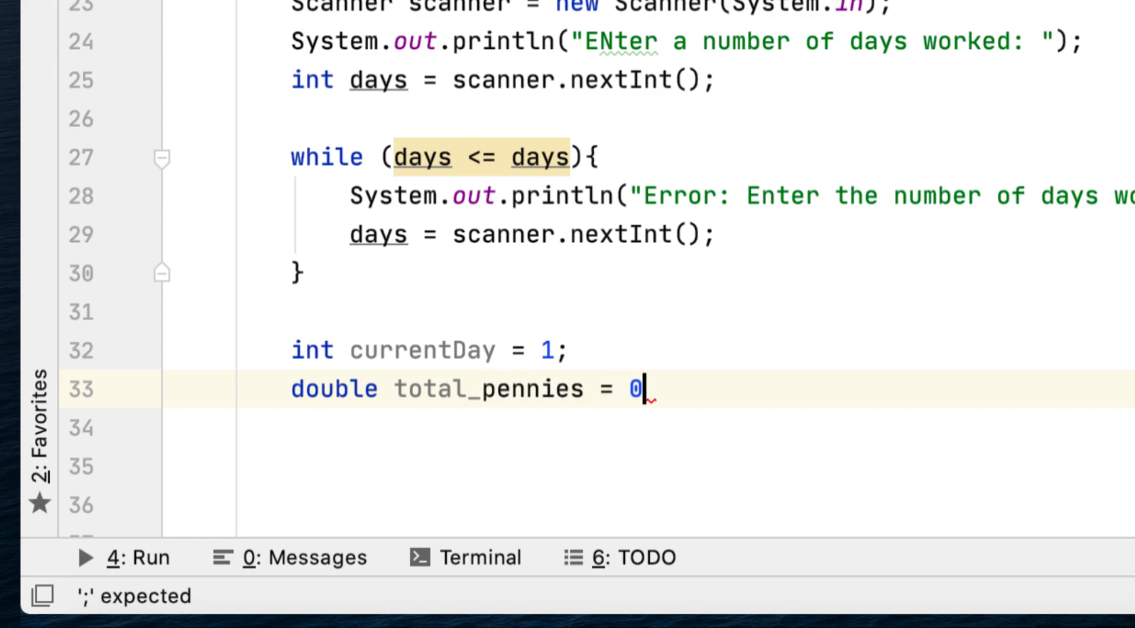
type(".0;")
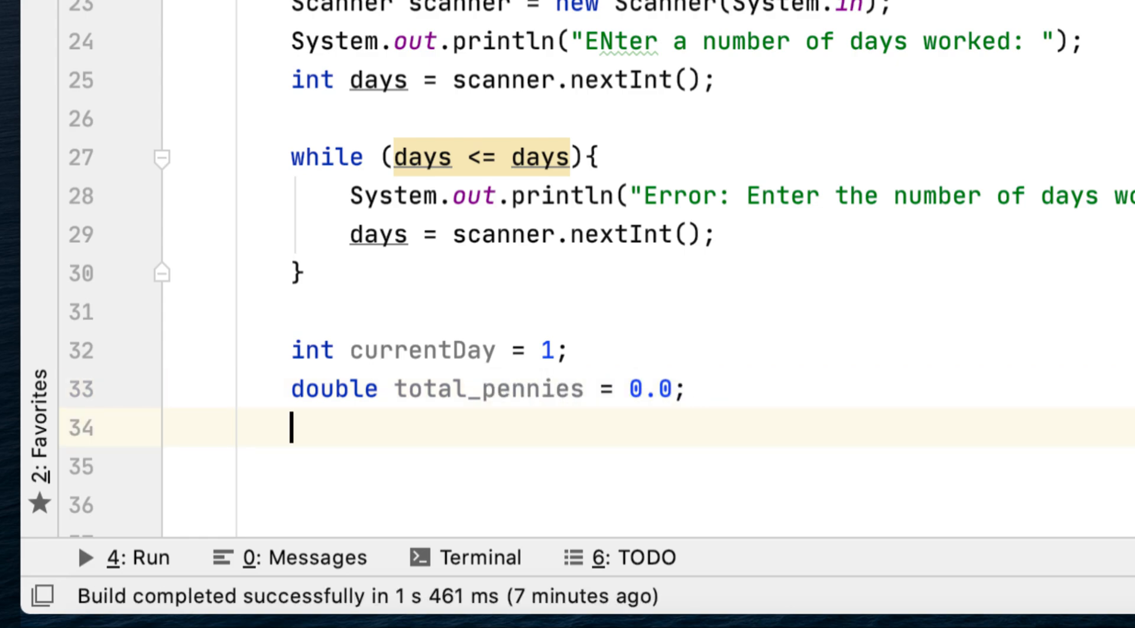
type("double pe")
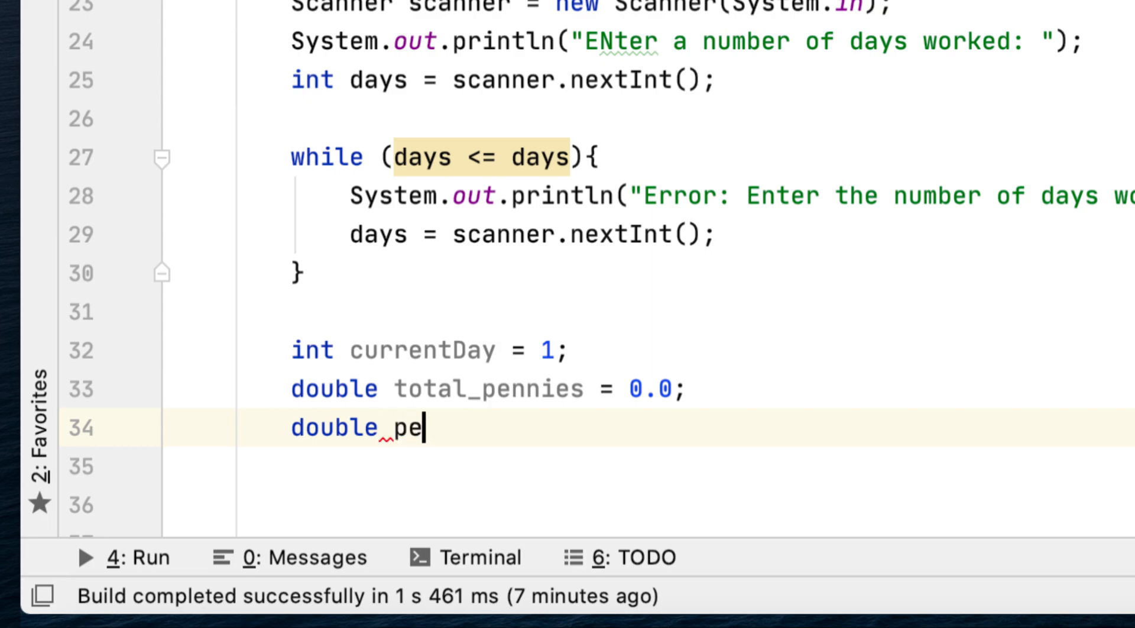
type("nny =")
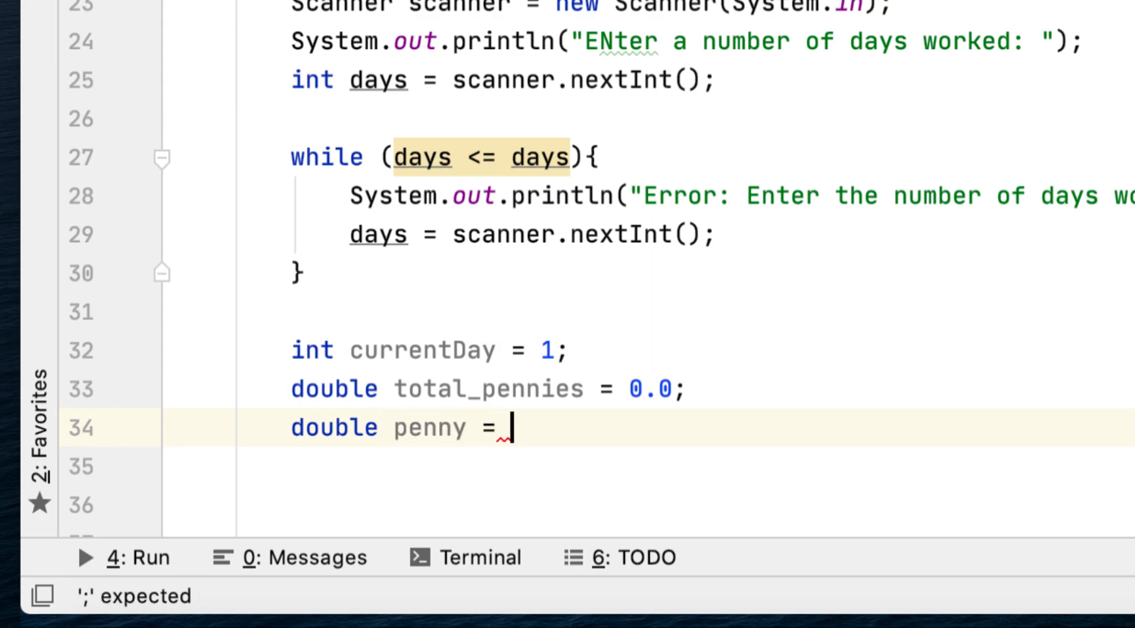
type("0.01;")
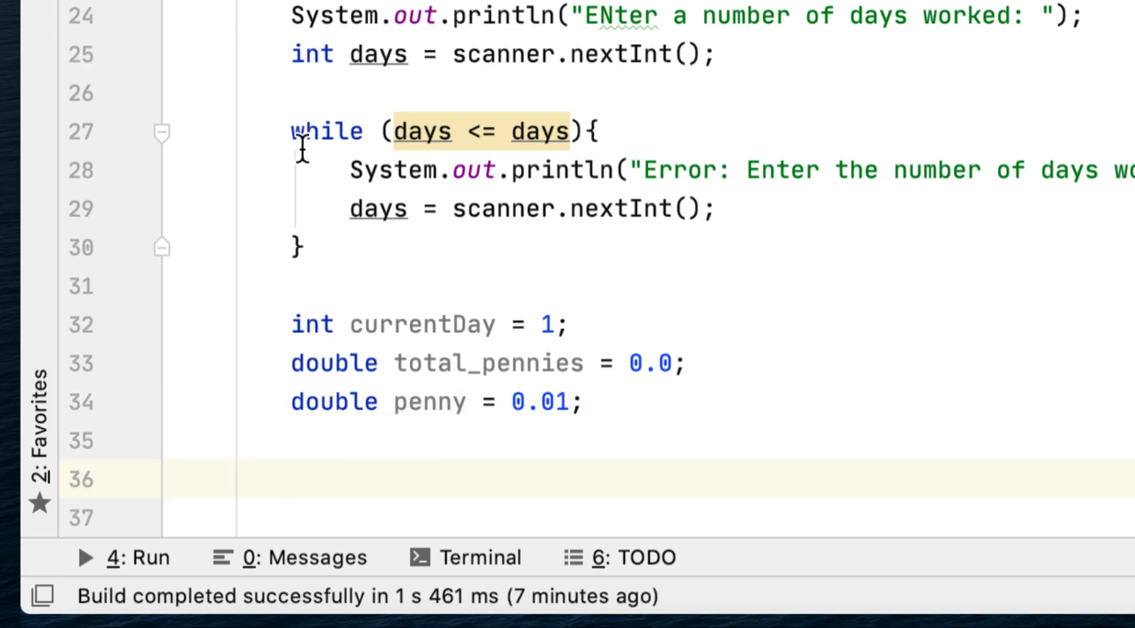
scroll("down", 3)
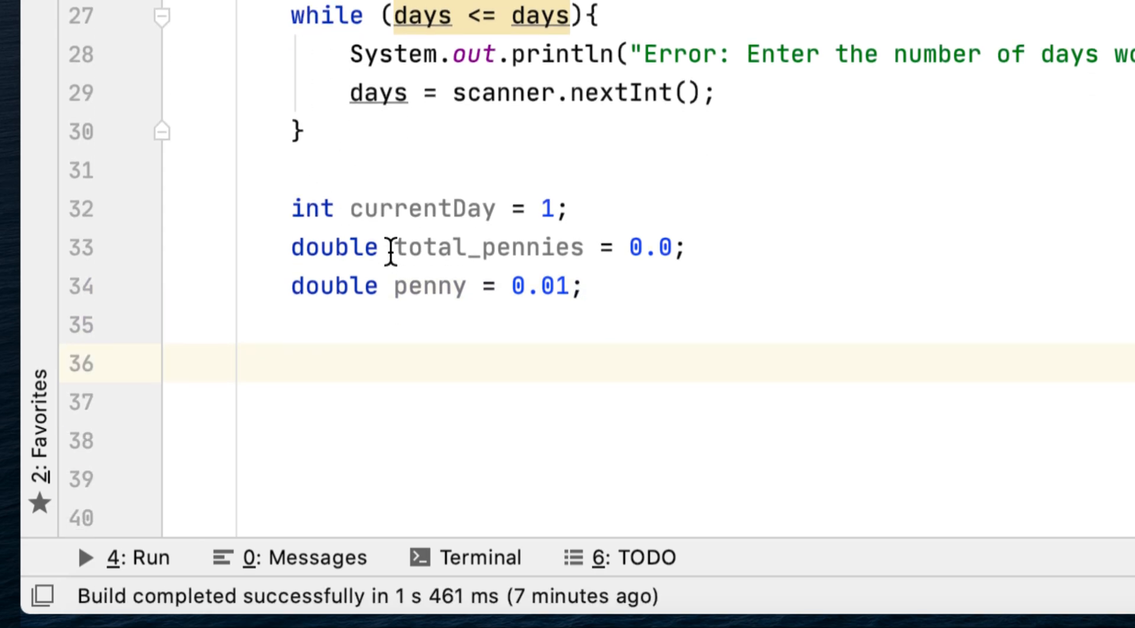
Write a for loop header running i from 1 to days
type("for (")
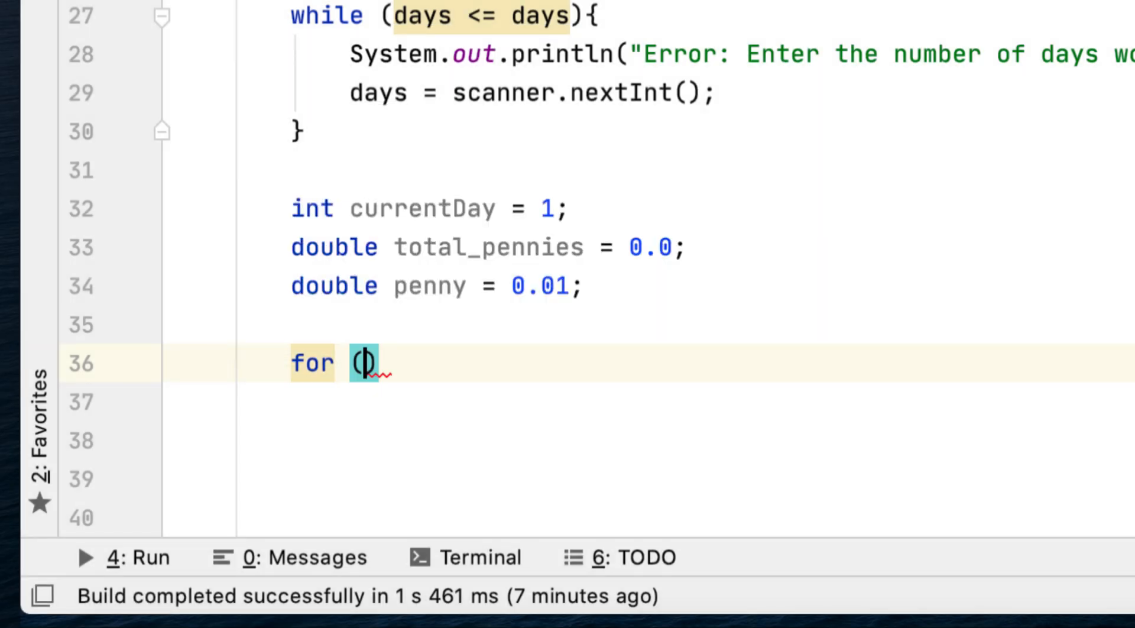
type("int")
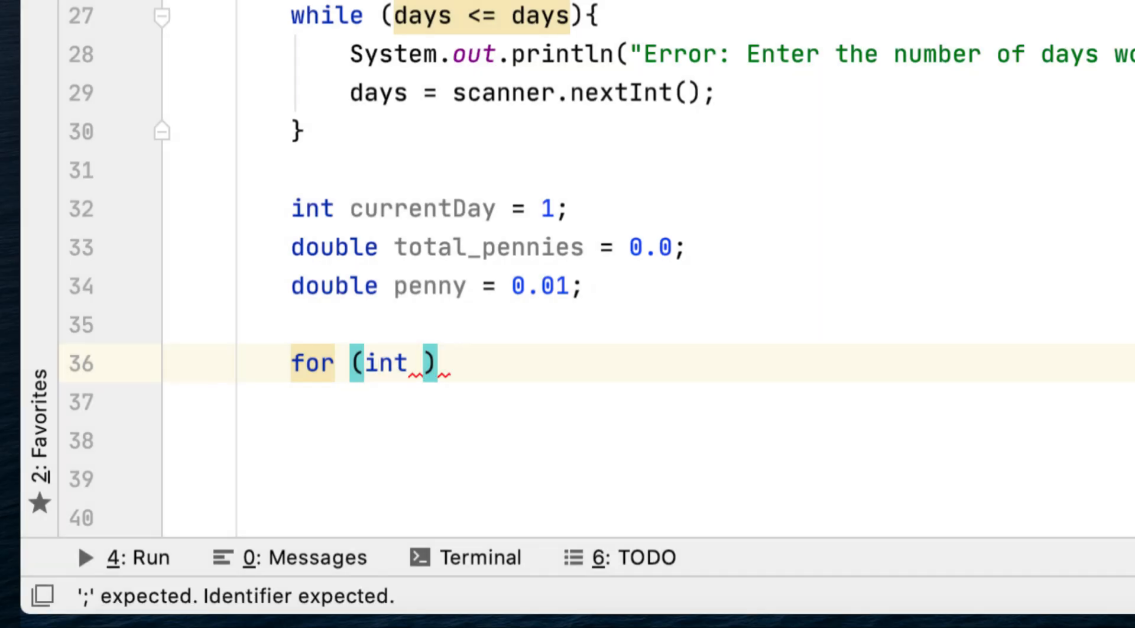
type("i = 1; i")
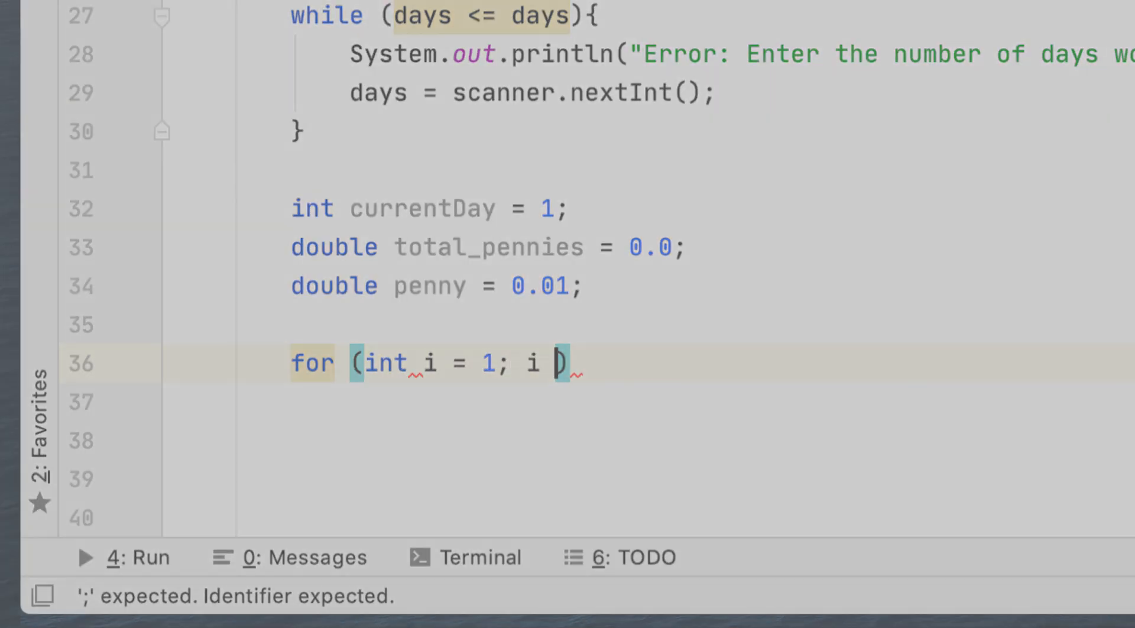
type("<= d")
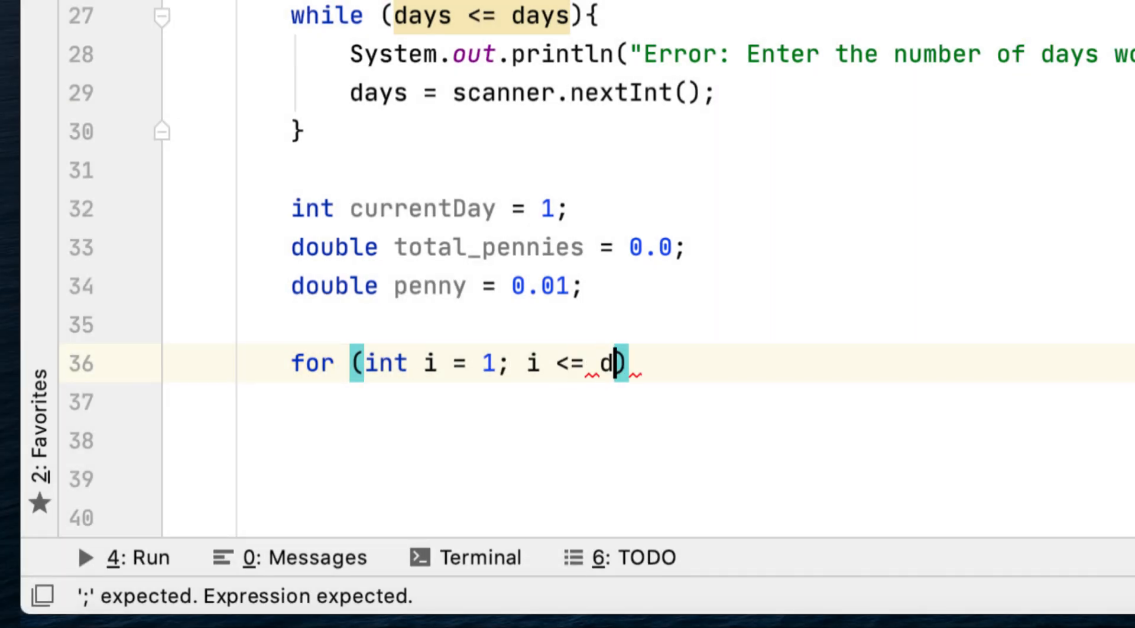
type("ays;i++")
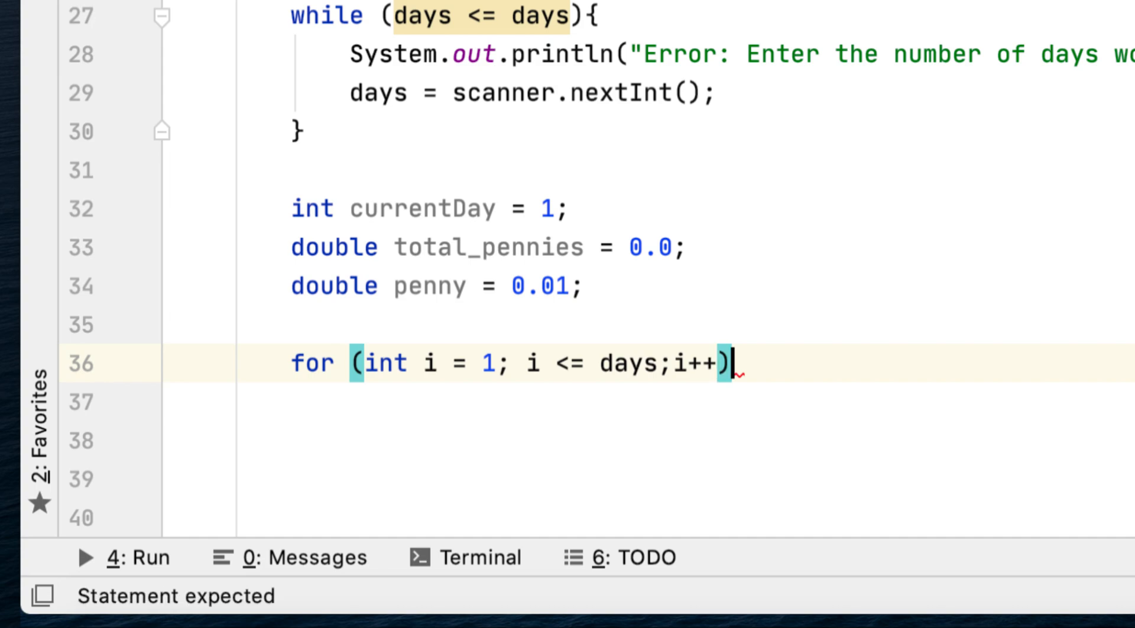
type("{")
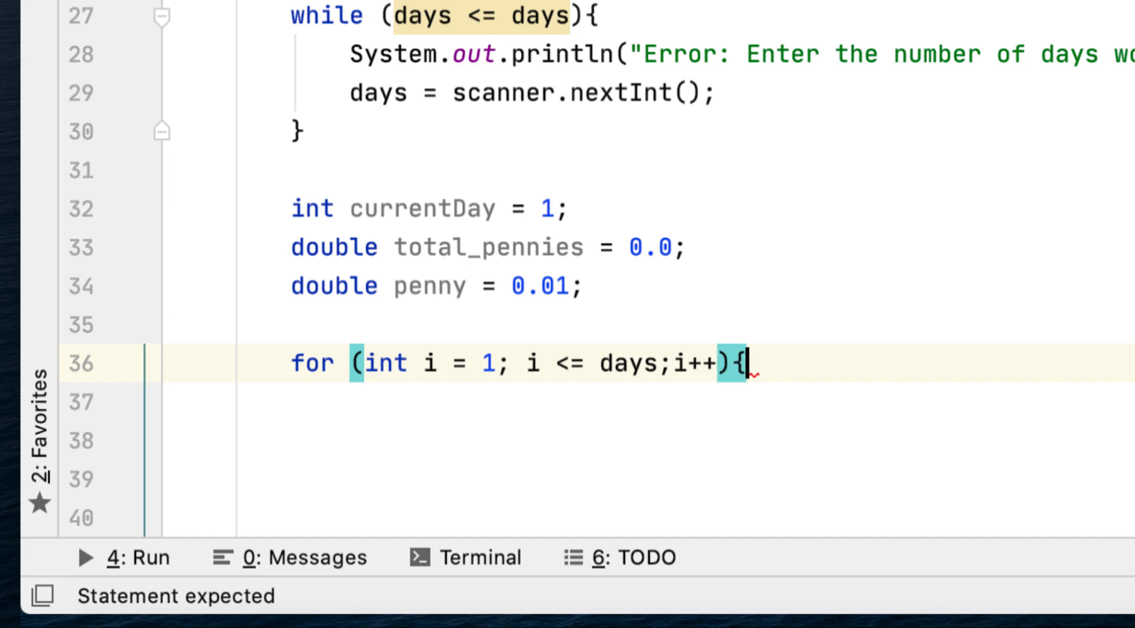
Print currentDay and penny with System.out.printf("%-15s%s\n", currentDay, penny)
type("so")
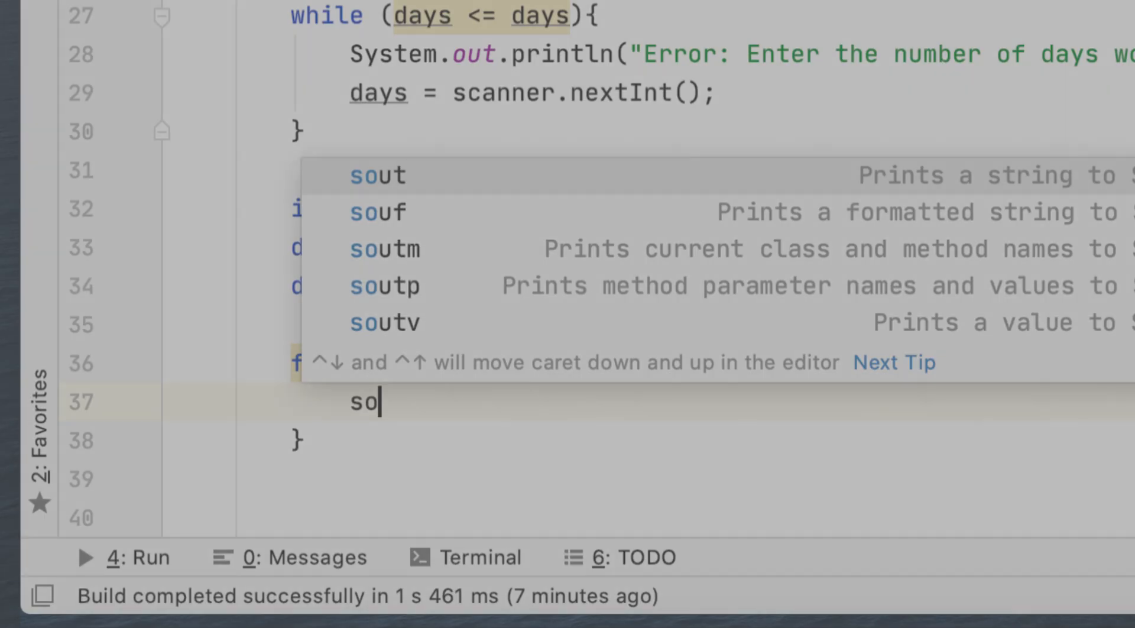
key("Tab")
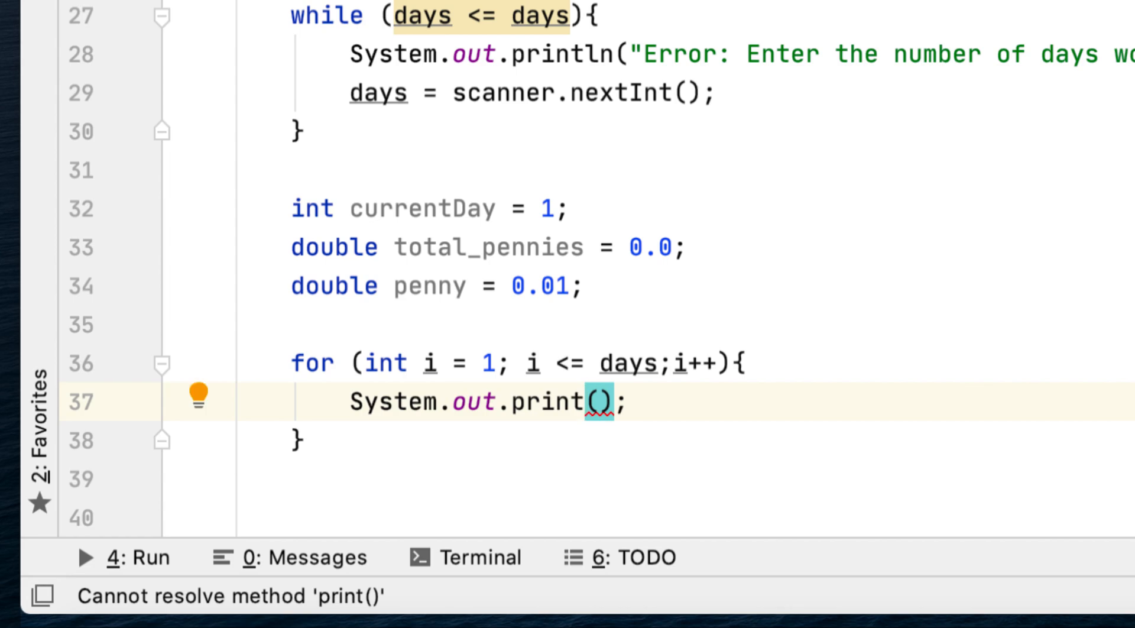
type("f")
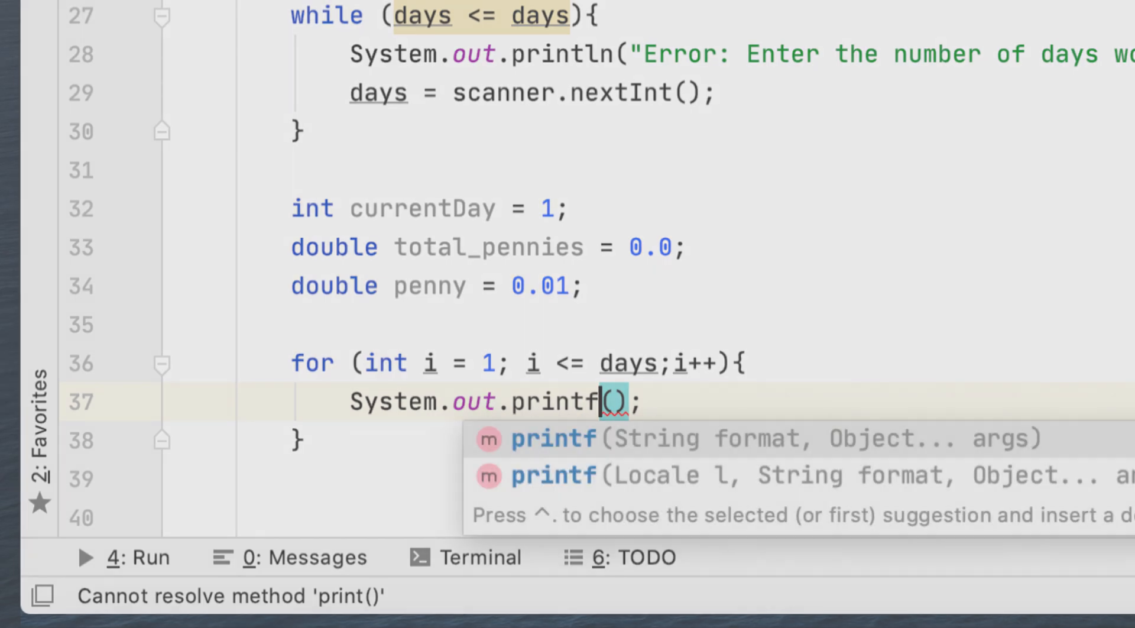
key("Escape")
type("\"")
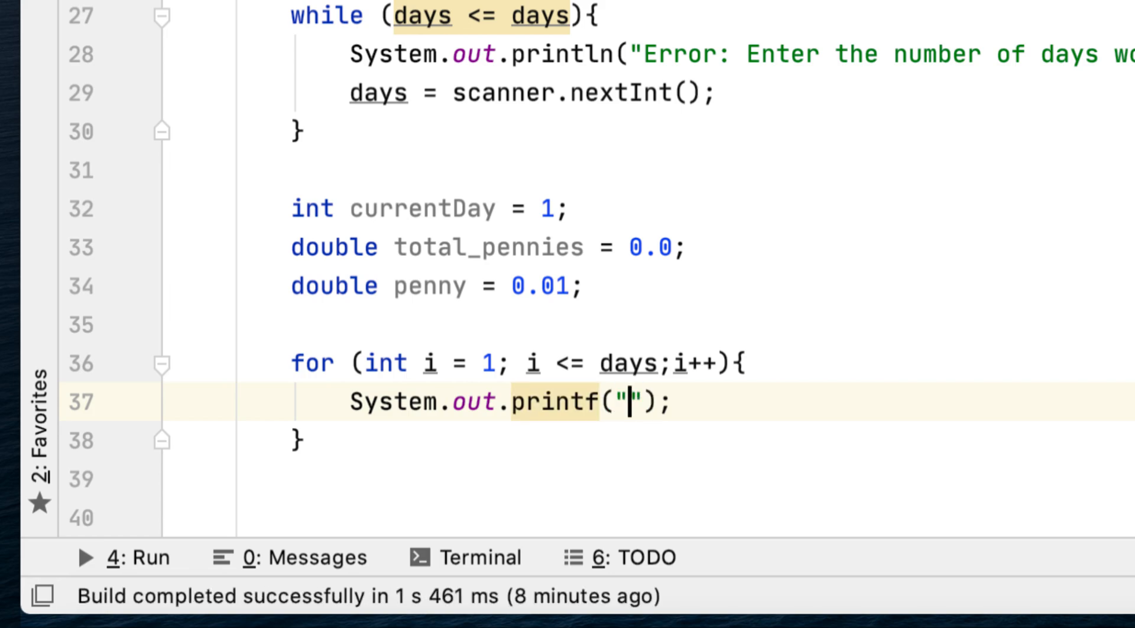
type("%")
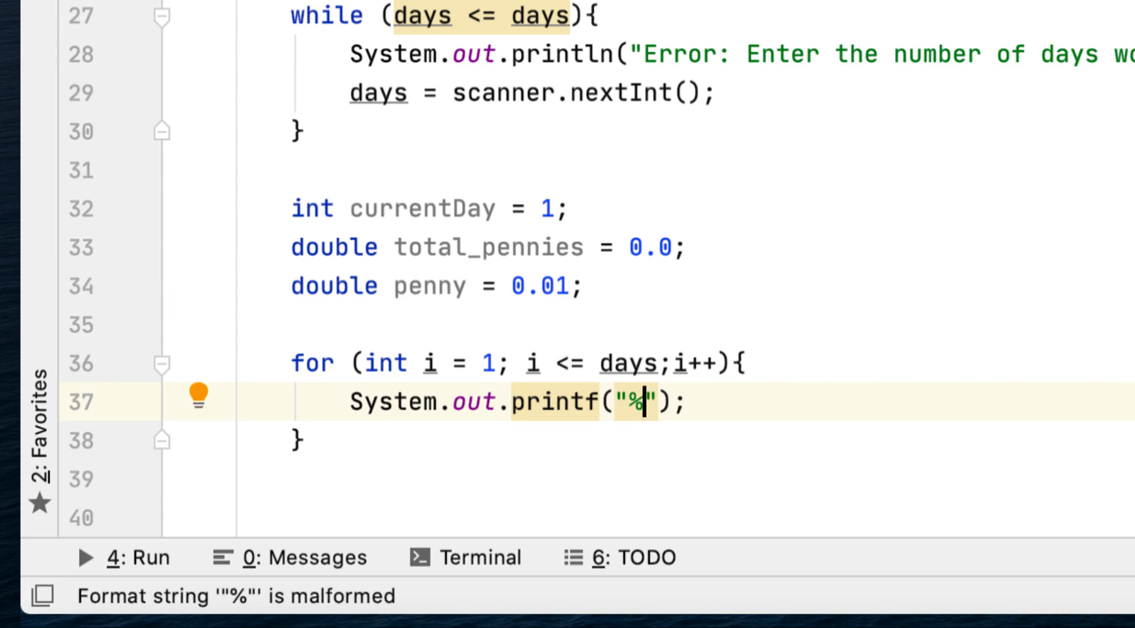
type("-")
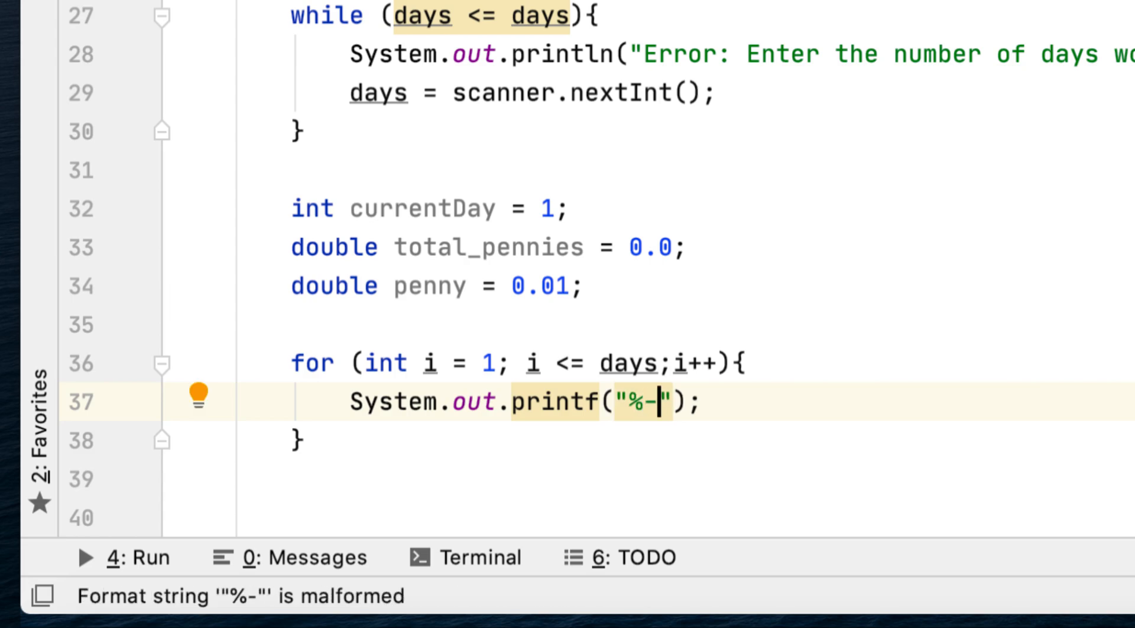
type("15")
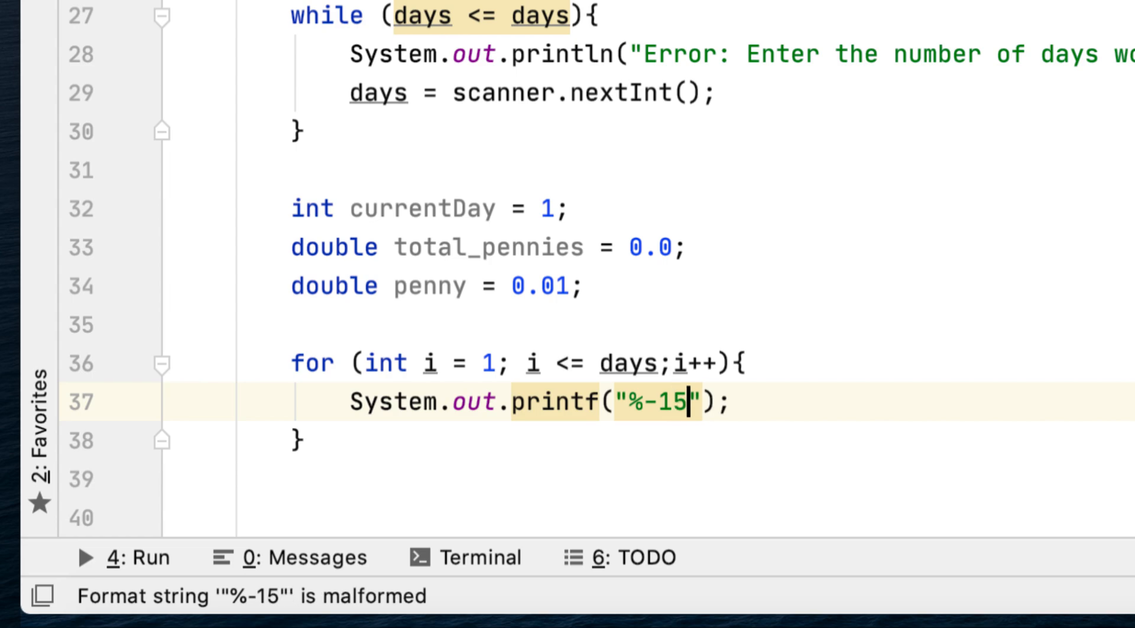
type("s")
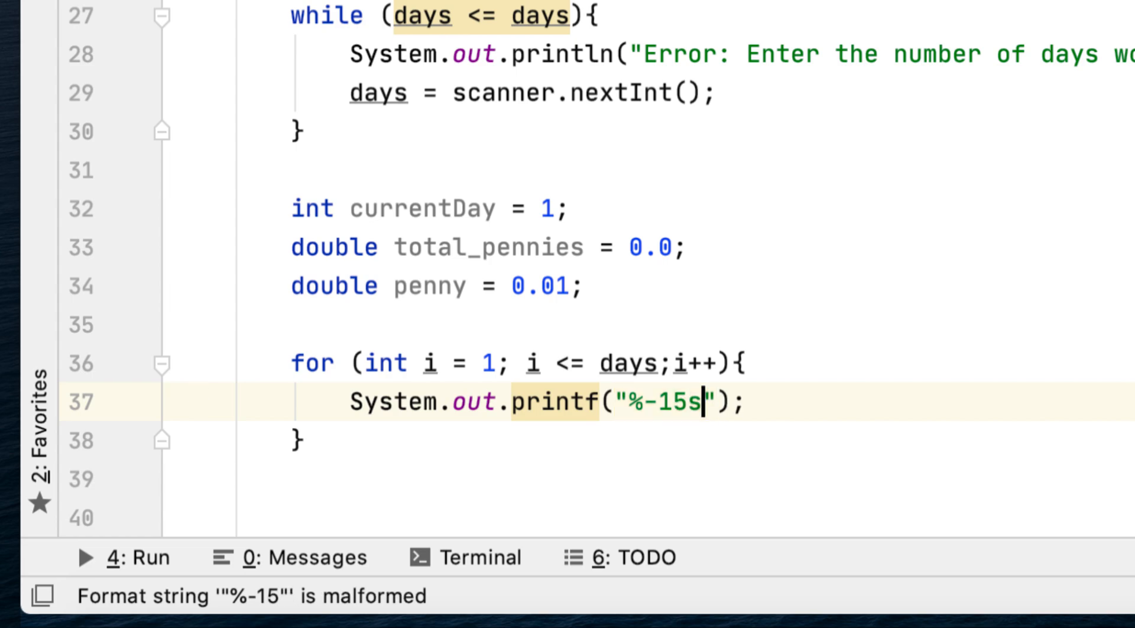
type("%")
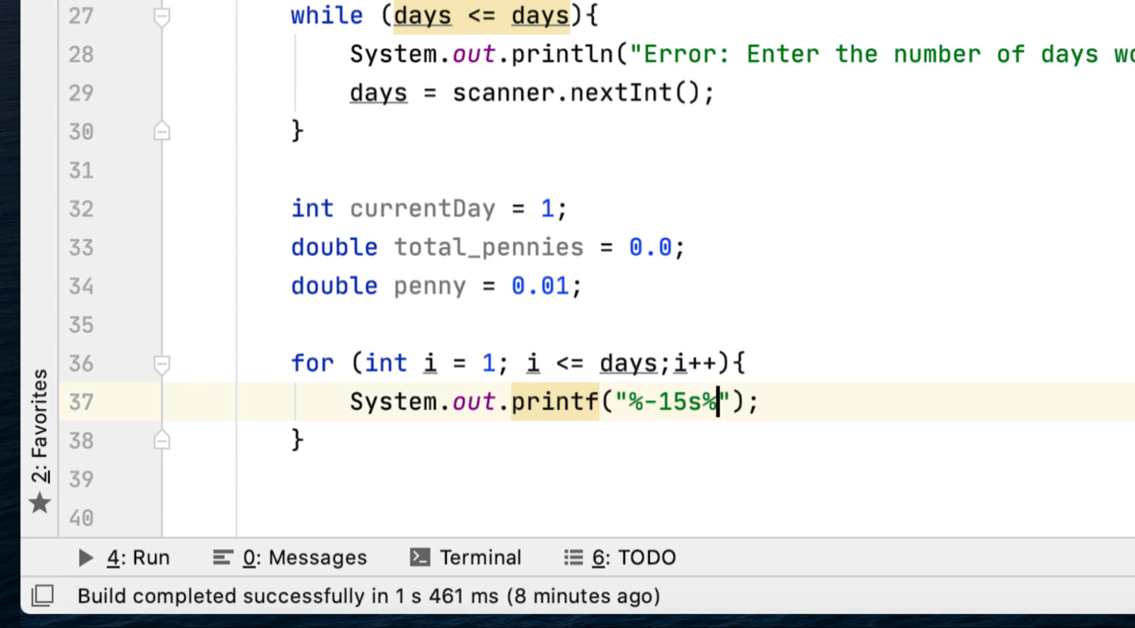
type("s\\n")
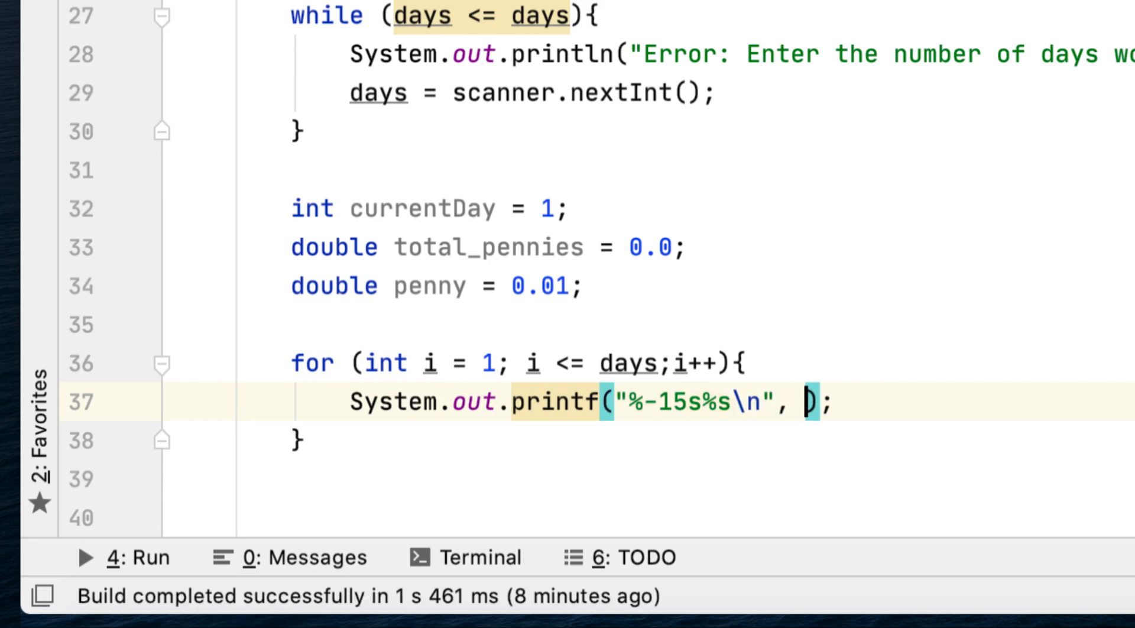
type("currentDay,")
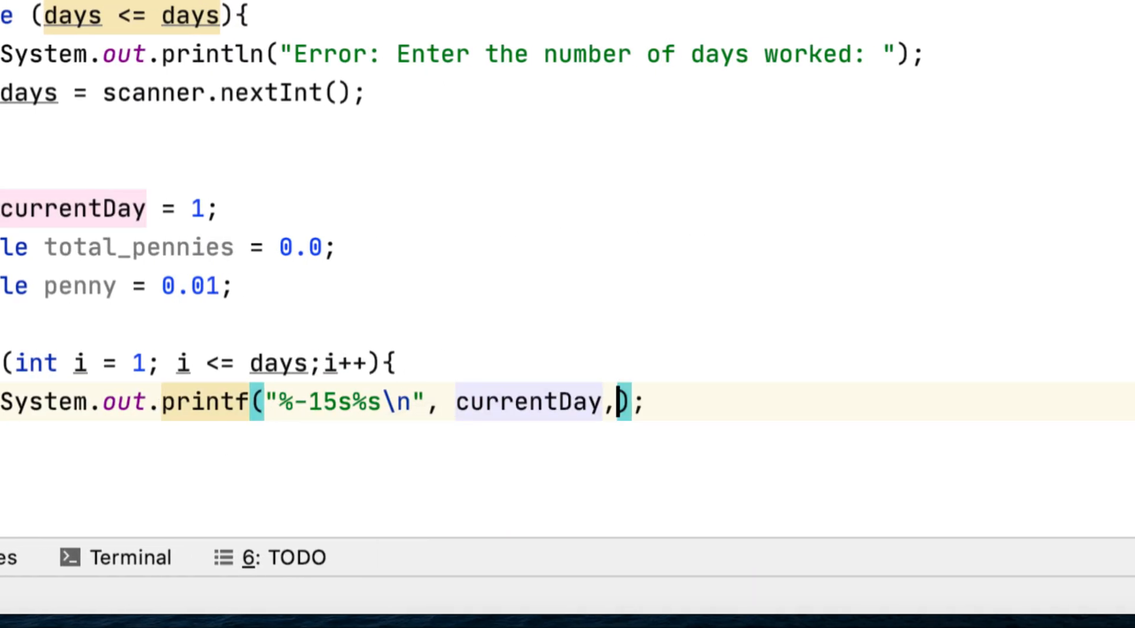
type("penny")
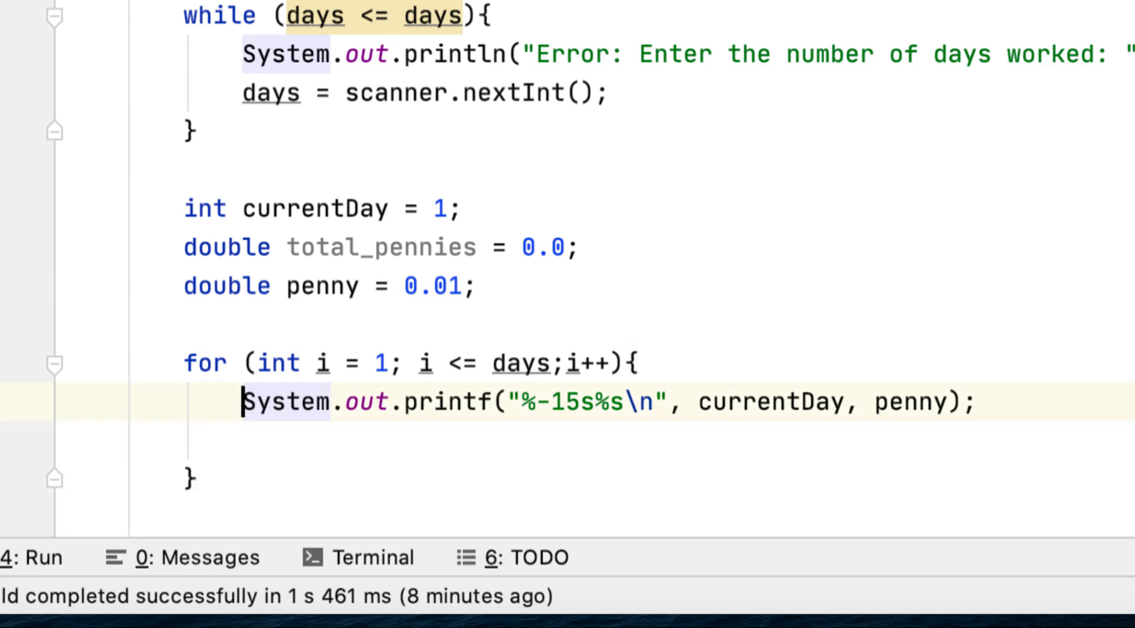
key("Enter")
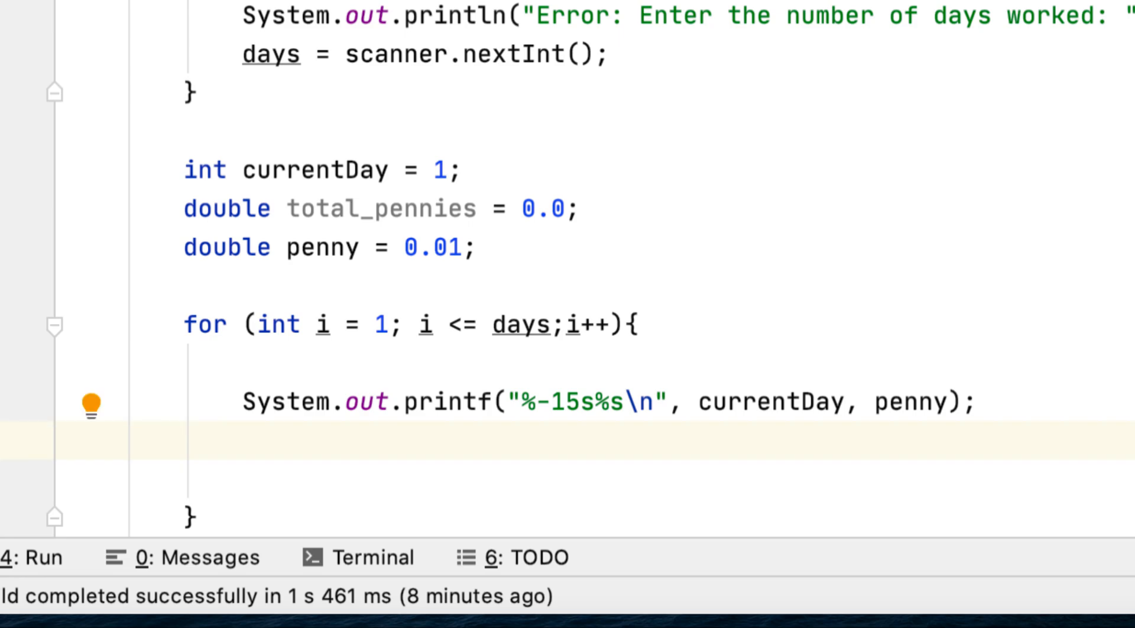
Add total_pennies += penny; currentDay++; and penny *= 2 to the loop body
type("total_pennies ++")
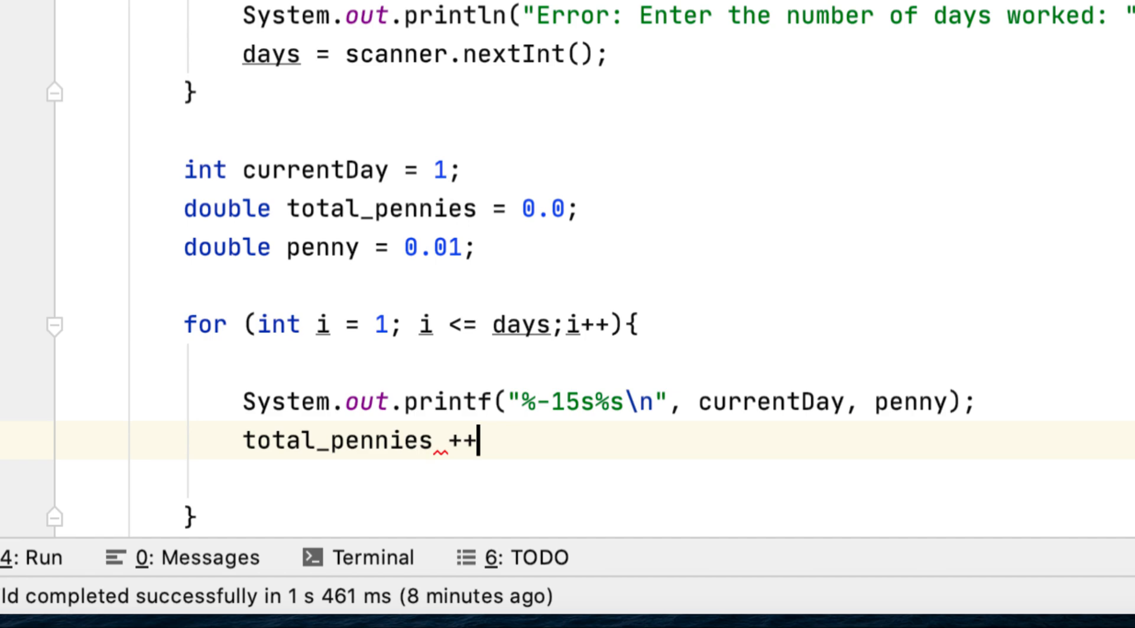
type("= penny;")
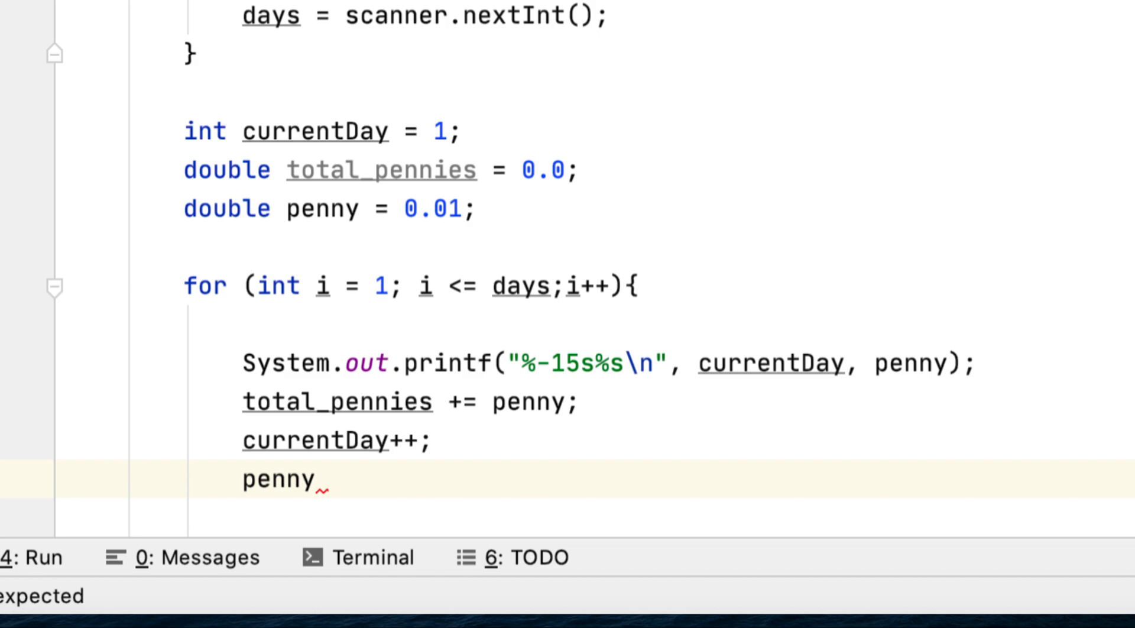
type("(")
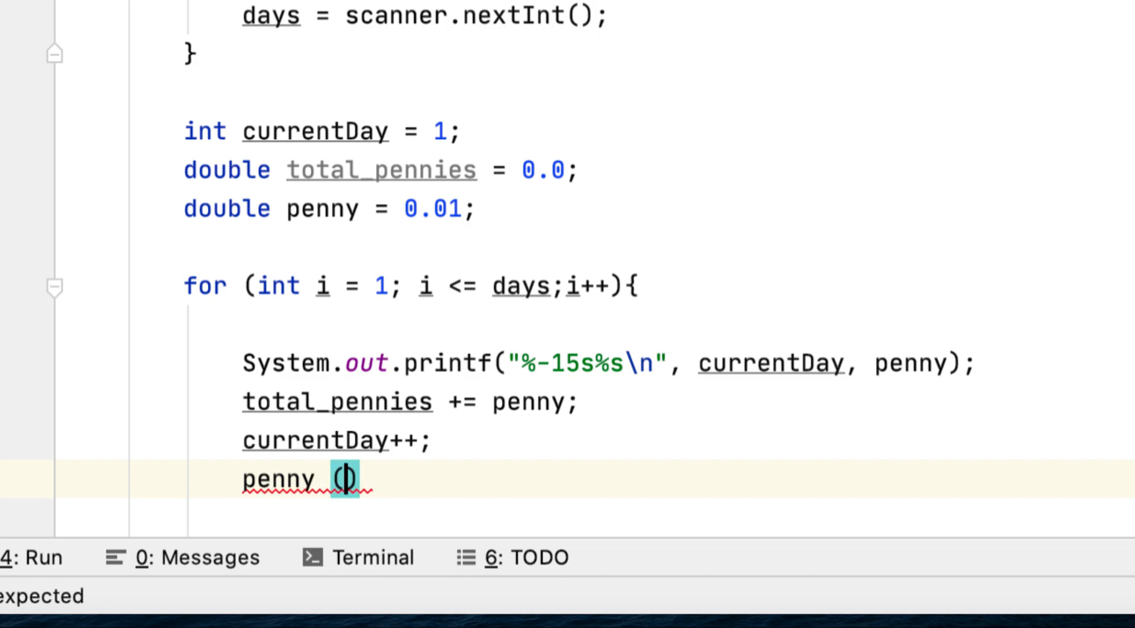
type("*=")
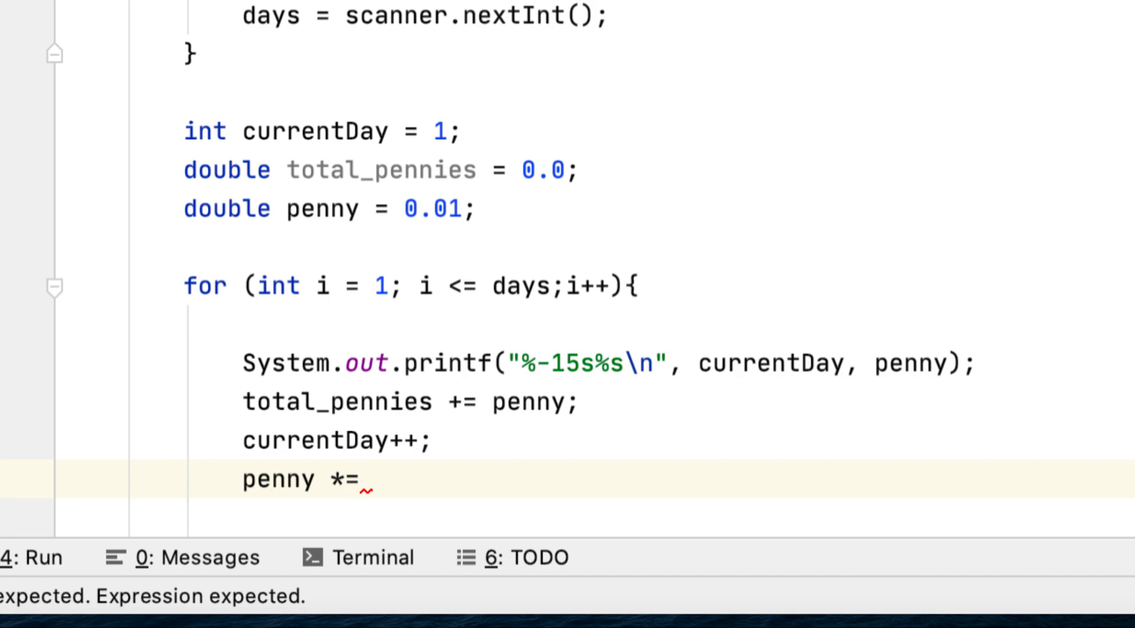
type("2")
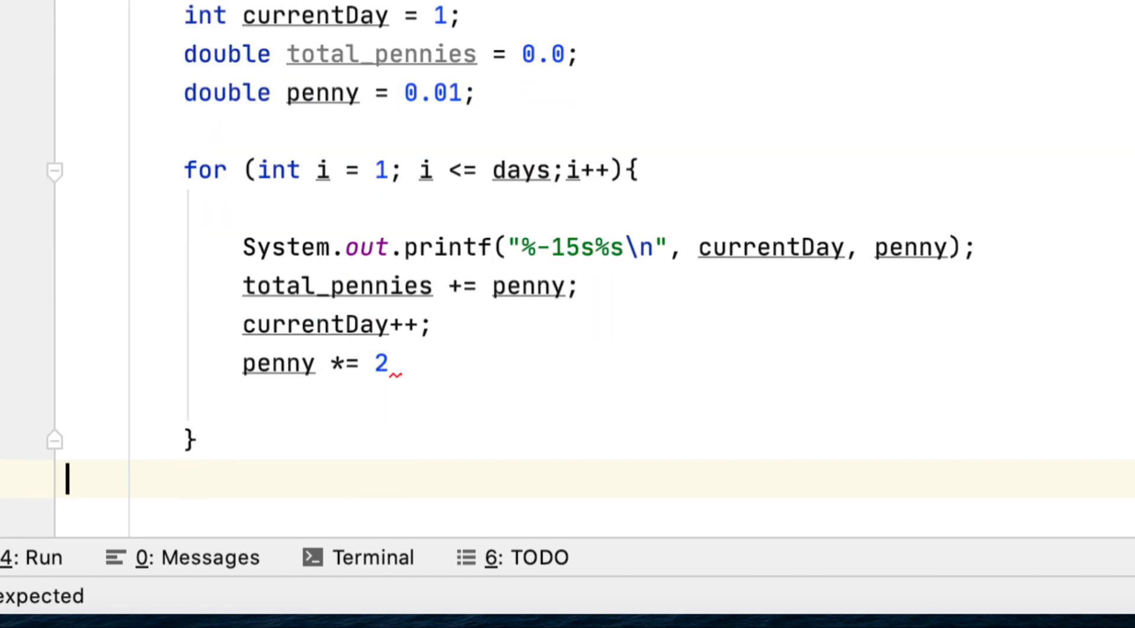
scroll("down", 3)
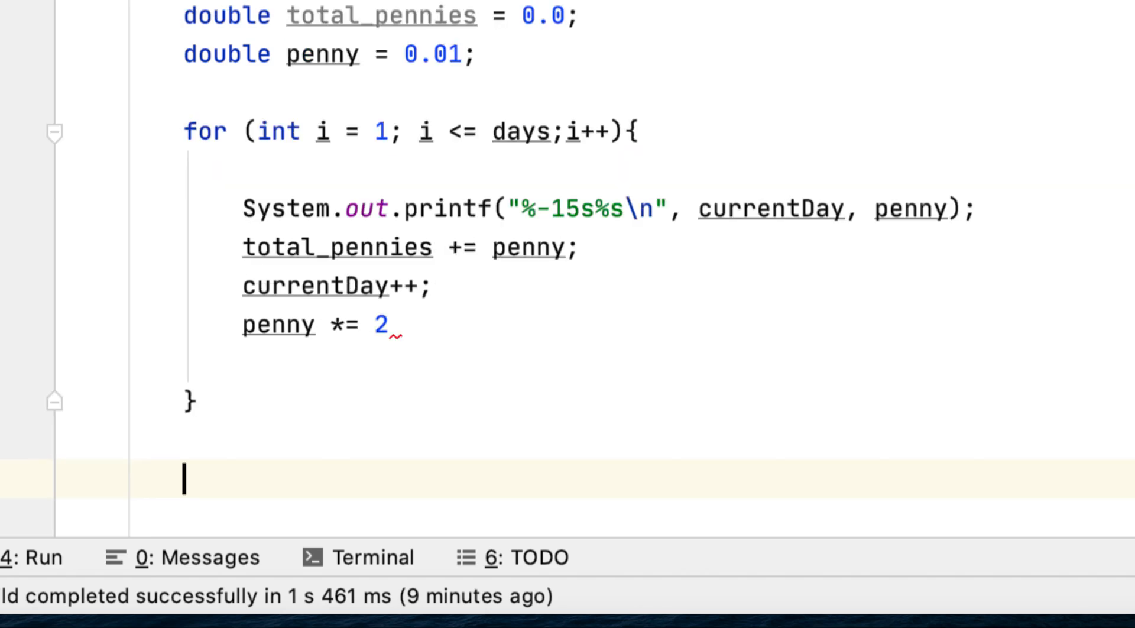
After the loop, print a blank line then "Total: $" + df.format(total_pennies)
type("System.out.println()")
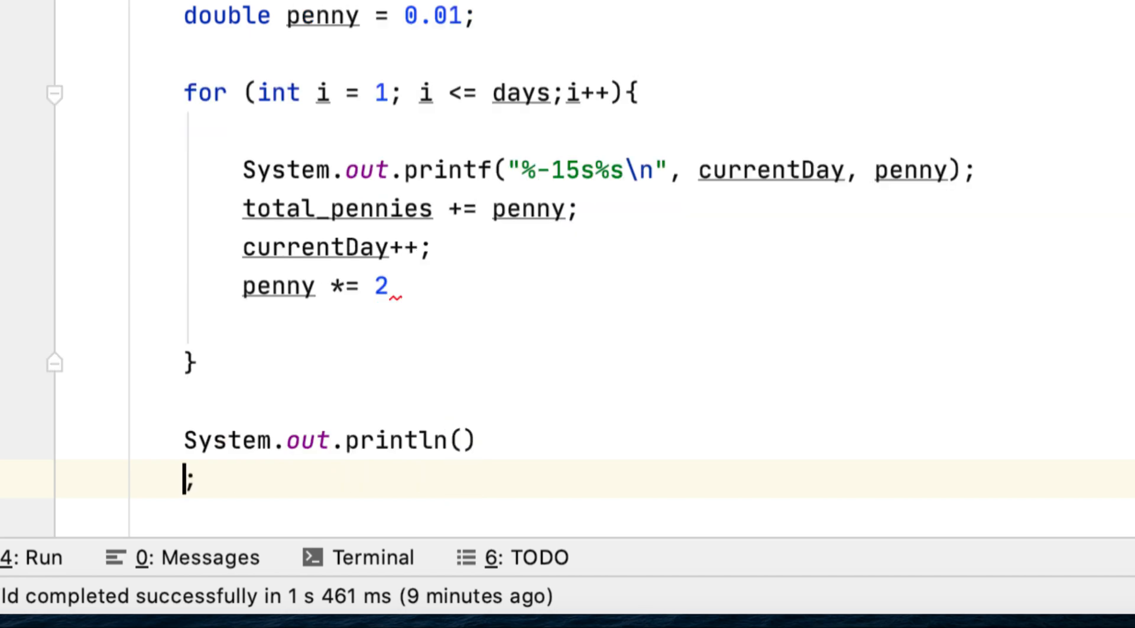
type("System.out.println(\"\");")
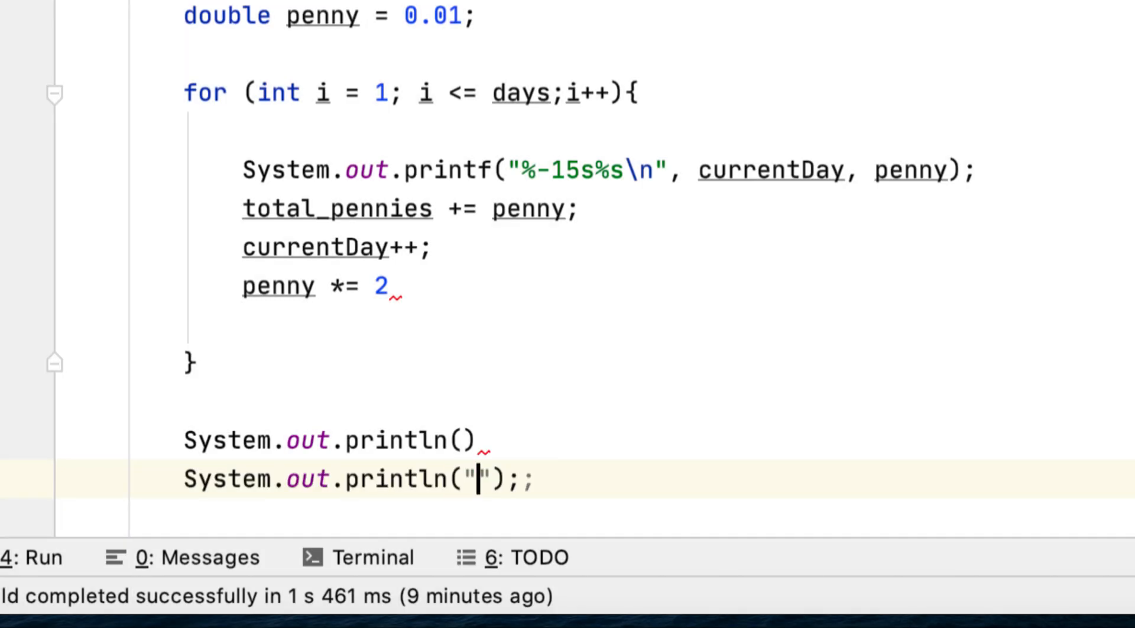
type("Total:")
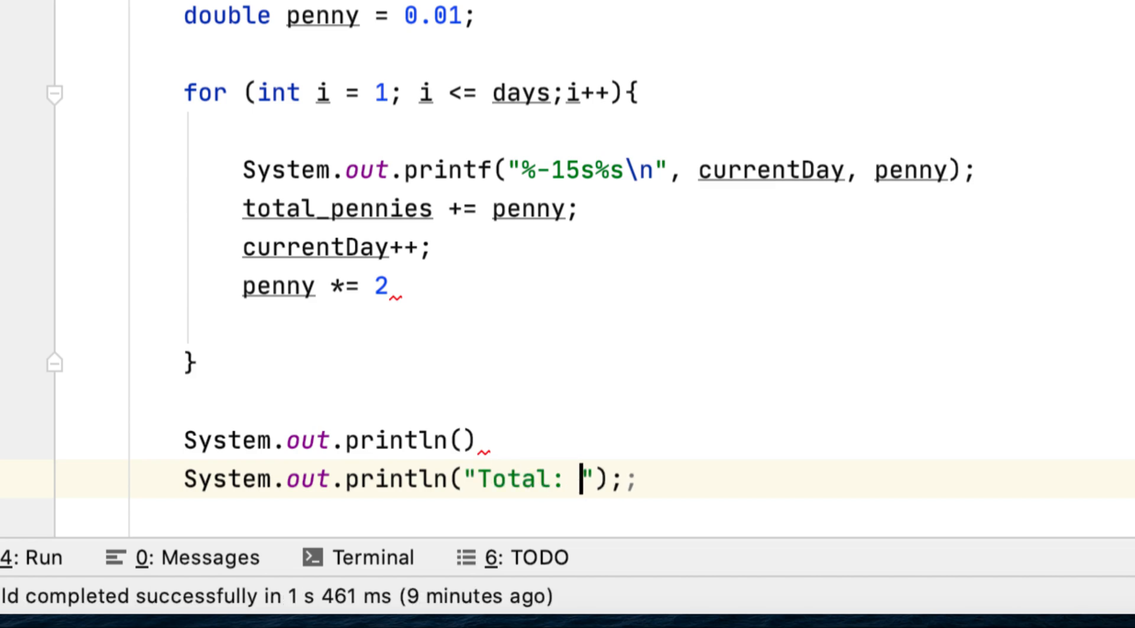
type("$\" +")
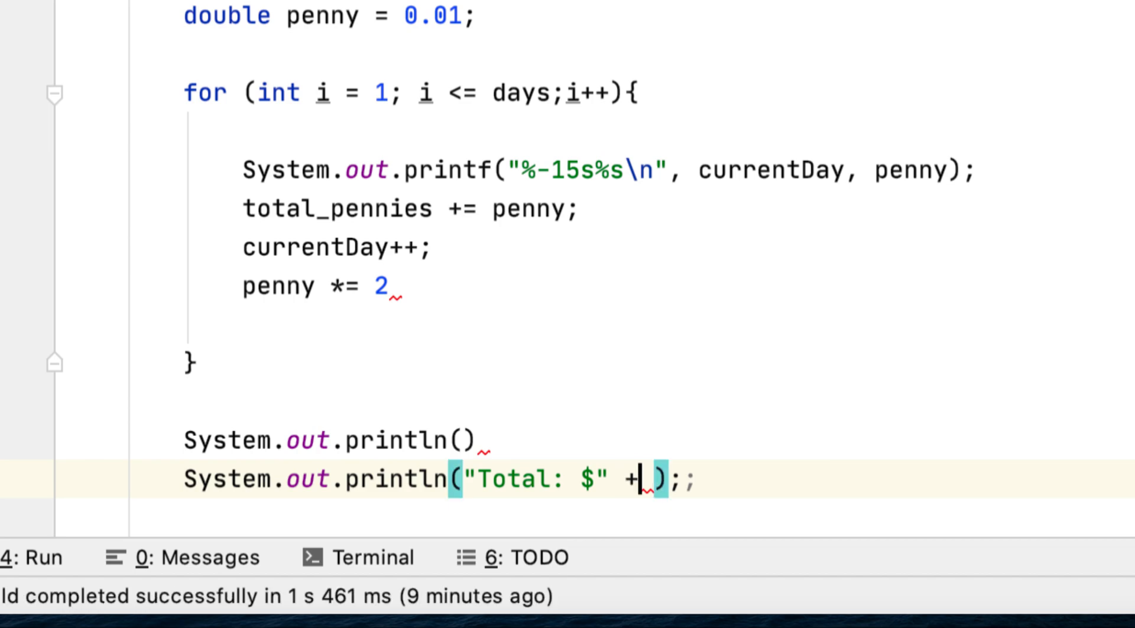
type("d")
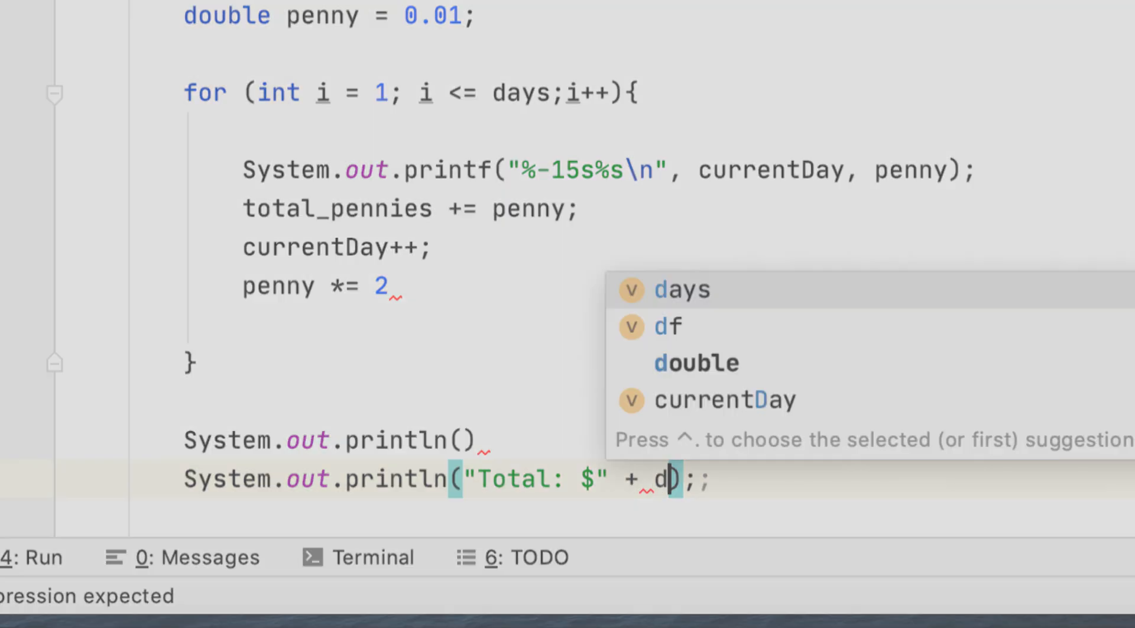
type(".format(")
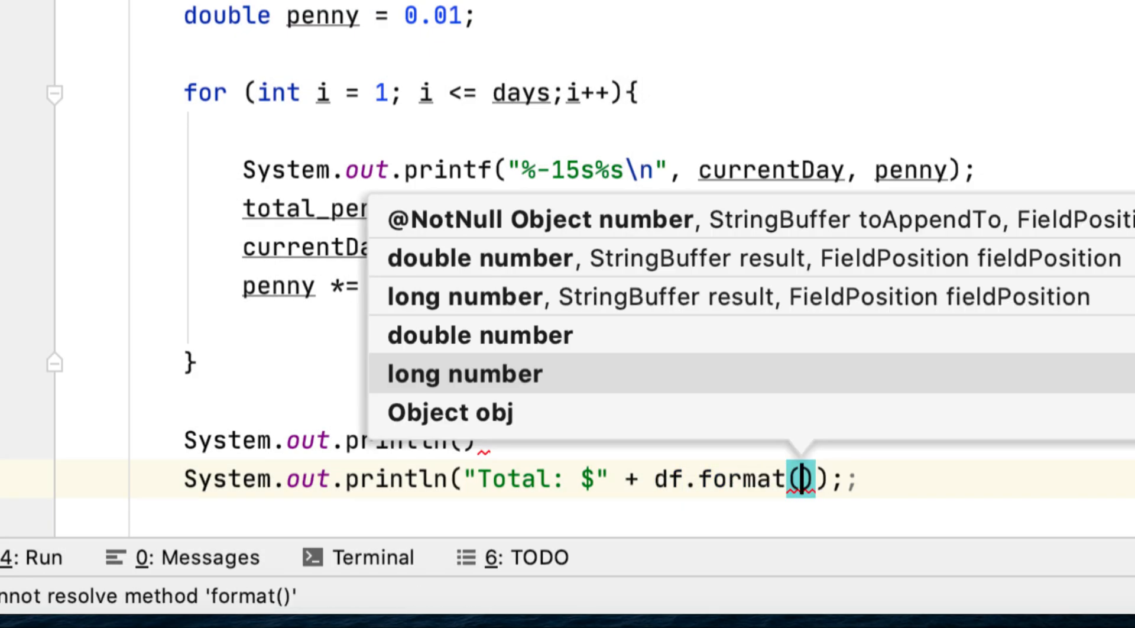
type("total_pennies)")
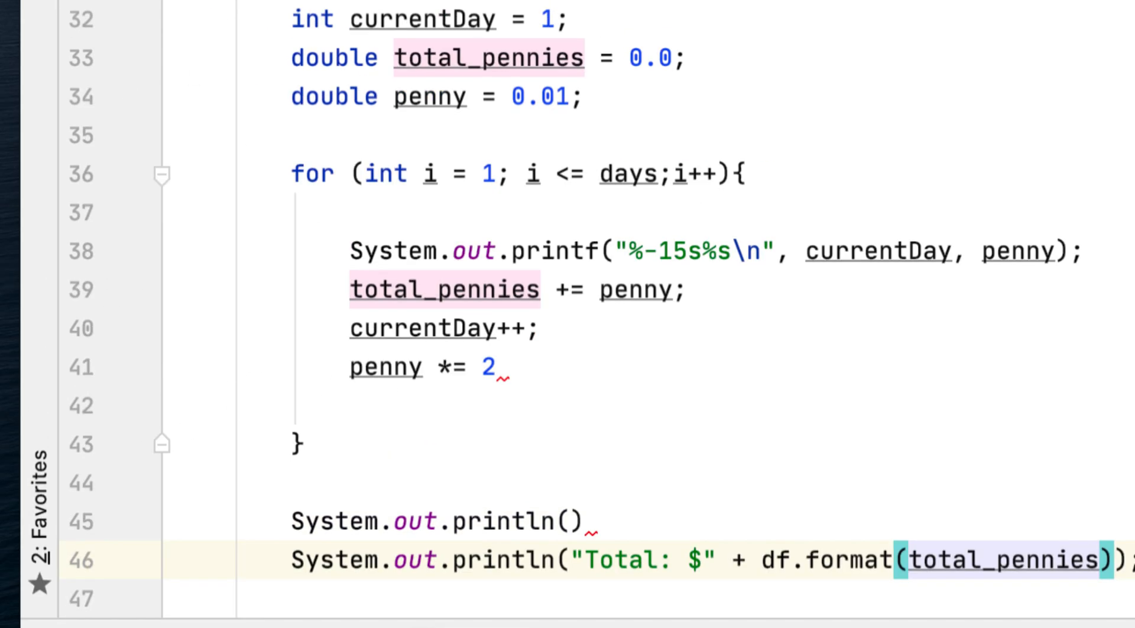
Add the missing semicolon to fix the flagged syntax error
right_click(304, 136)
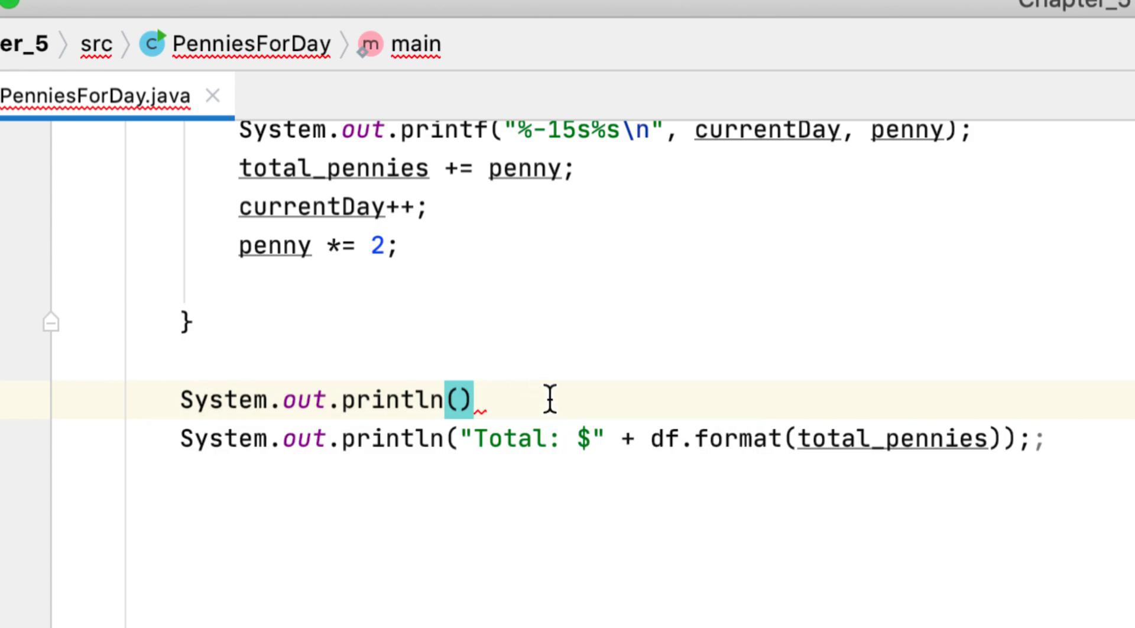
type(";")
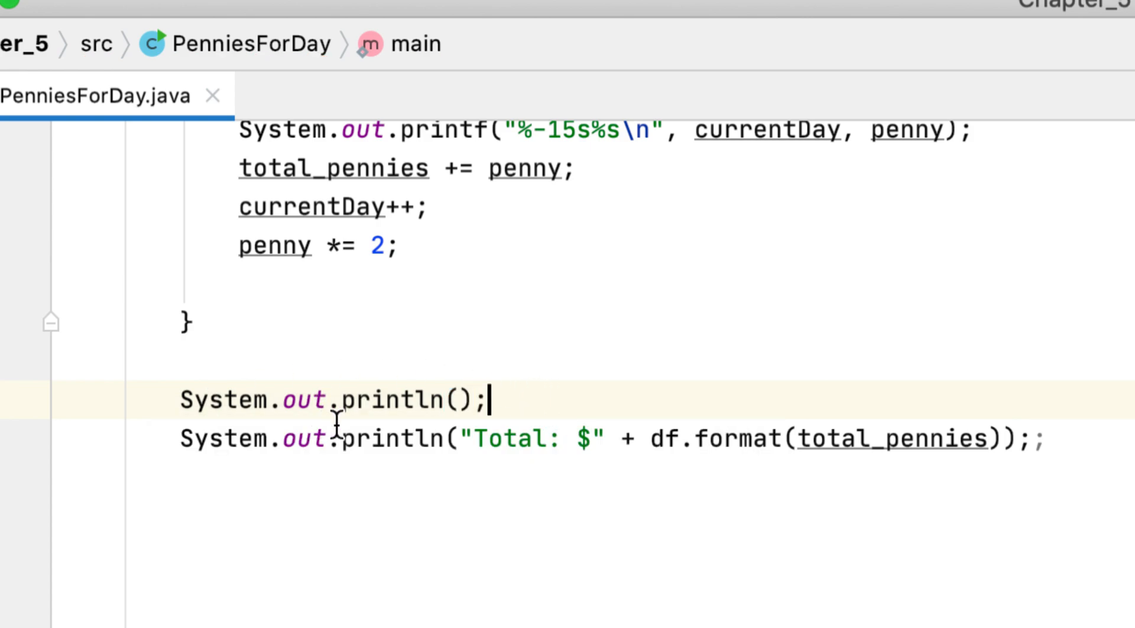
Run PenniesForDay.main() and enter 7 at the days-worked prompt
right_click(333, 400)
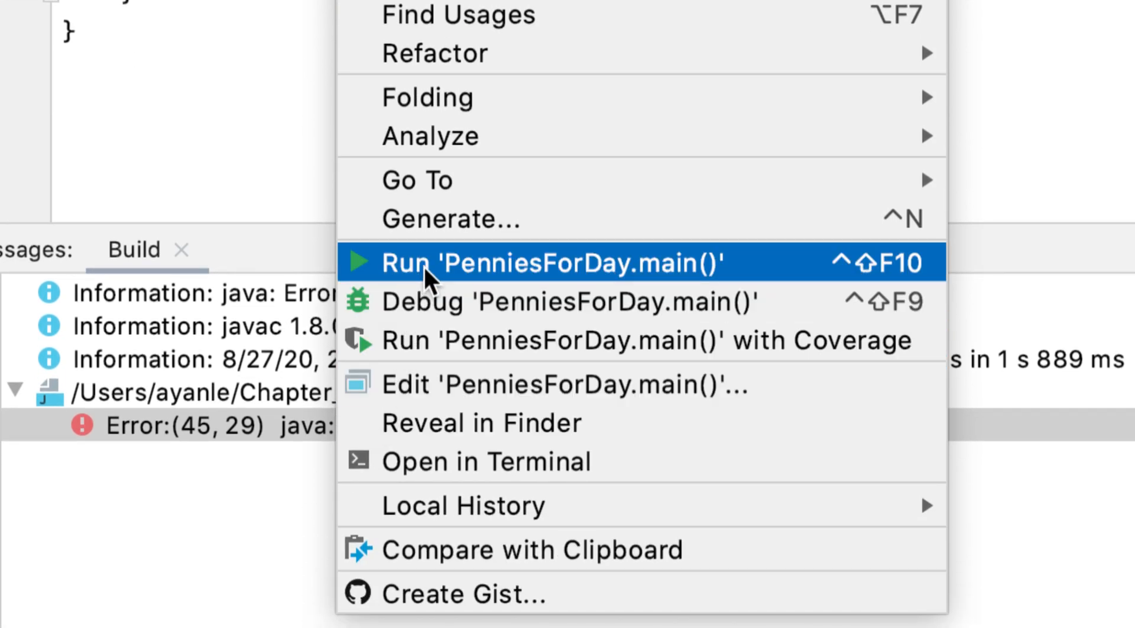
left_click(550, 262)
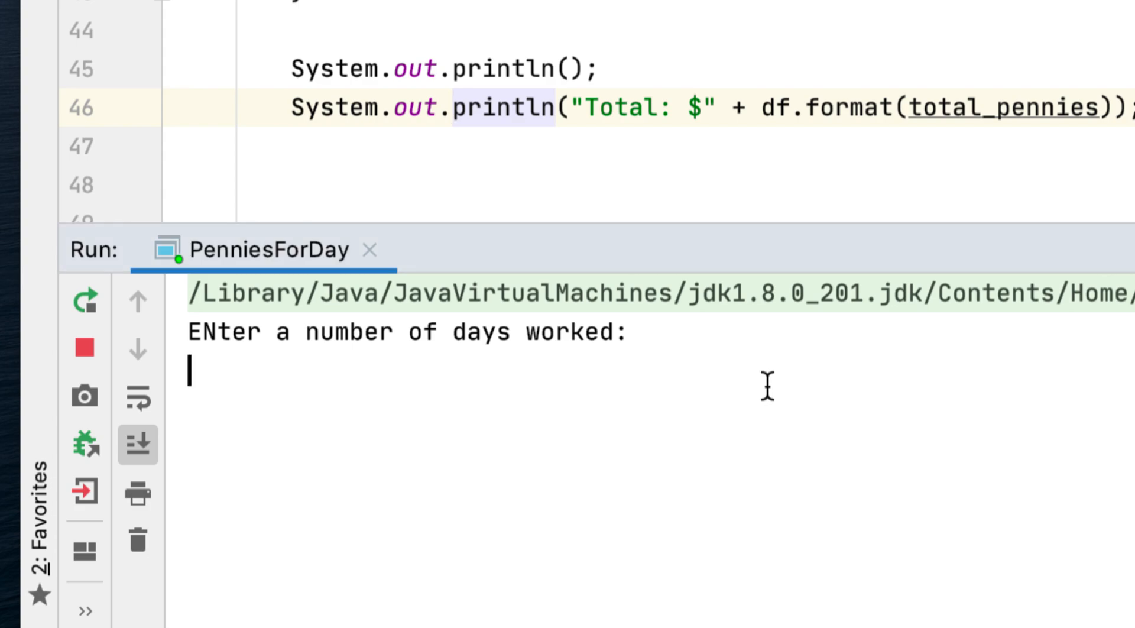
type("7")
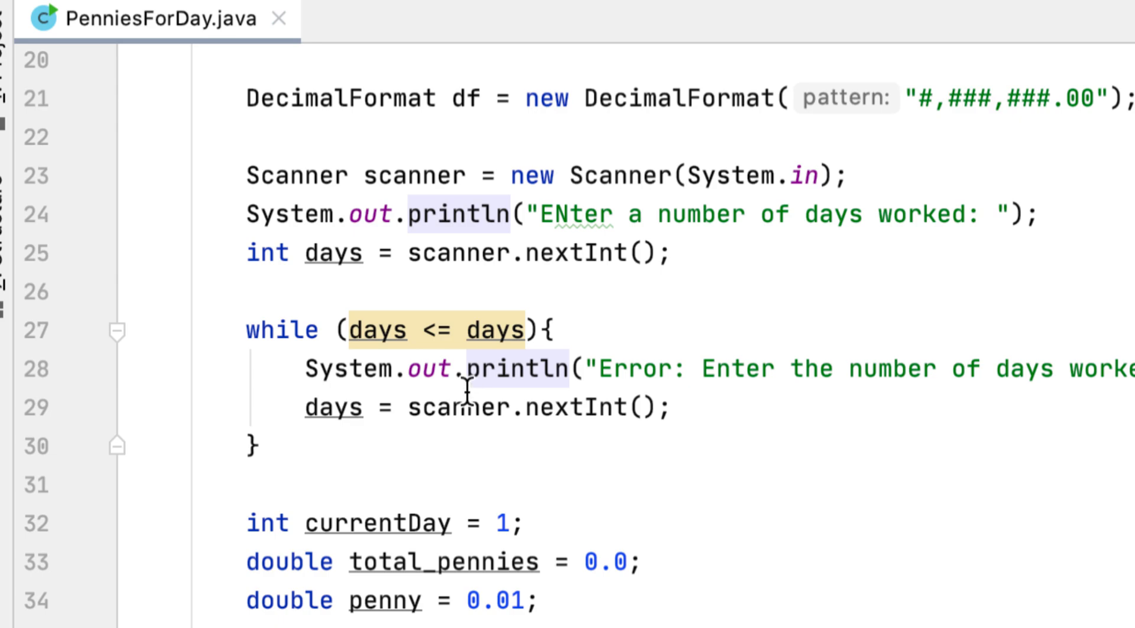
mouse_move(517, 291)
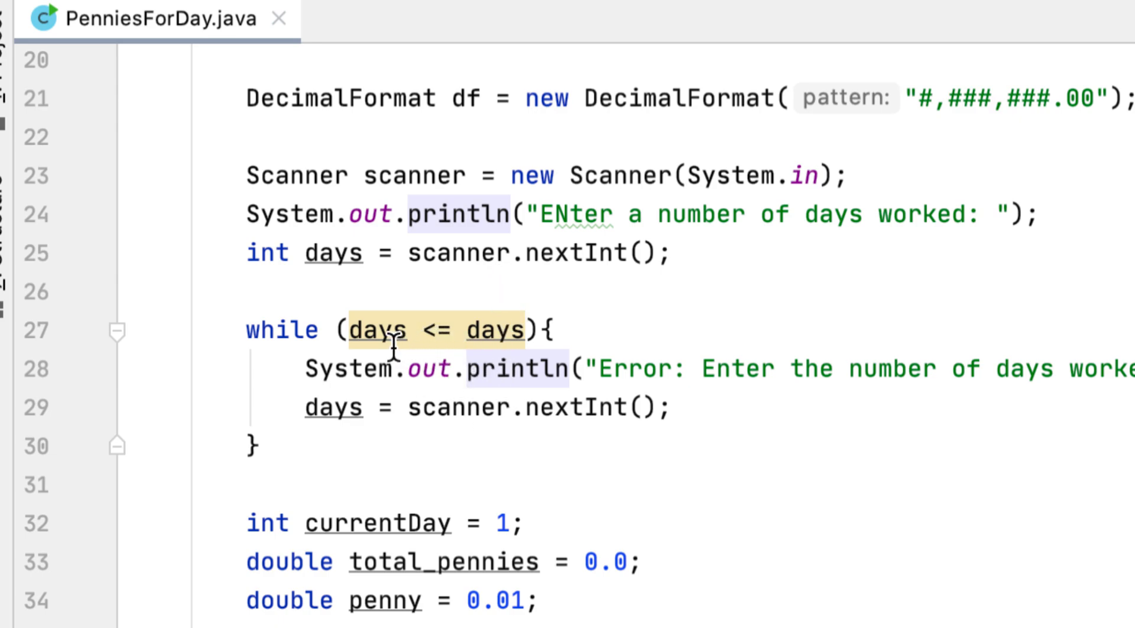
mouse_move(405, 314)
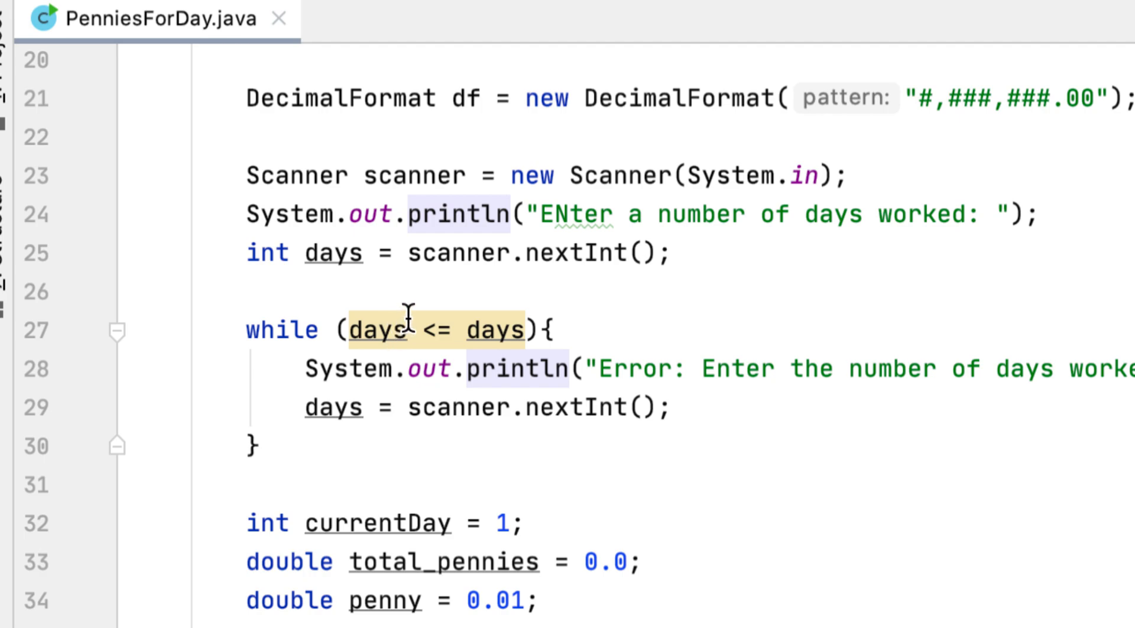
mouse_move(495, 330)
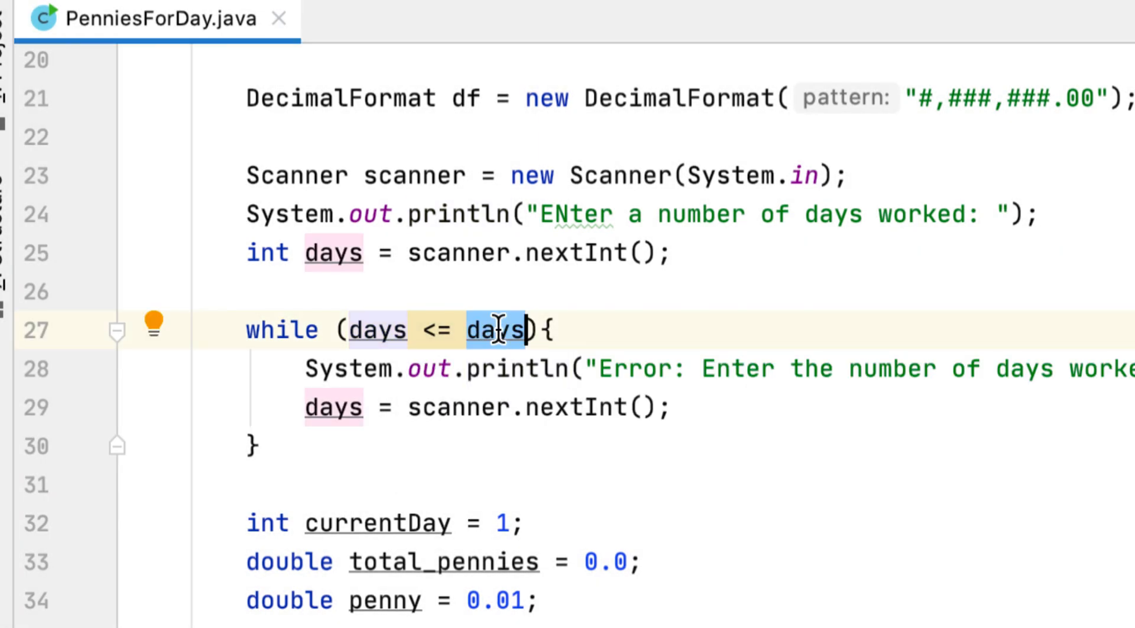
Change the while condition to days <= 0 so only non-positive input repeats the prompt
type("0")
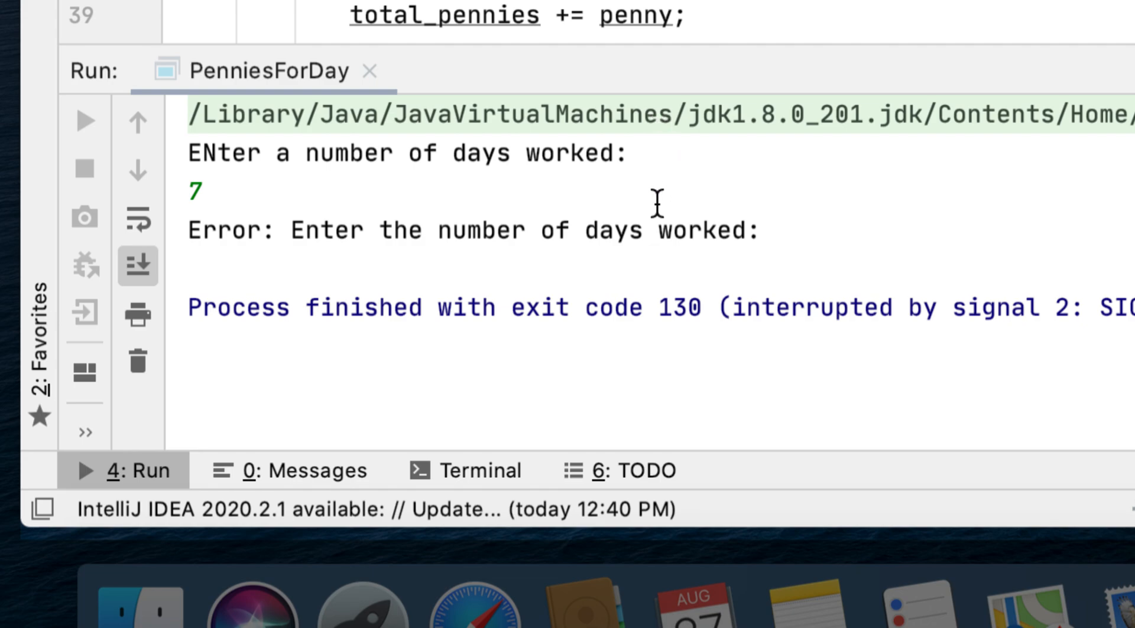
Rerun PenniesForDay for 7 days to get the $1.27 total, then launch it once more
left_click(84, 120)
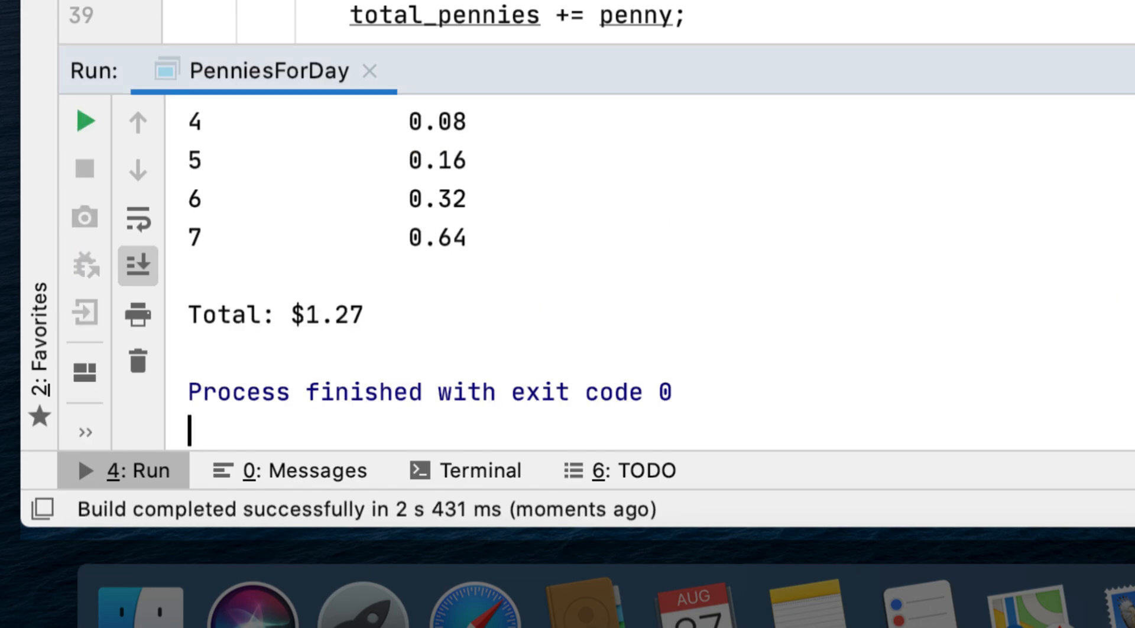
mouse_move(440, 239)
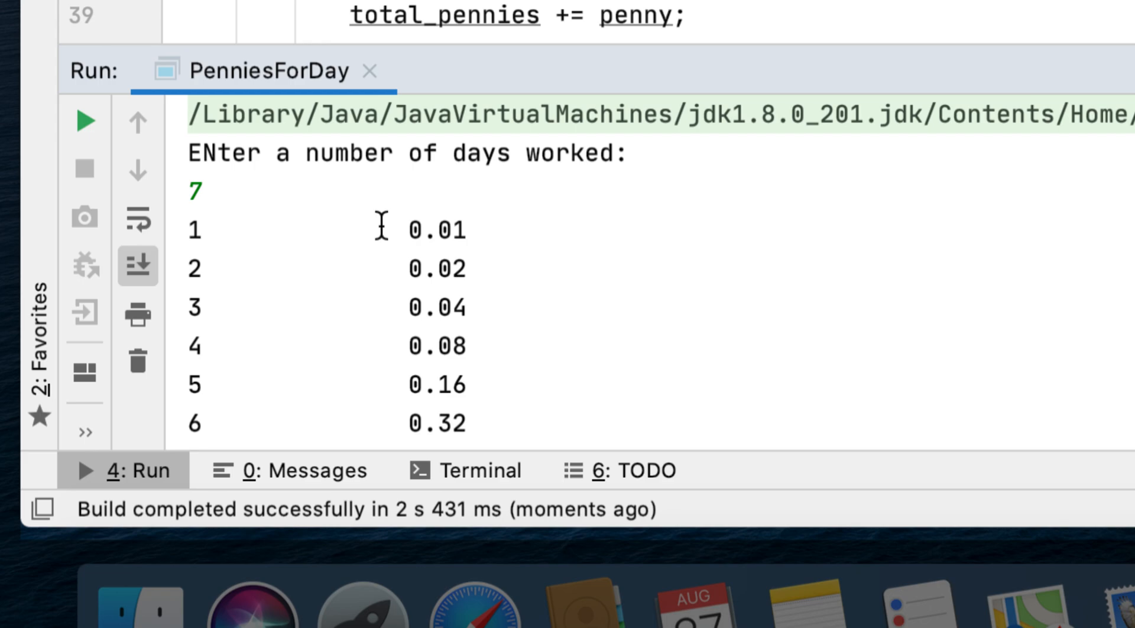
scroll("down", 3)
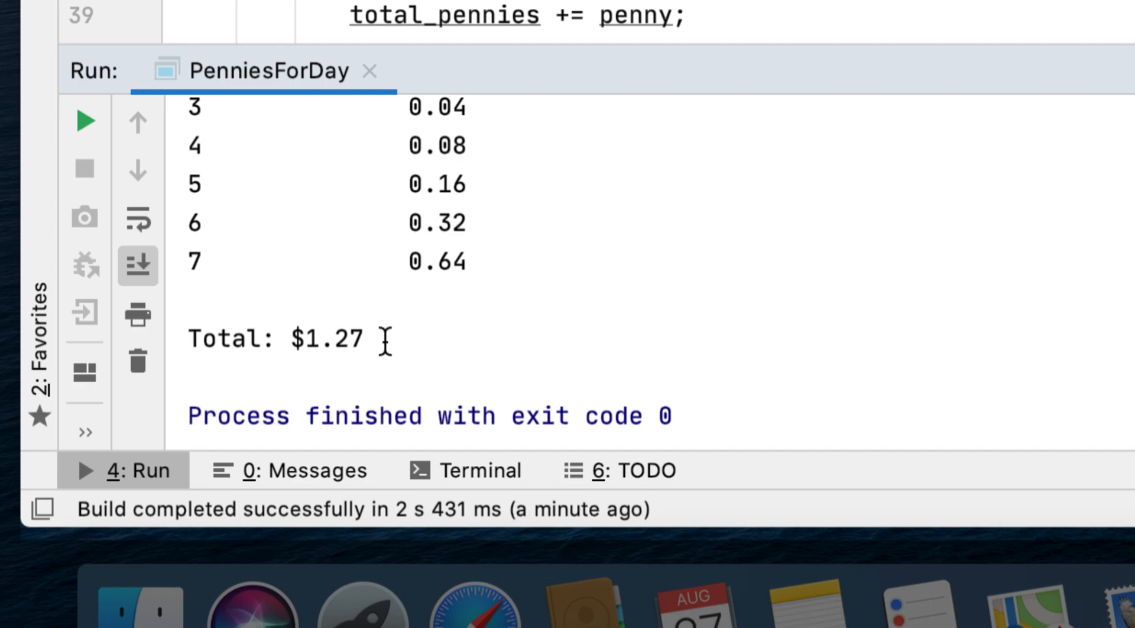
left_click(84, 121)
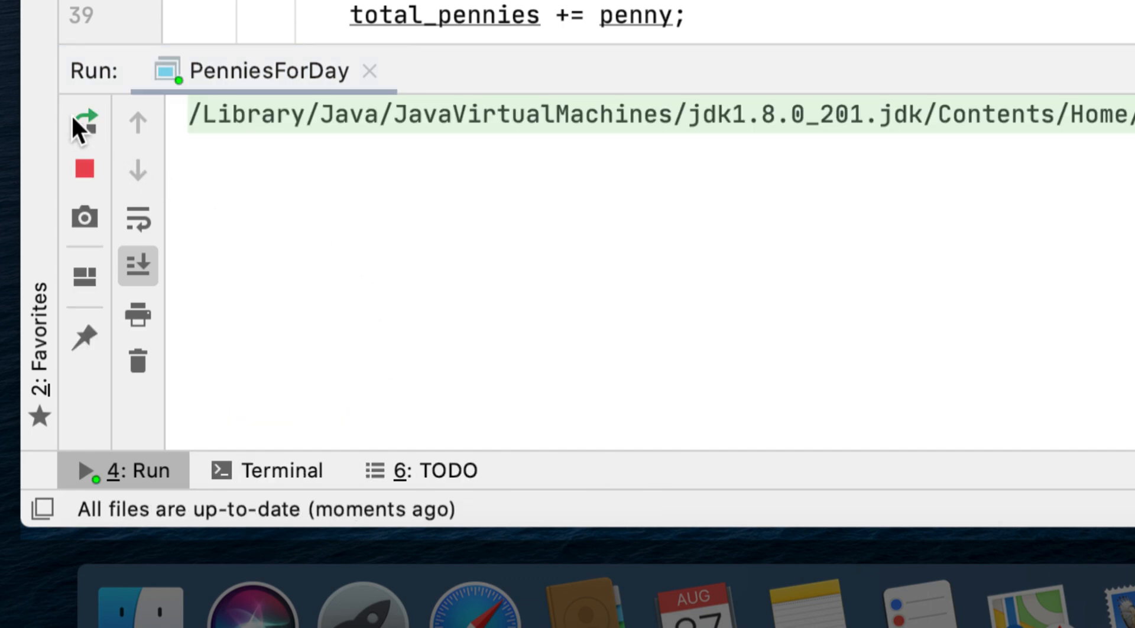
left_click(83, 120)
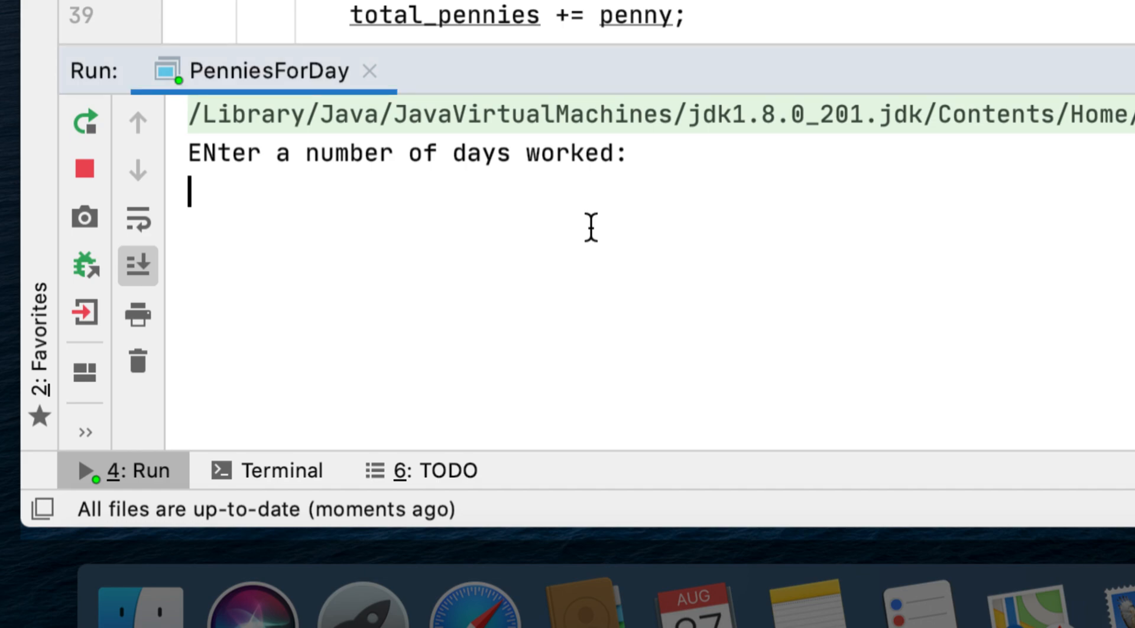
type("4")
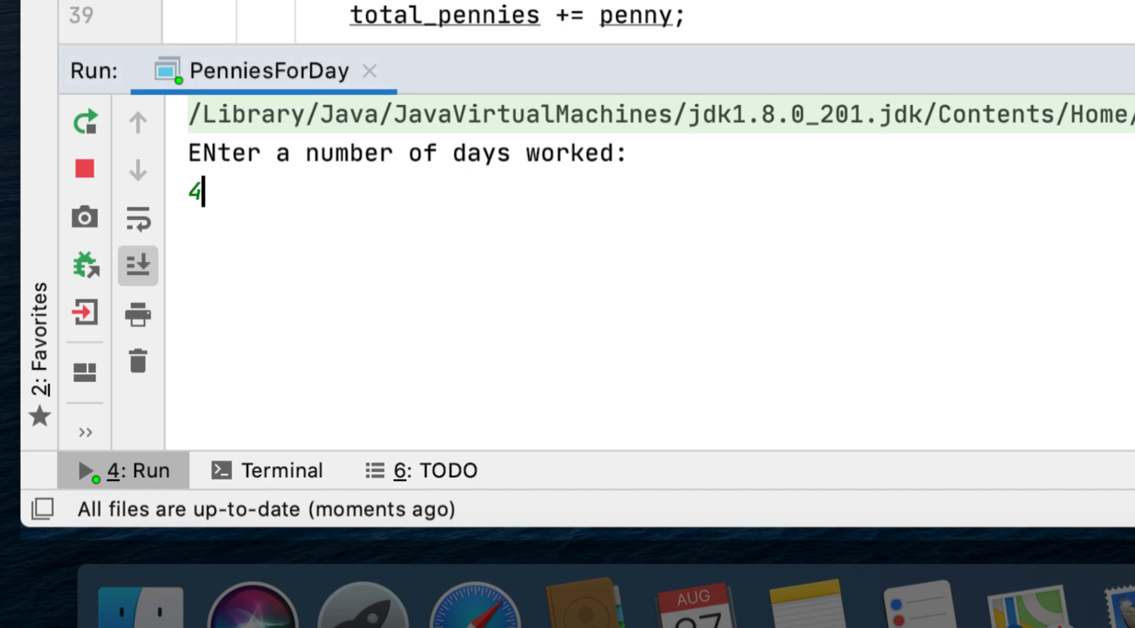
key("enter")
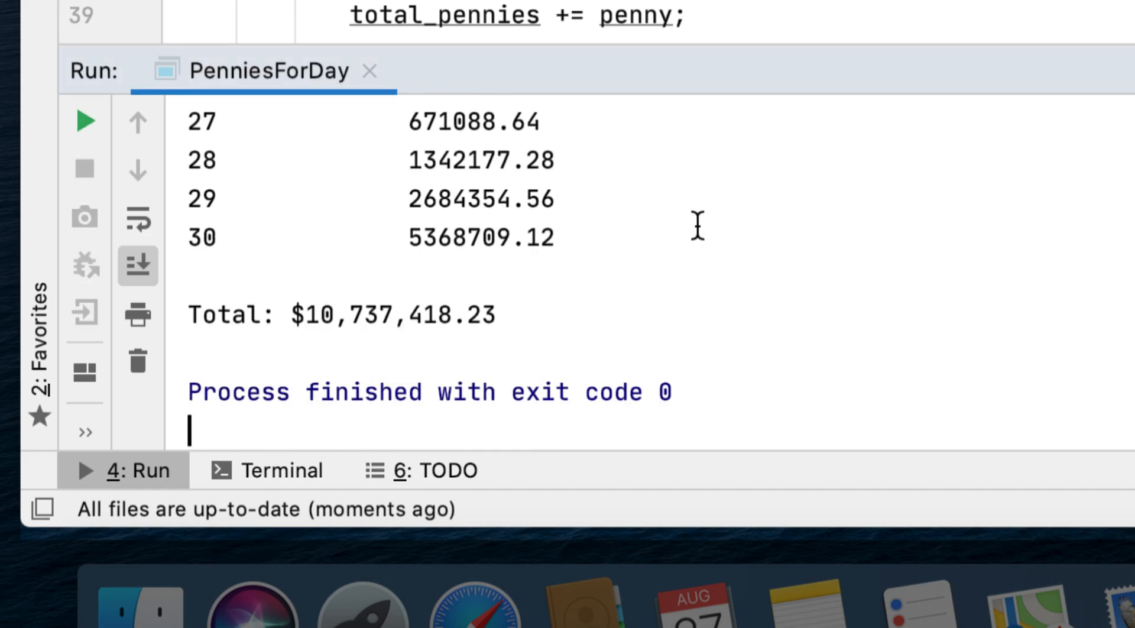
mouse_move(467, 297)
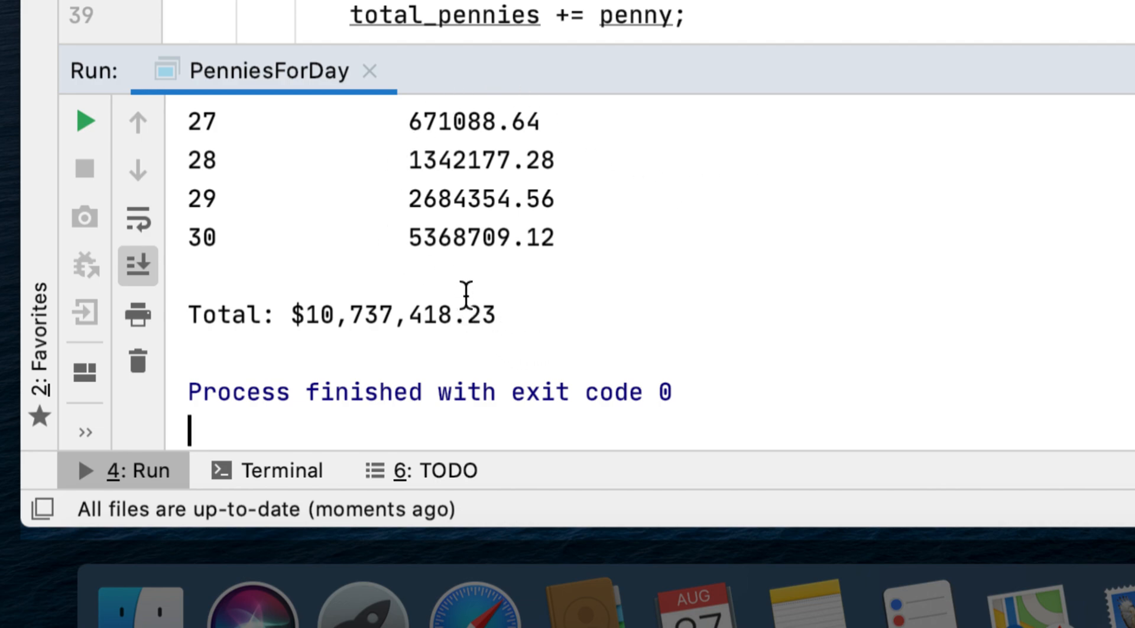
mouse_move(475, 271)
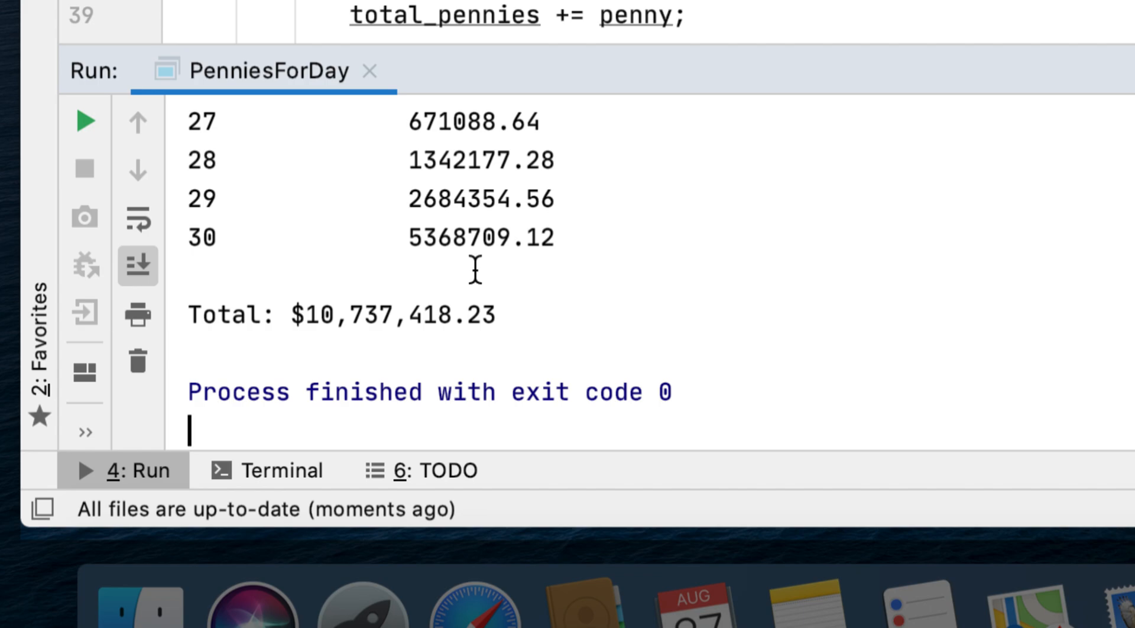
mouse_move(466, 335)
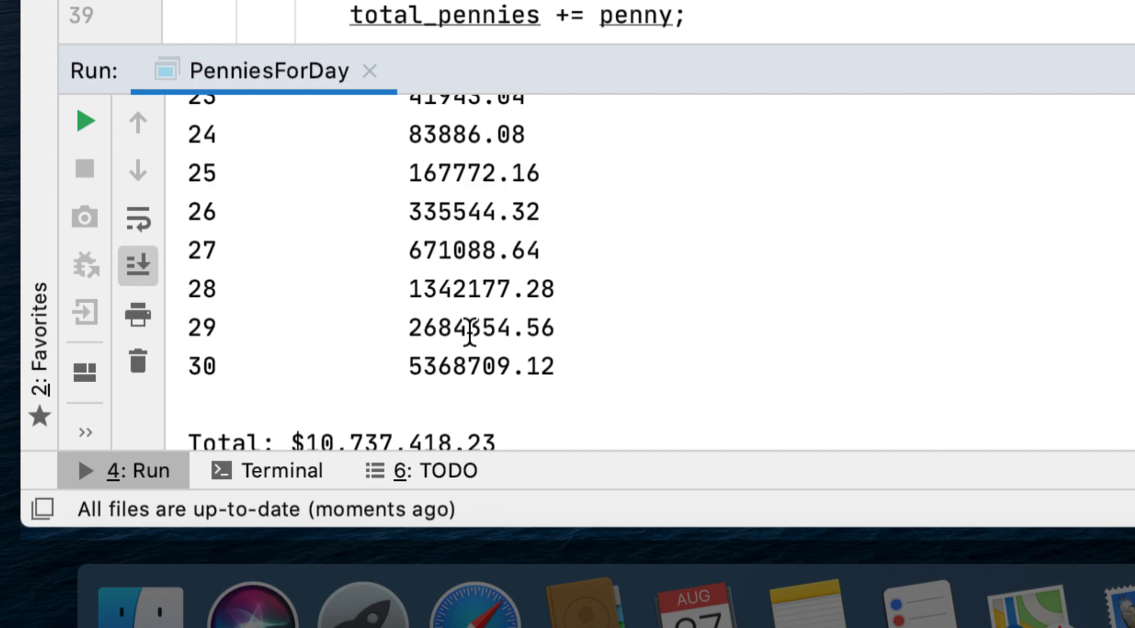
scroll("up", 3)
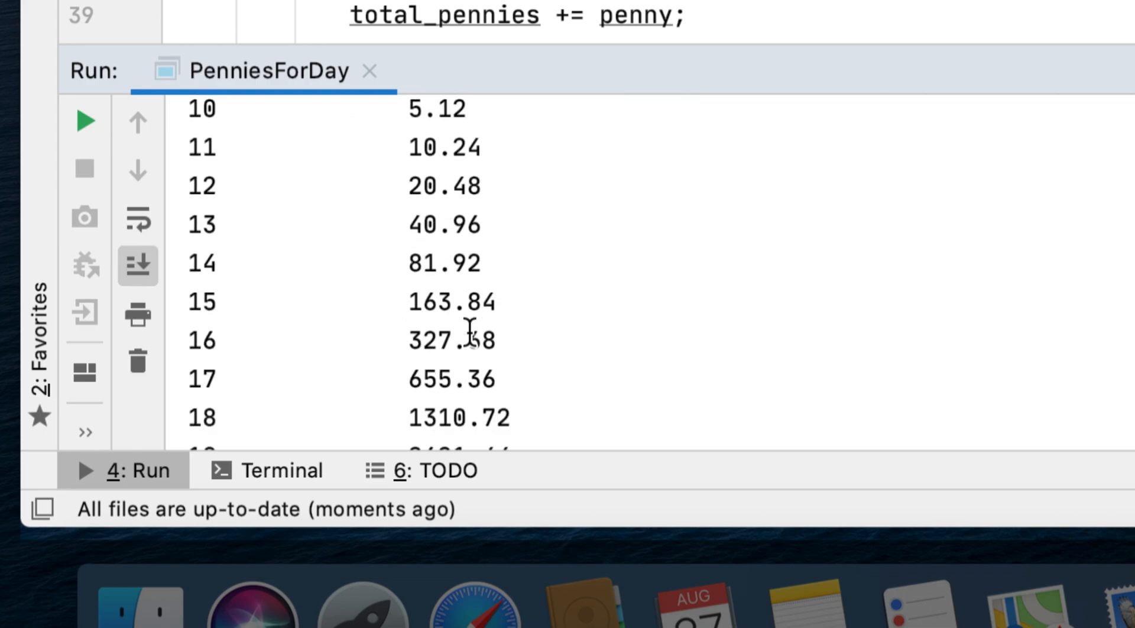
scroll("down", 3)
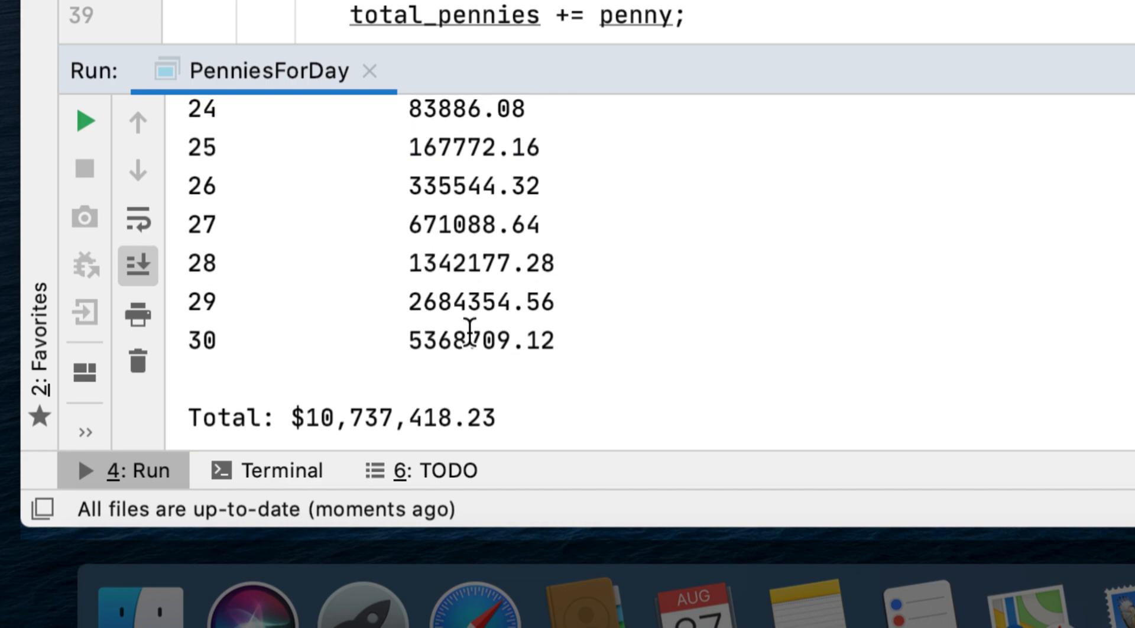
scroll("up", 3)
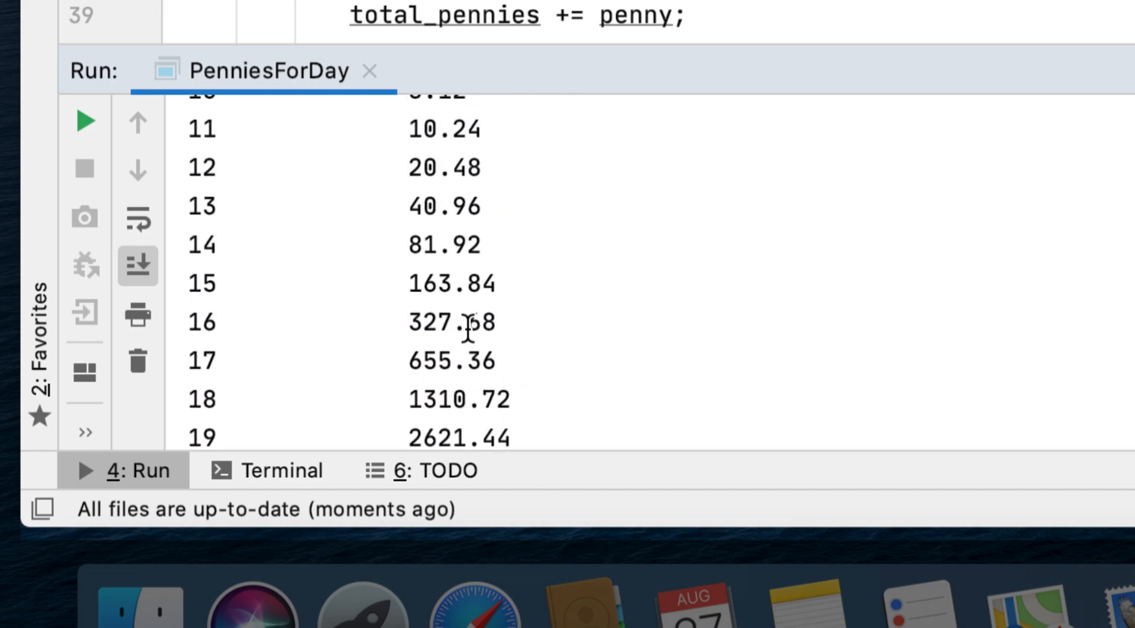
scroll("down", 3)
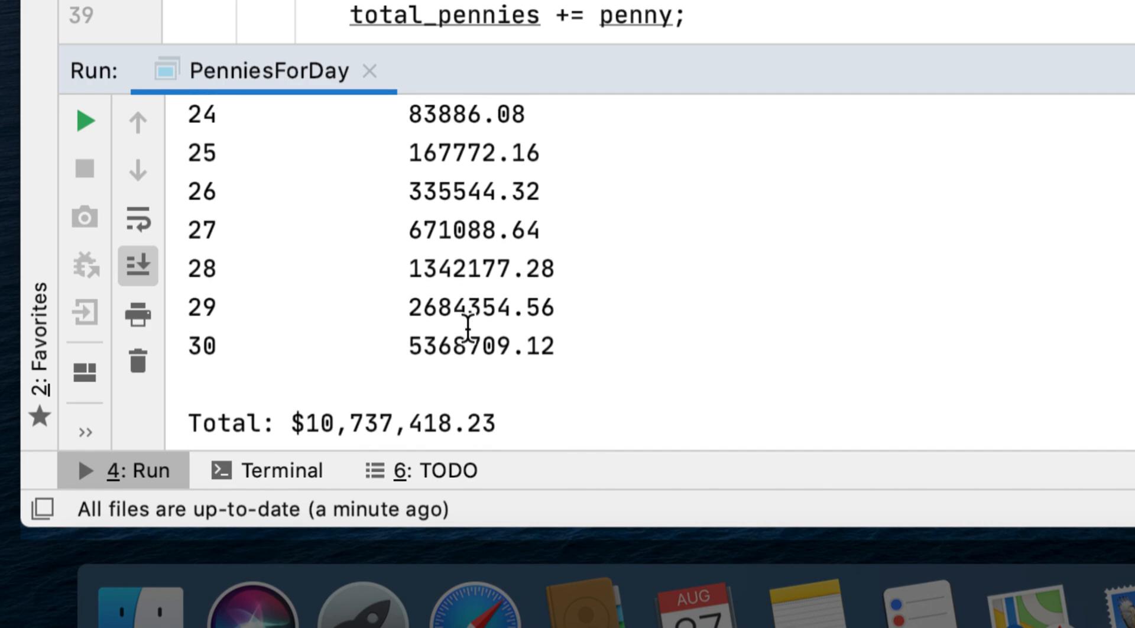
mouse_move(482, 296)
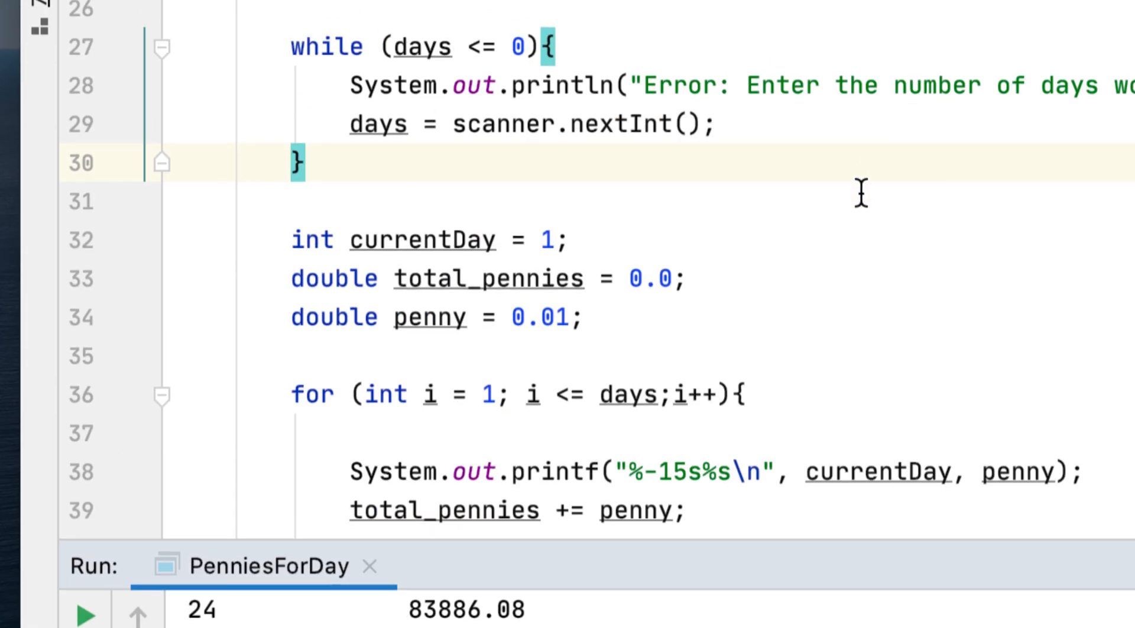
scroll("down", 3)
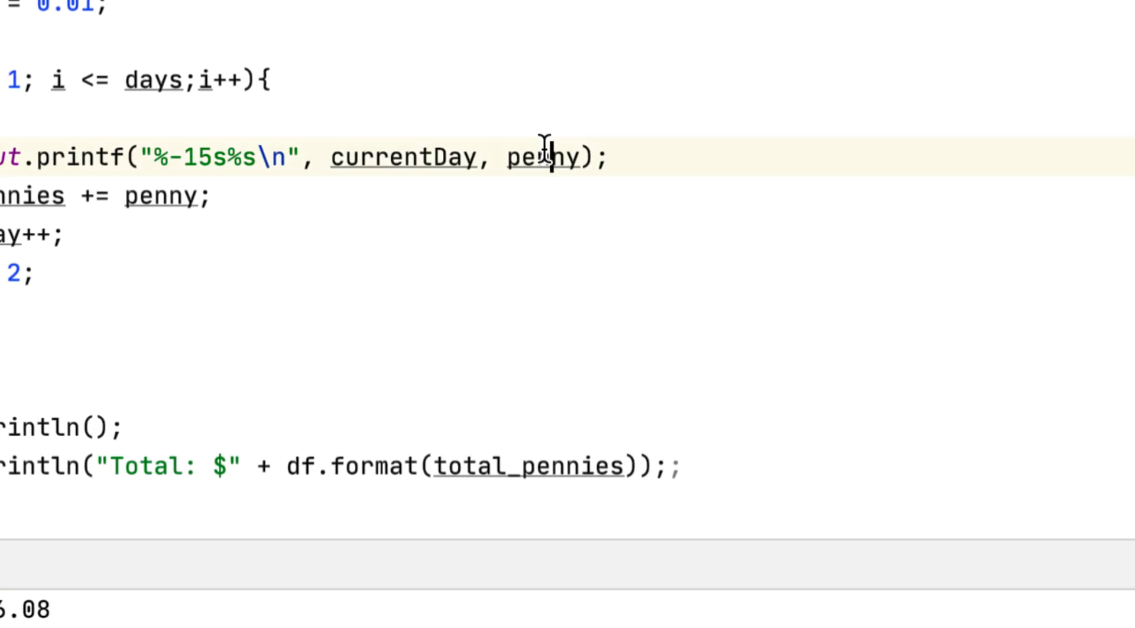
Replace the printf's penny argument with df.format(penny) for comma-separated output
double_click(542, 157)
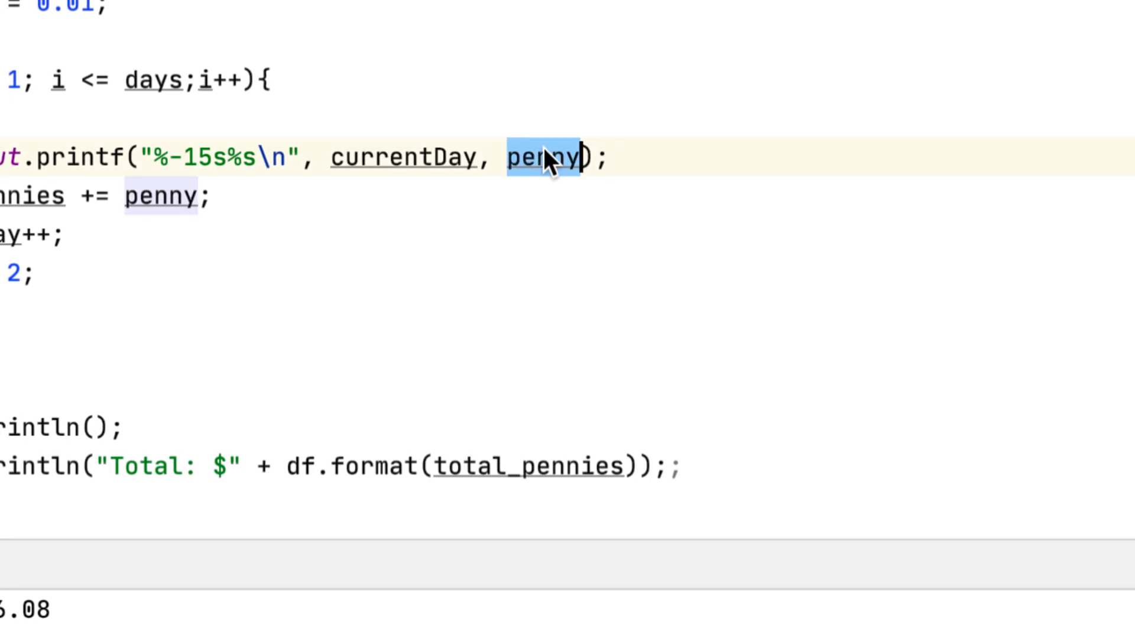
type("df.format(pen")
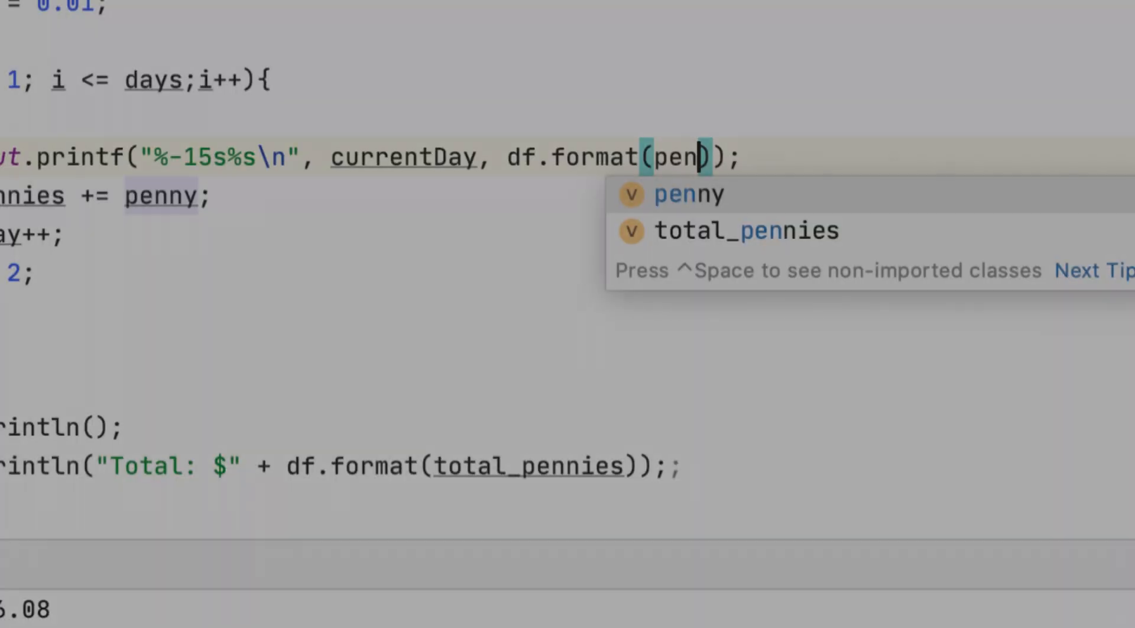
left_click(84, 120)
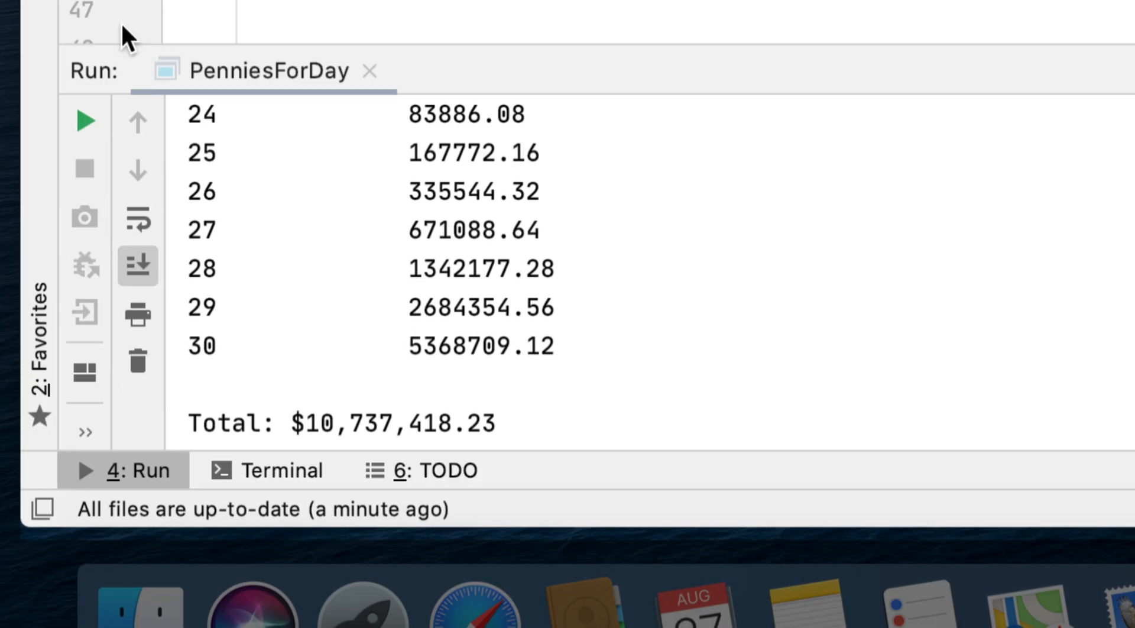
mouse_move(495, 202)
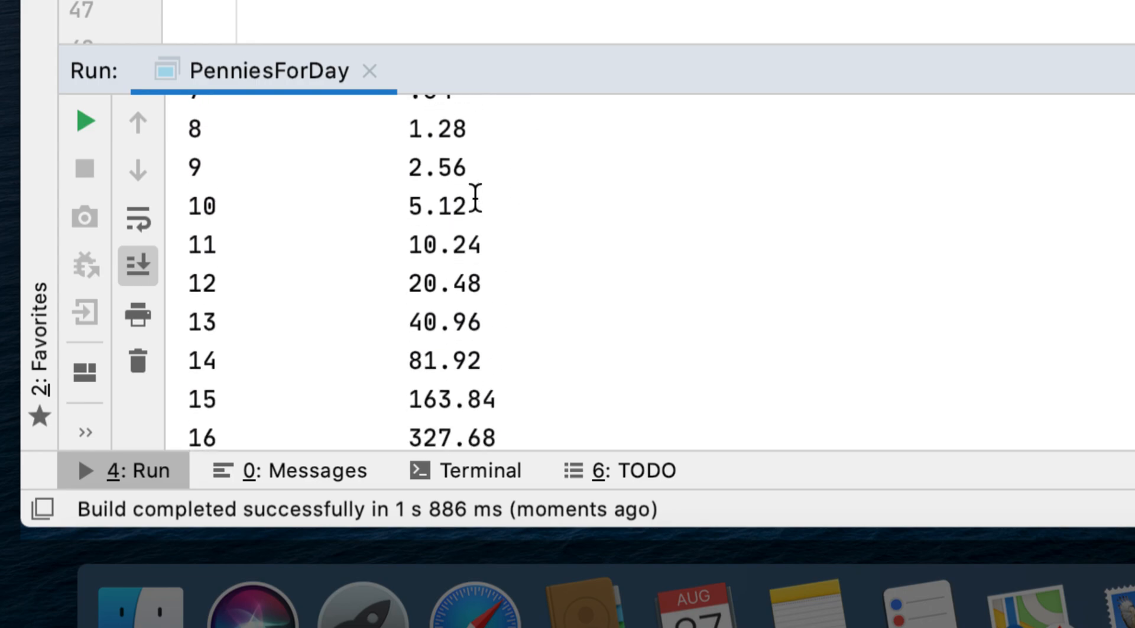
Scroll the 30-day output to confirm comma-formatted amounts ending at 5,368,709.12
scroll("down", 3)
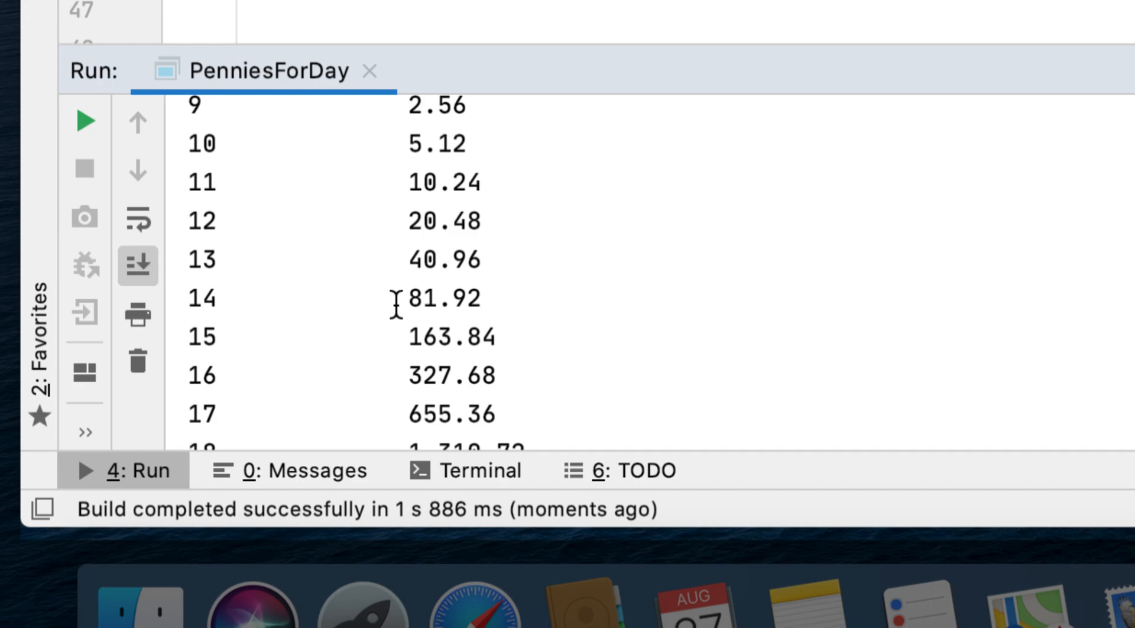
mouse_move(501, 281)
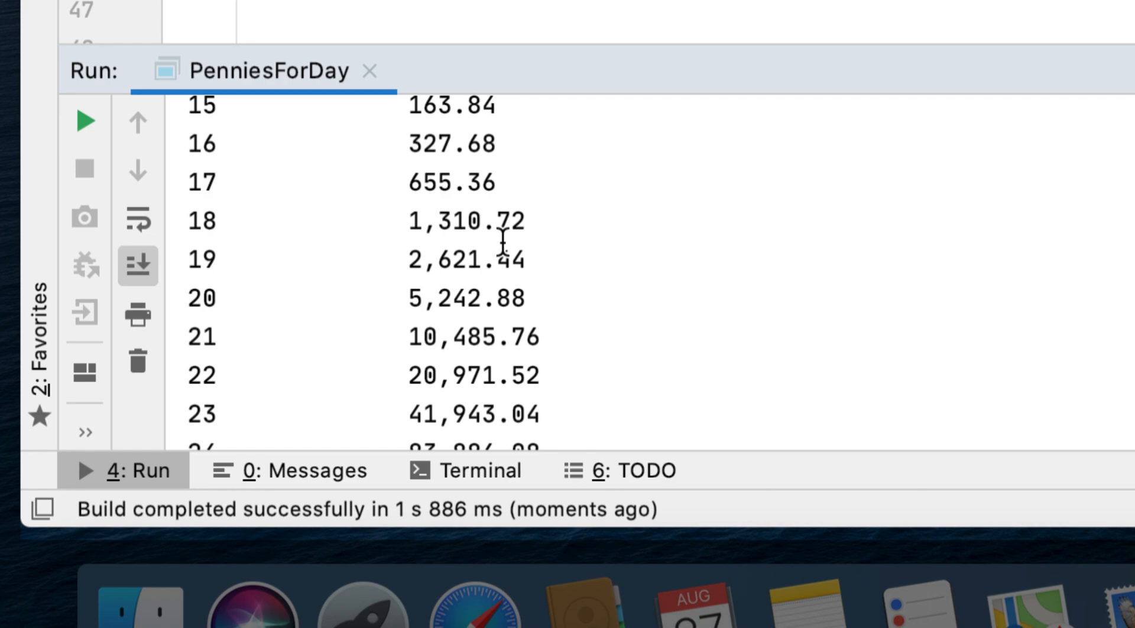
mouse_move(547, 291)
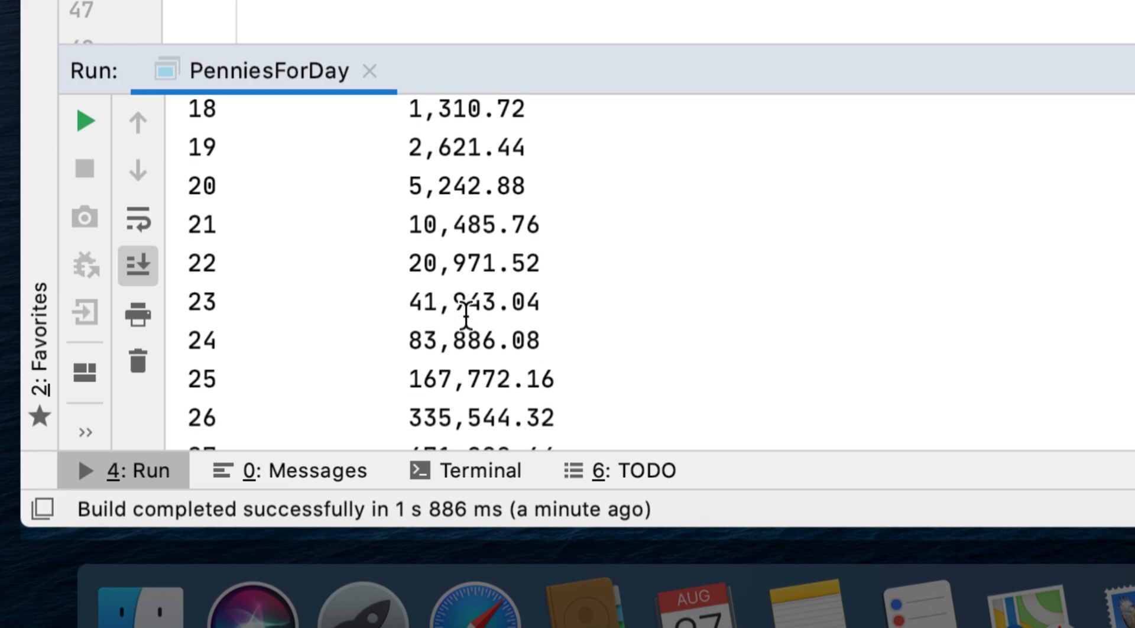
scroll("down", 3)
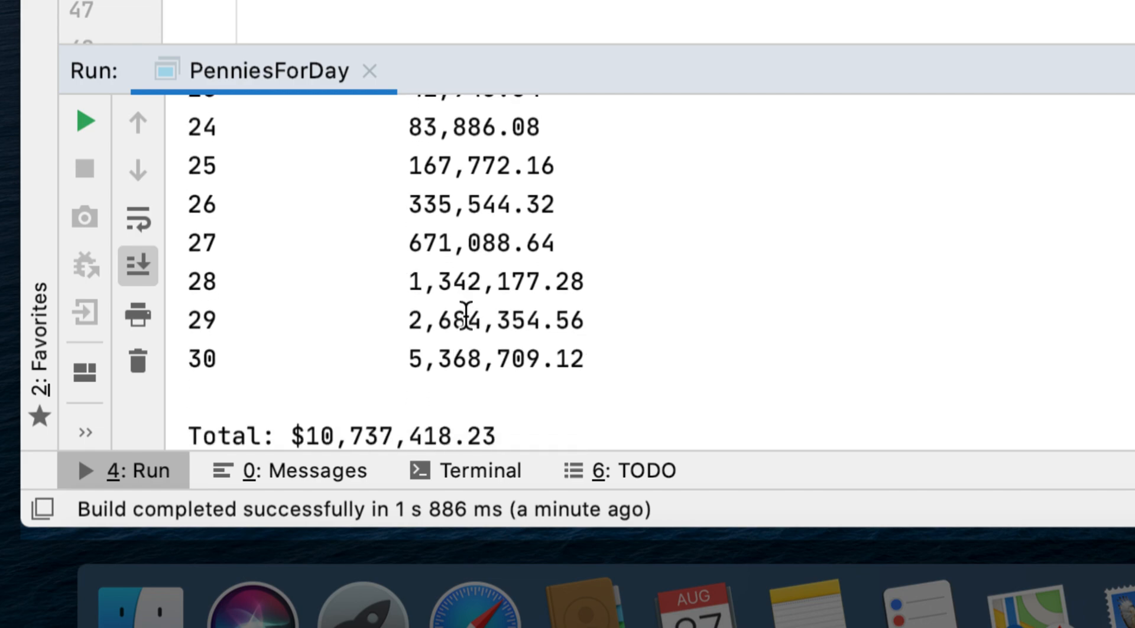
scroll("down", 3)
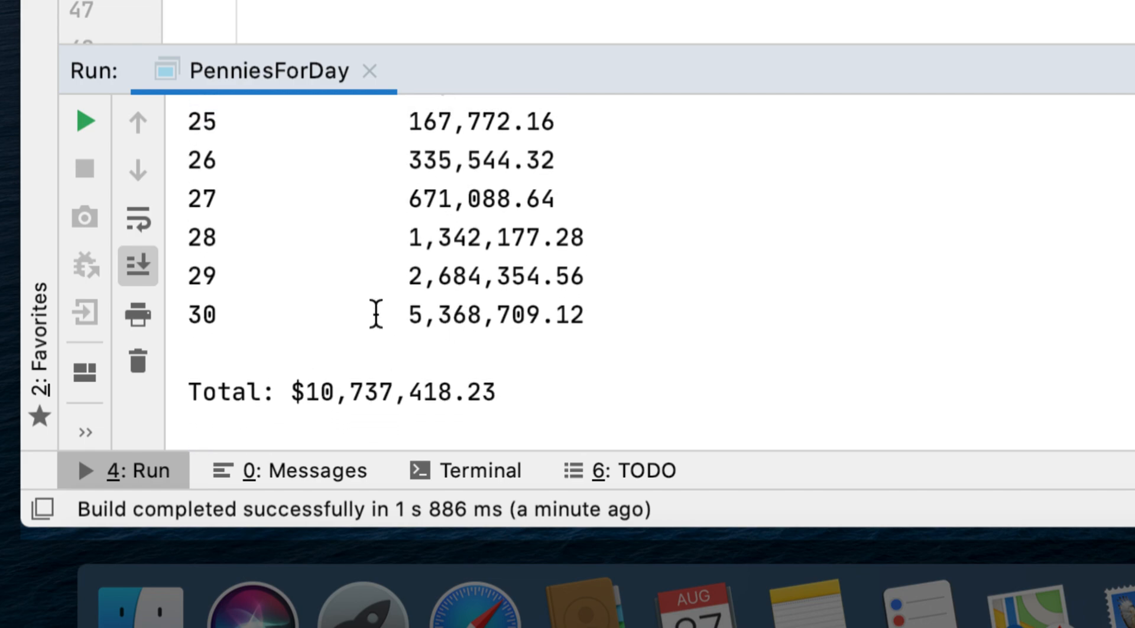
mouse_move(524, 281)
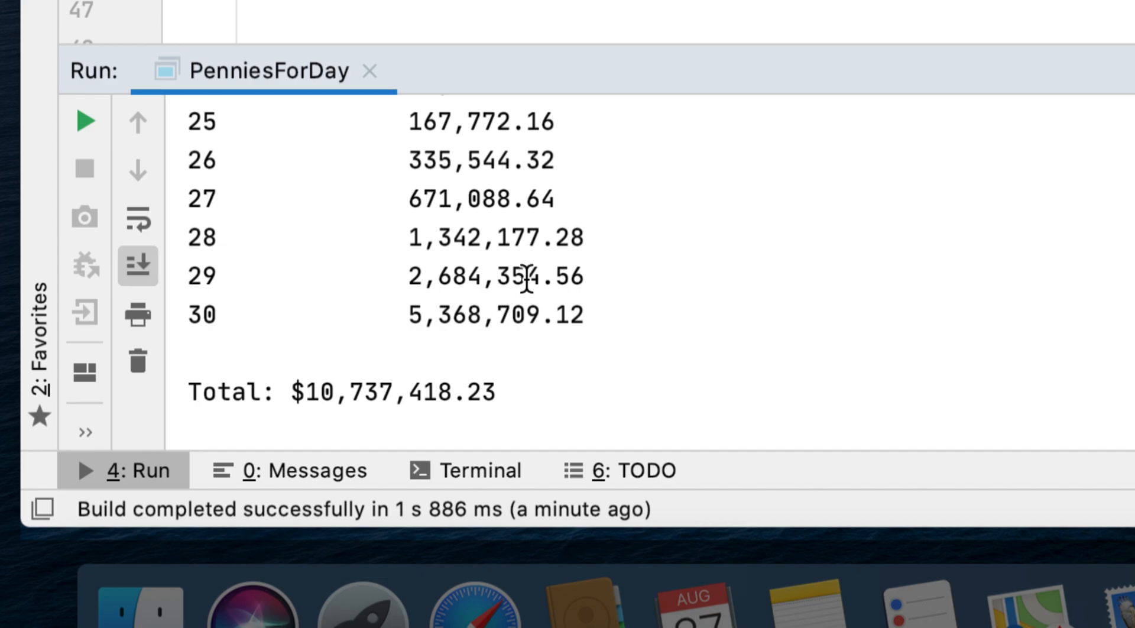
mouse_move(672, 305)
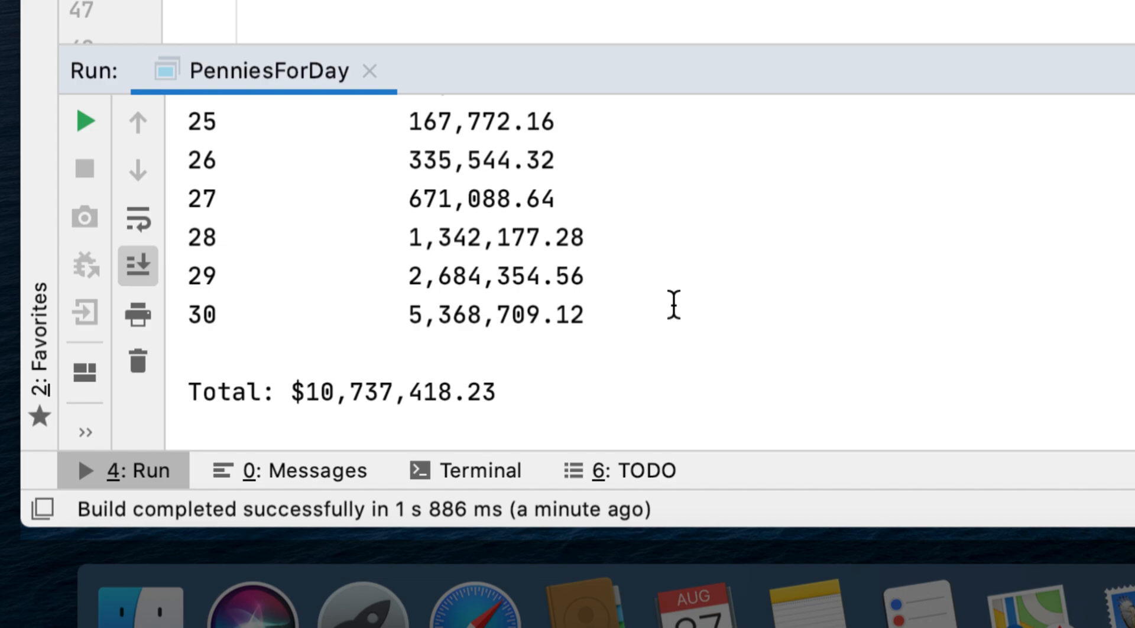
mouse_move(640, 346)
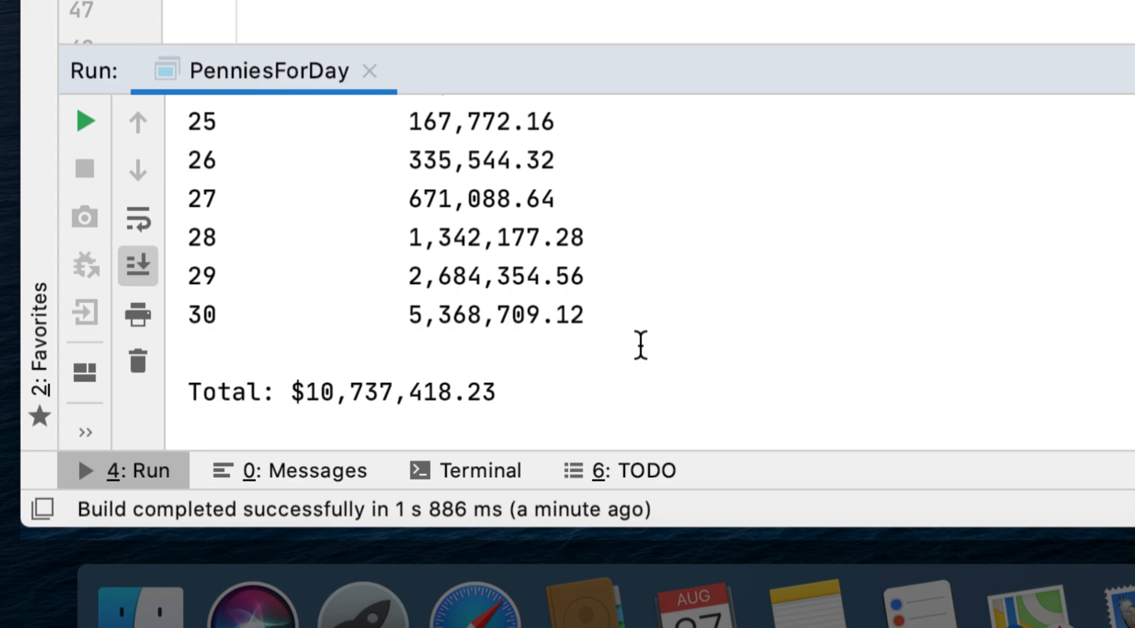
mouse_move(569, 347)
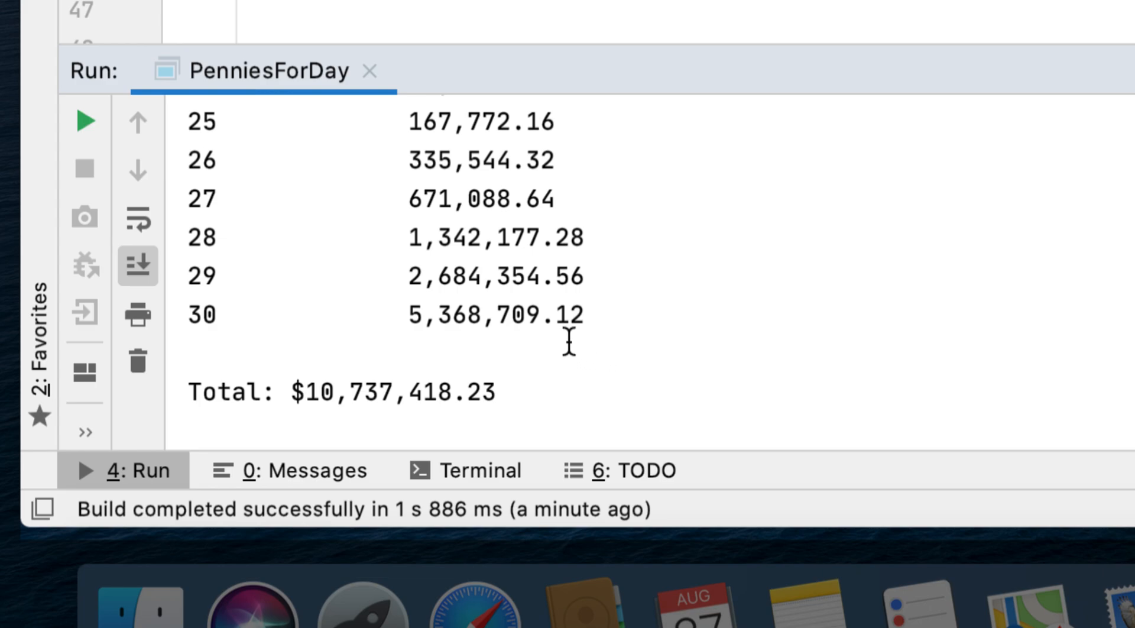
mouse_move(570, 300)
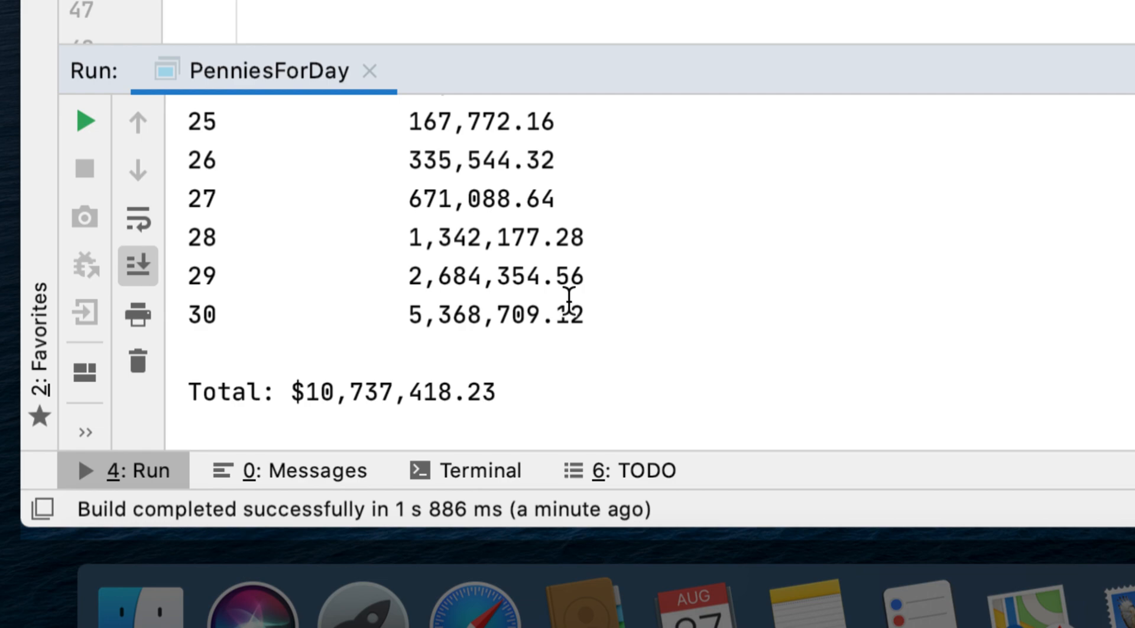
mouse_move(528, 286)
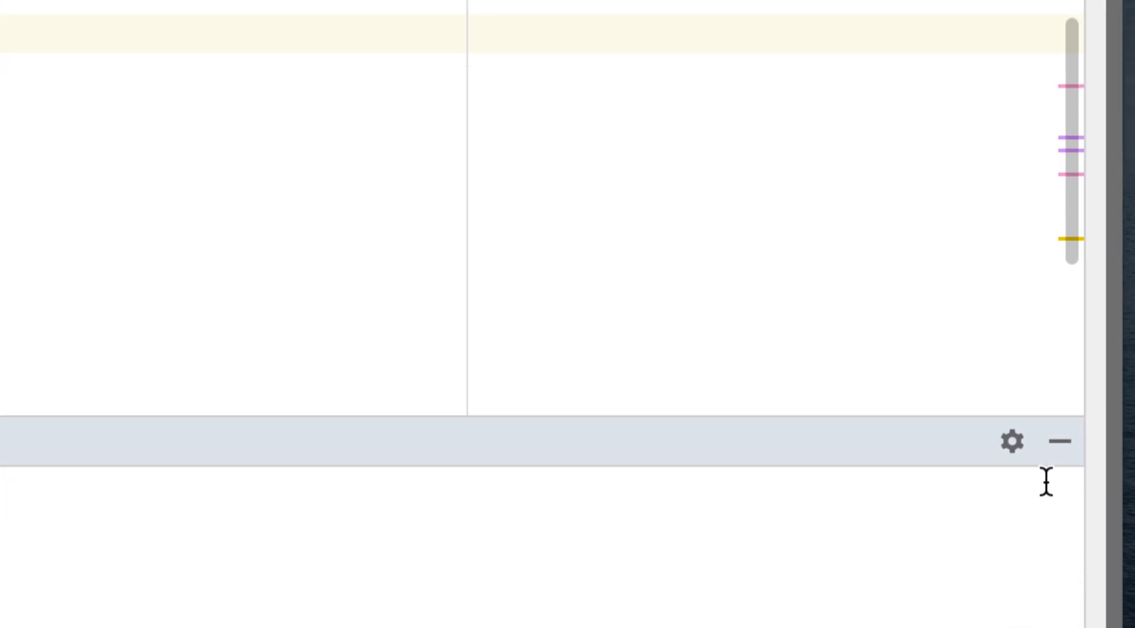
Collapse the Run window and review the full PenniesForDay source
double_click(475, 34)
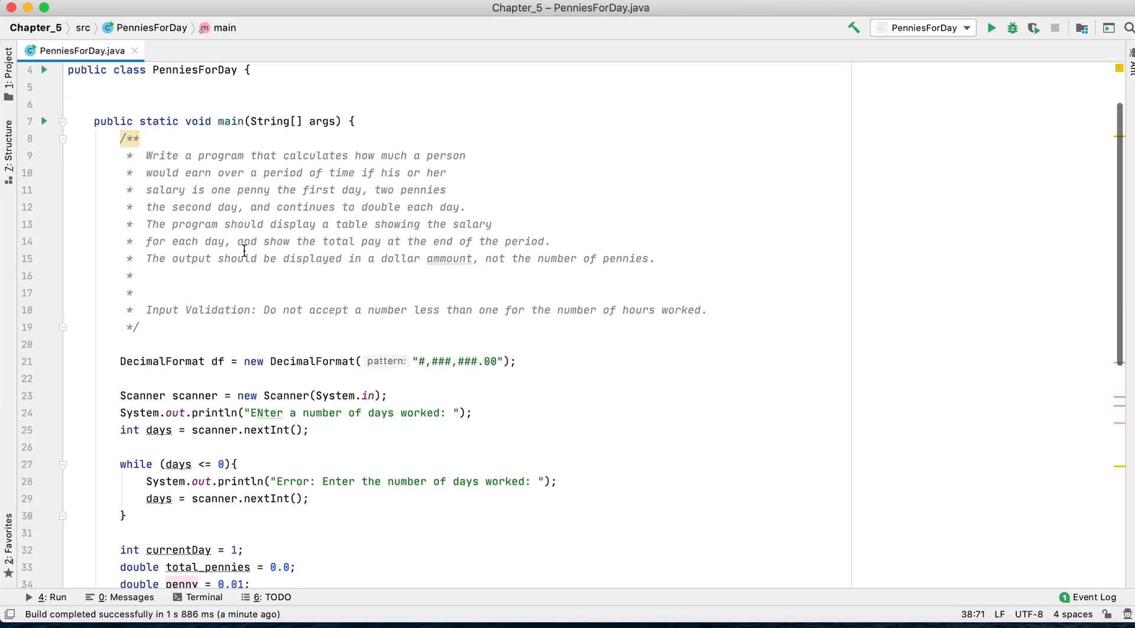
scroll("down", 3)
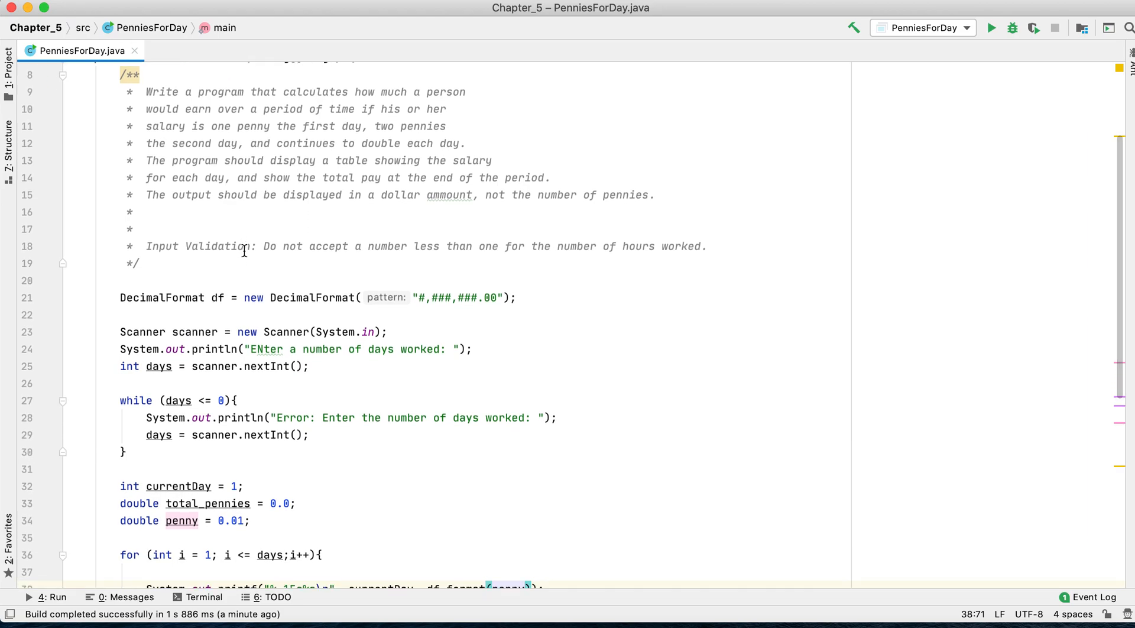
scroll("down", 3)
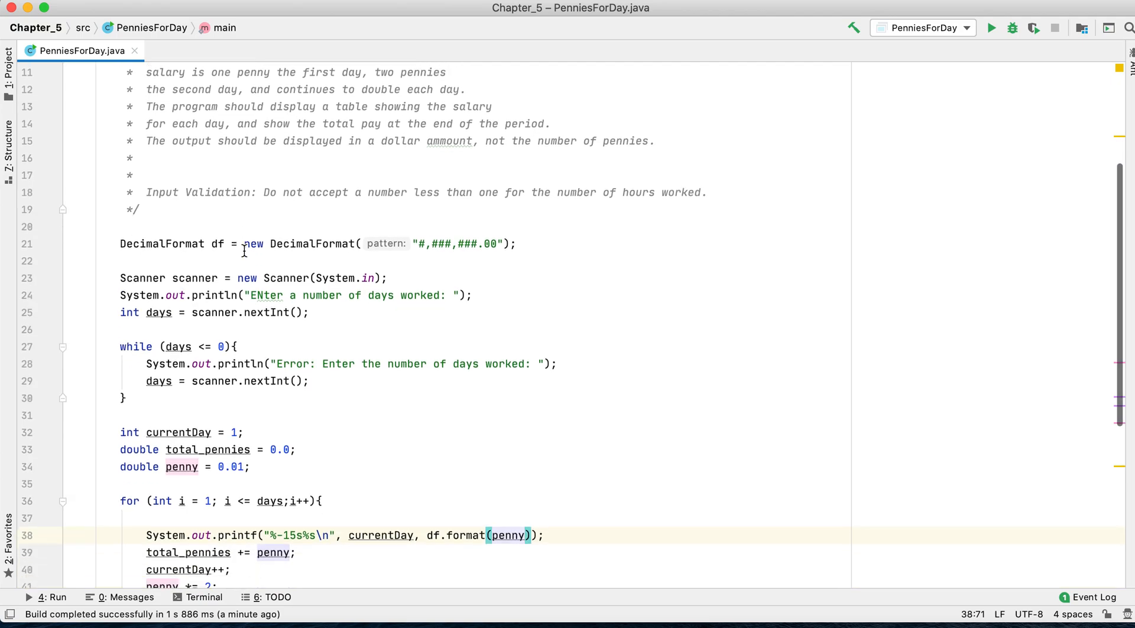
scroll("down", 3)
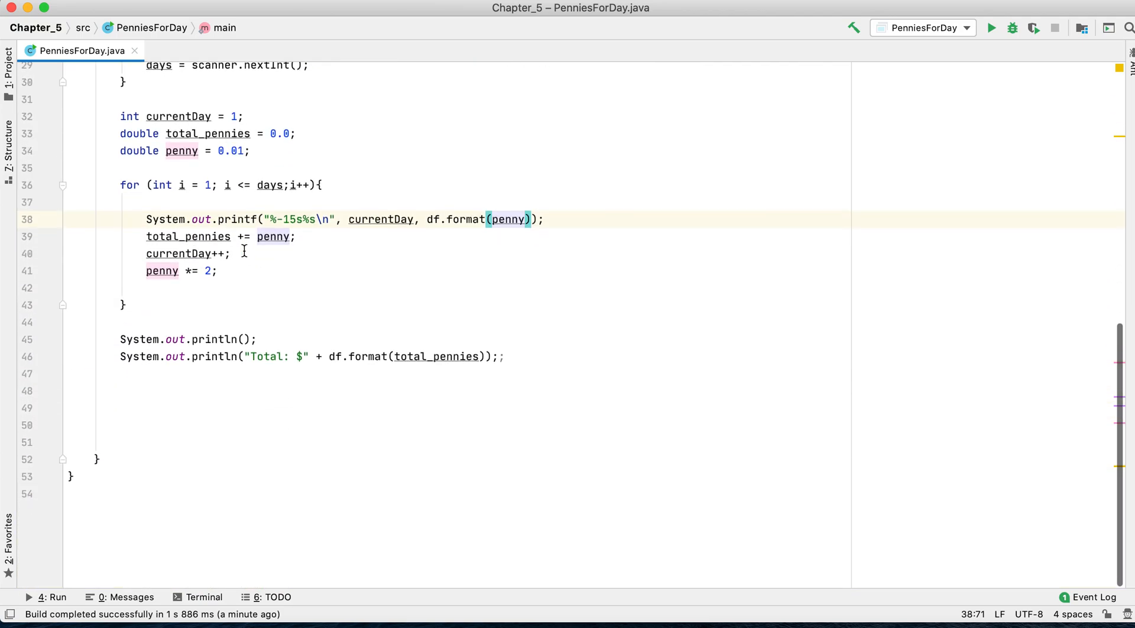